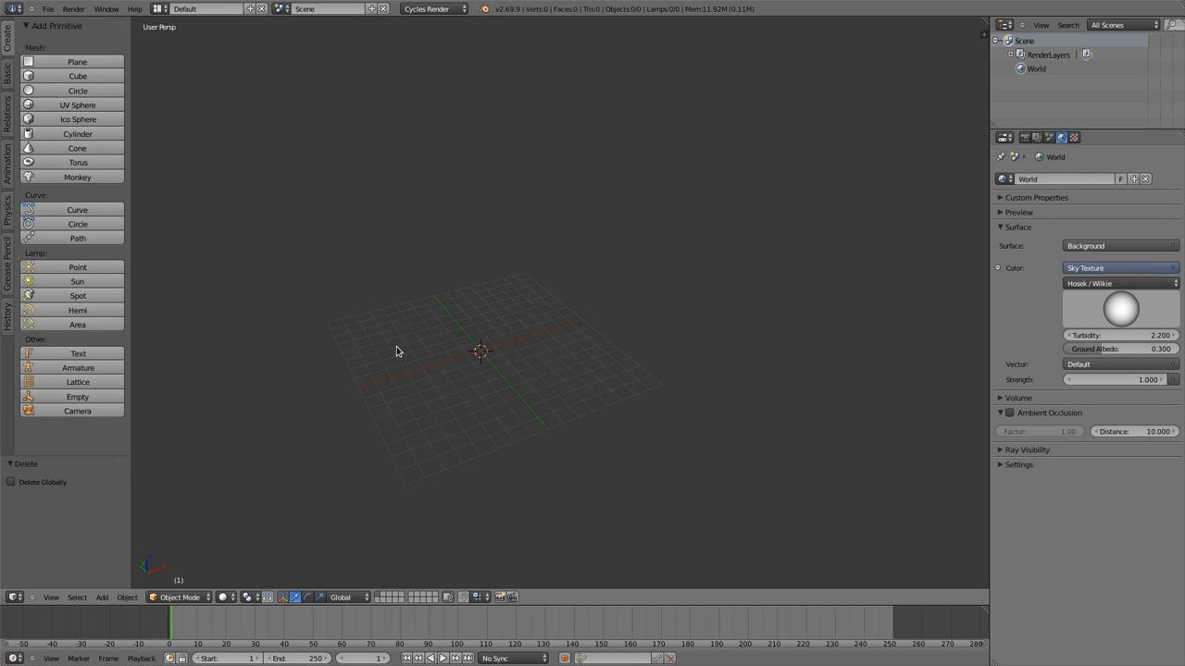
mouse_move(435, 342)
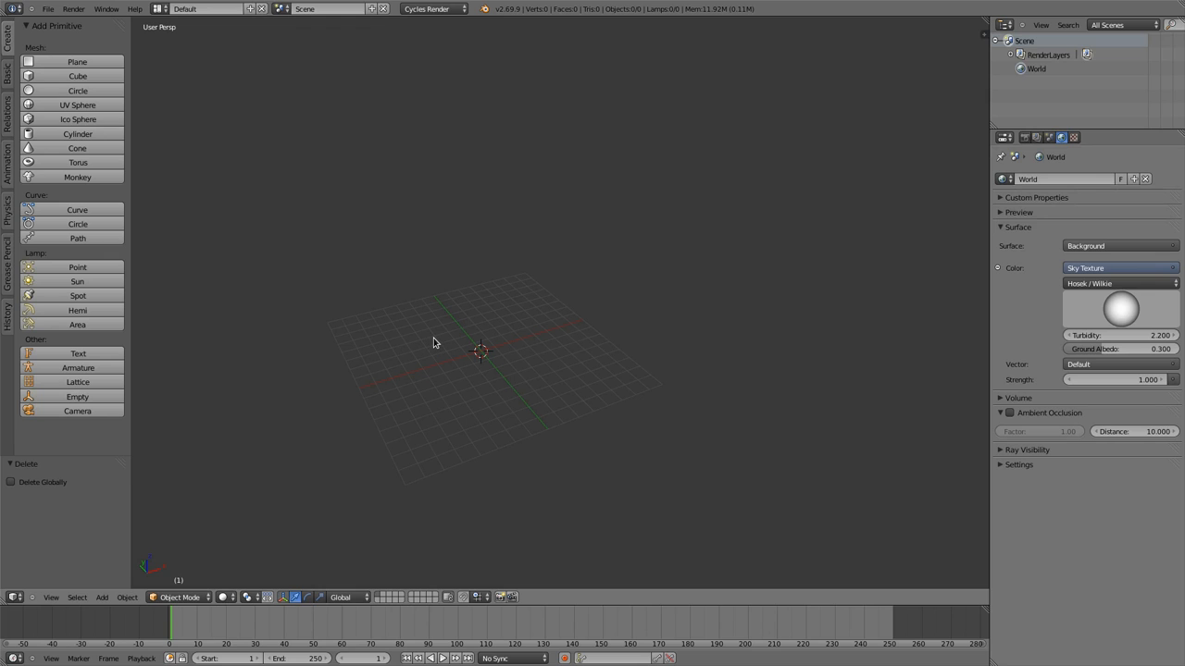
mouse_move(450, 319)
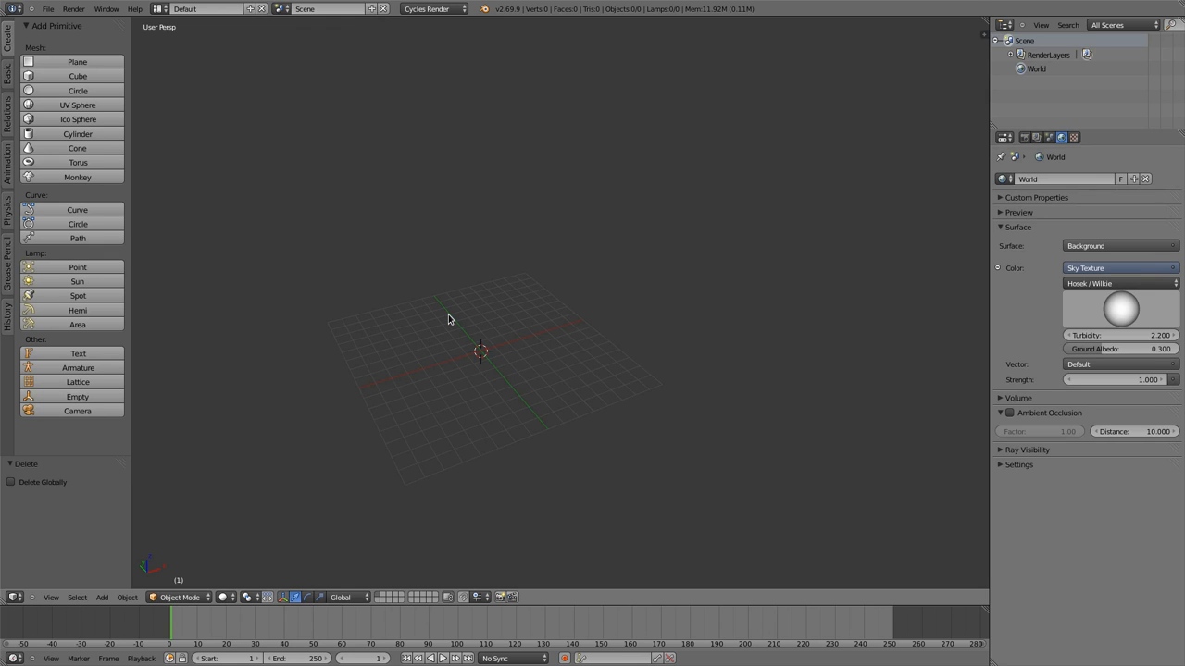
mouse_move(489, 325)
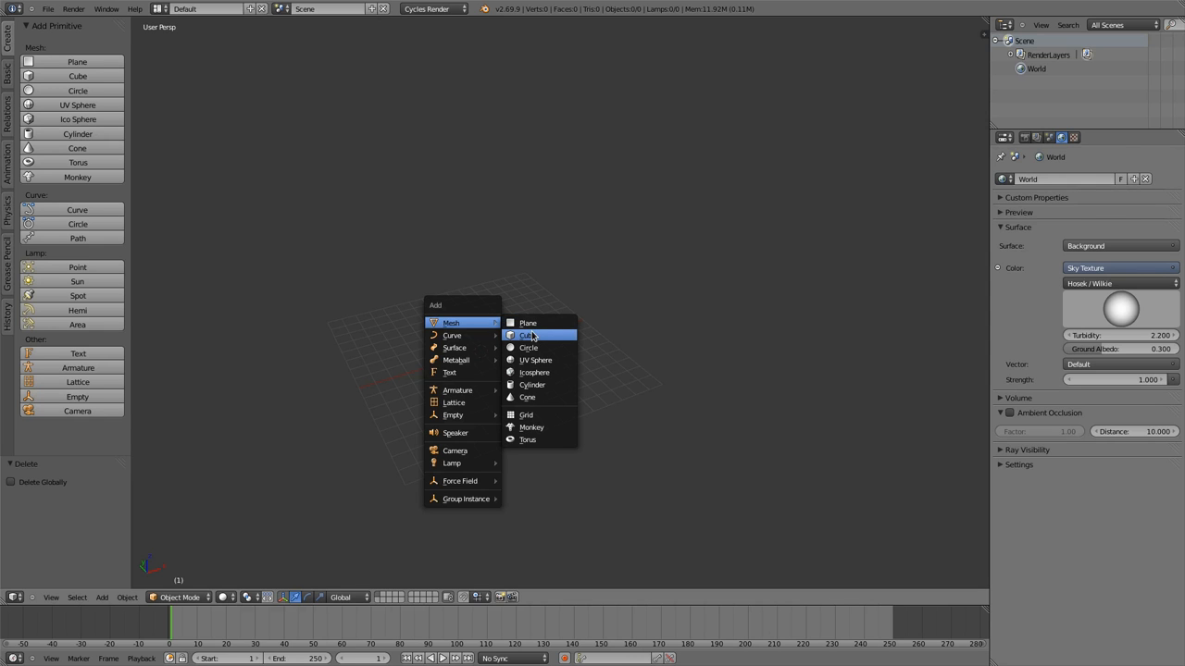
Add a cube, merge all its vertices at the center, and add a Skin modifier.
click(528, 335)
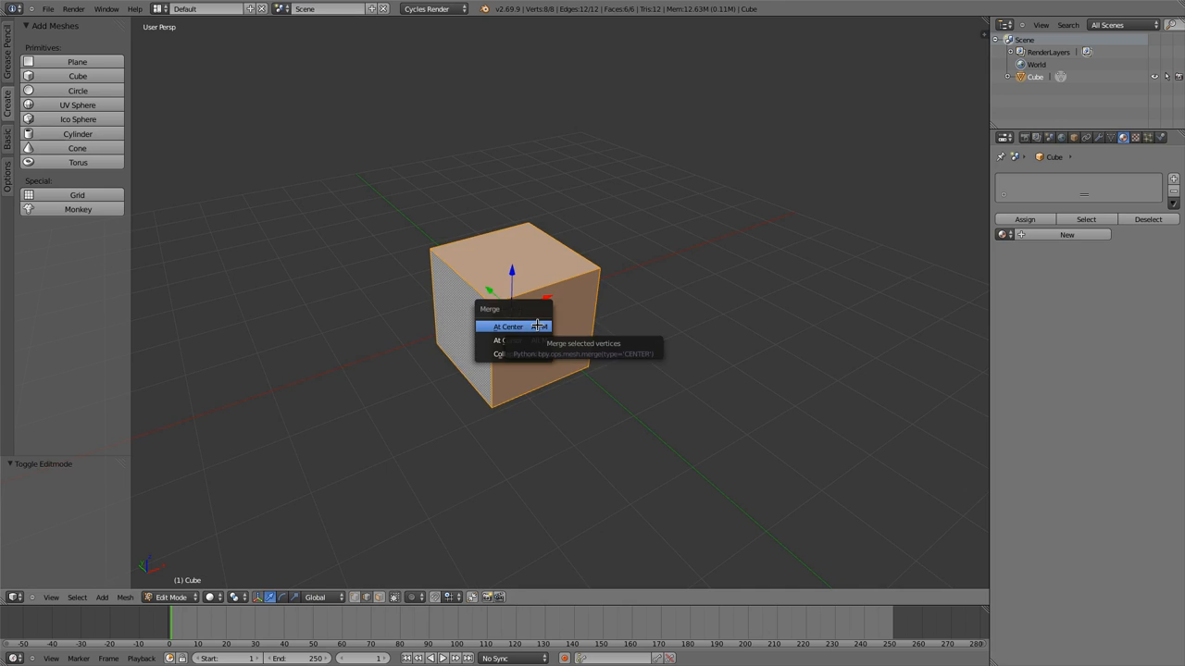
click(508, 326)
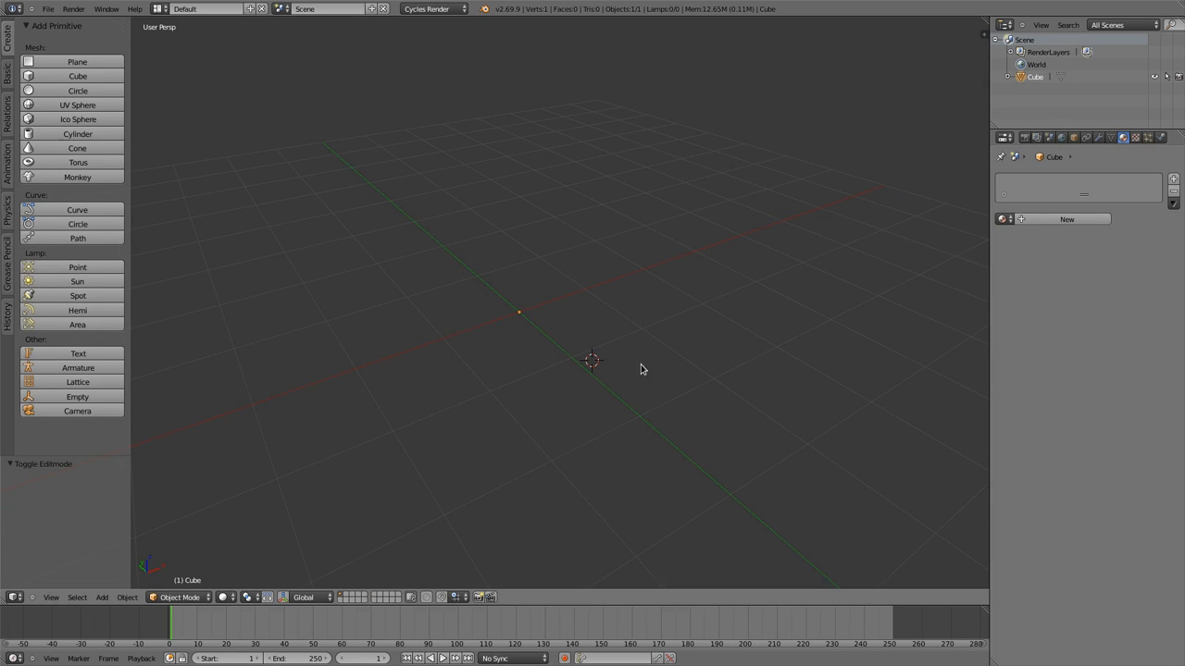
click(1098, 137)
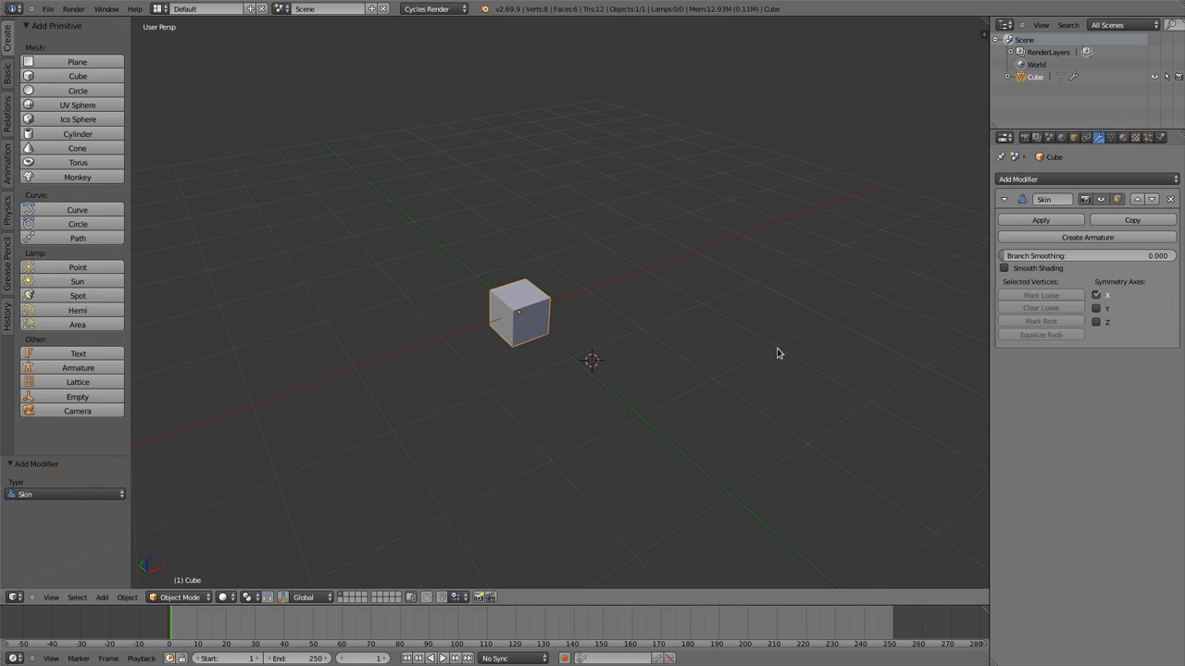
In Edit Mode, extrude vertices from the point into a branching skinned skeleton.
key(Tab)
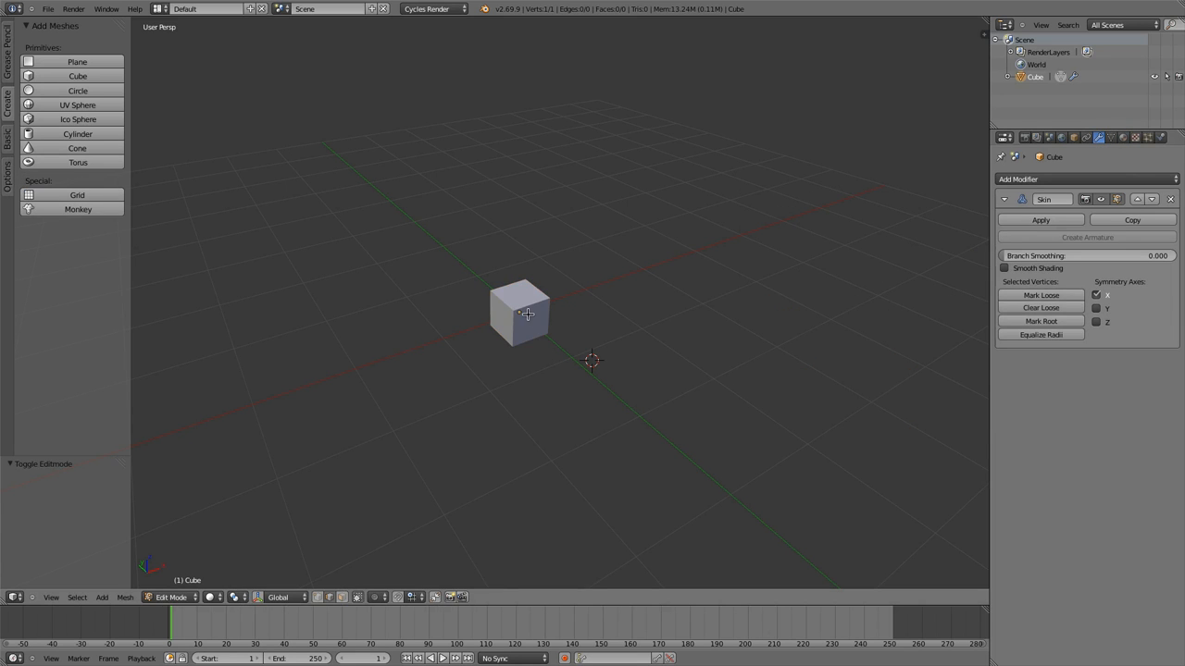
key(KP_1)
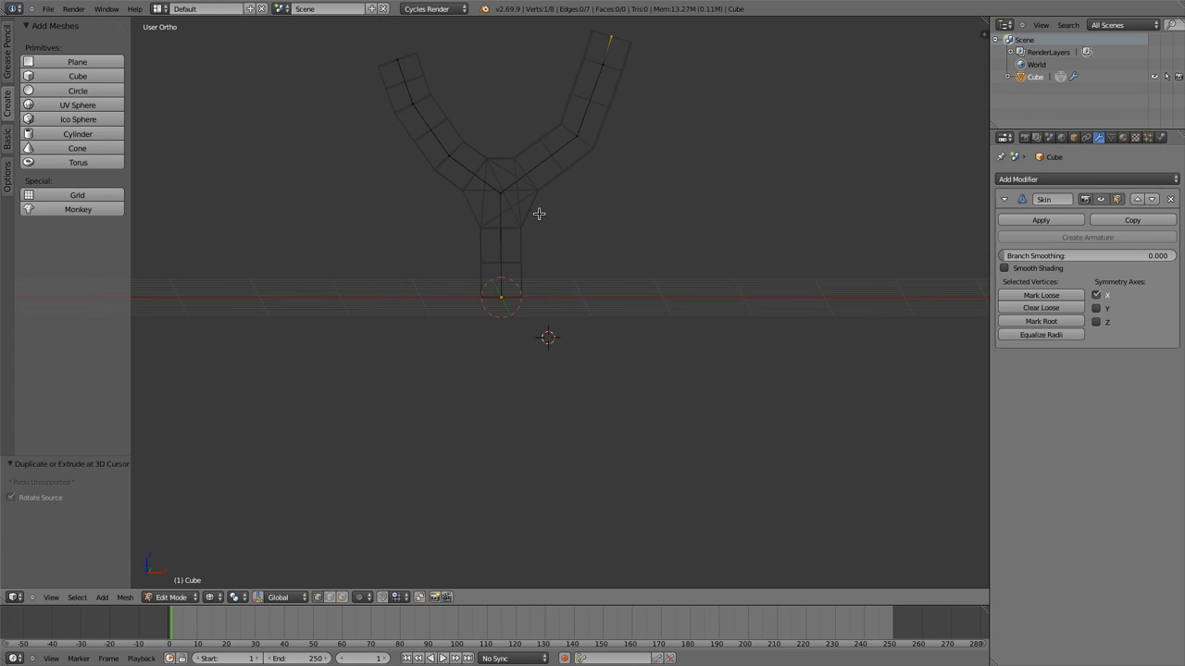
drag(537, 215, 597, 215)
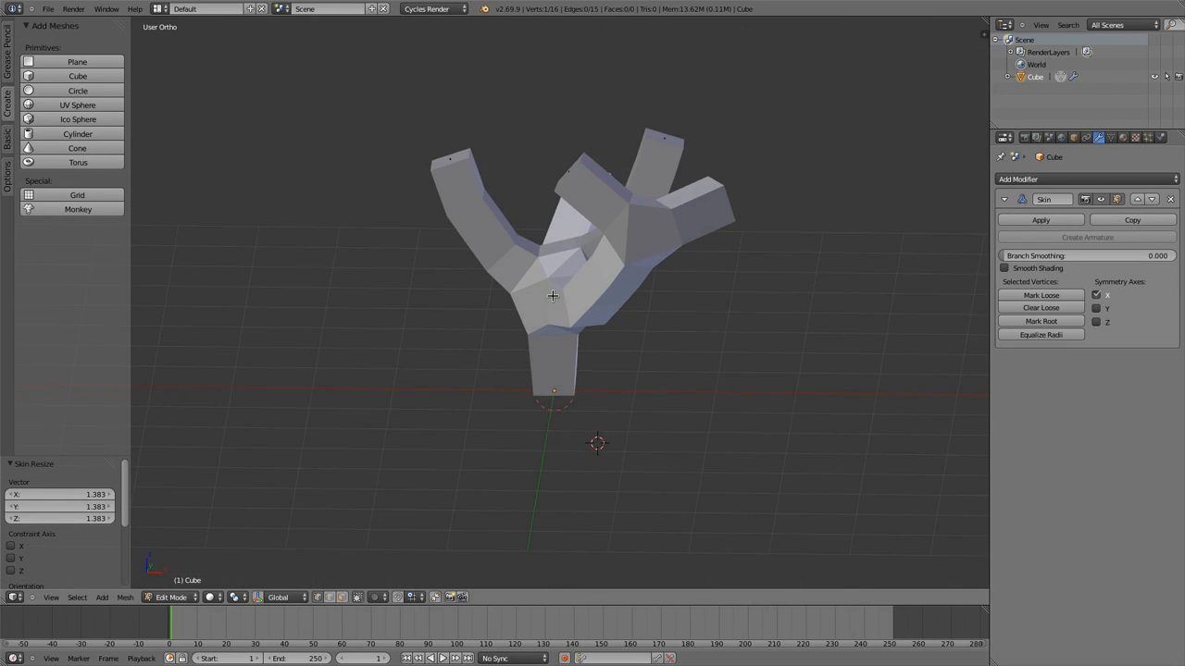
Apply the Skin modifier, then in Edit Mode select the left branch's top face.
key(Tab)
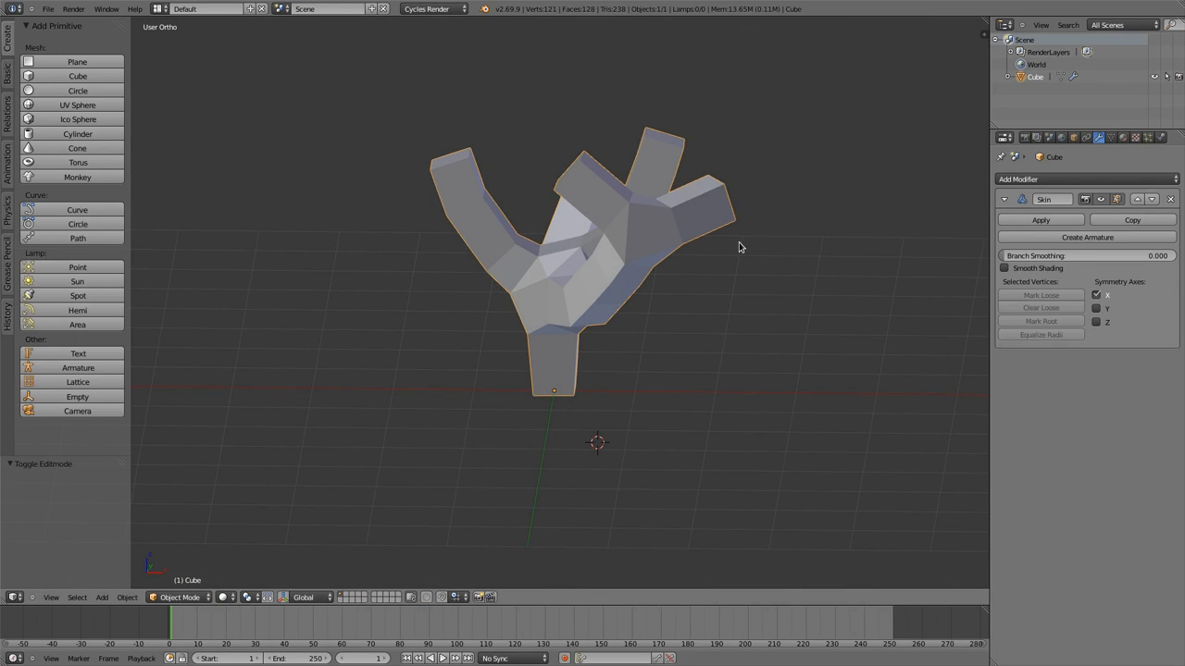
click(1039, 219)
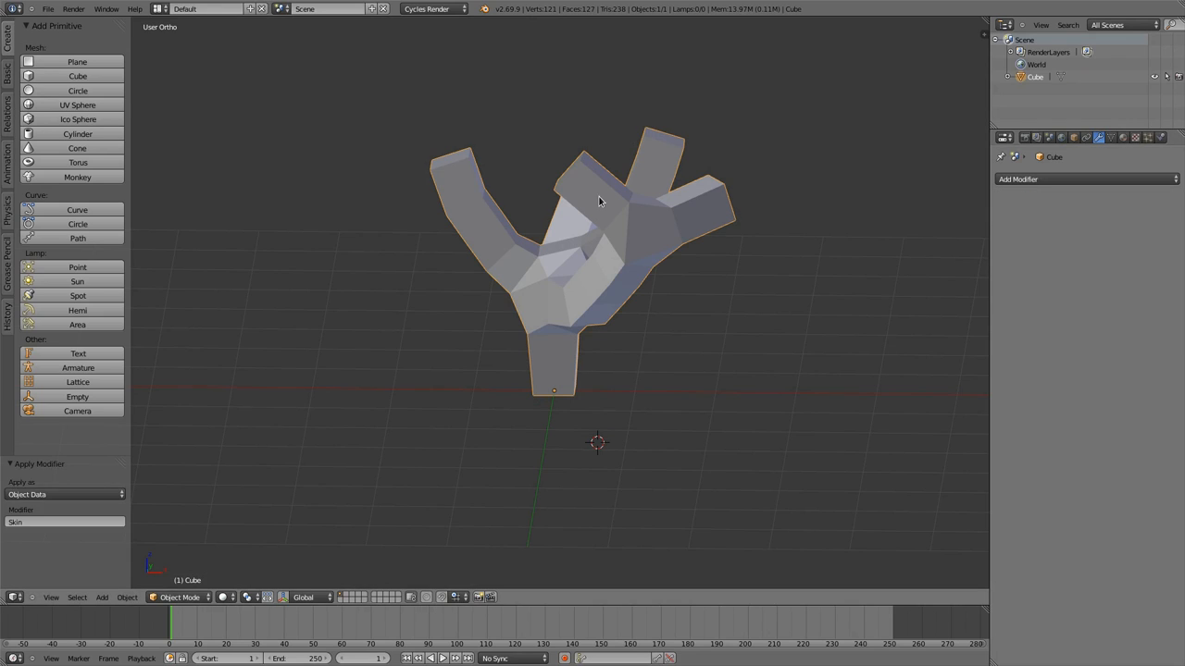
key(Tab)
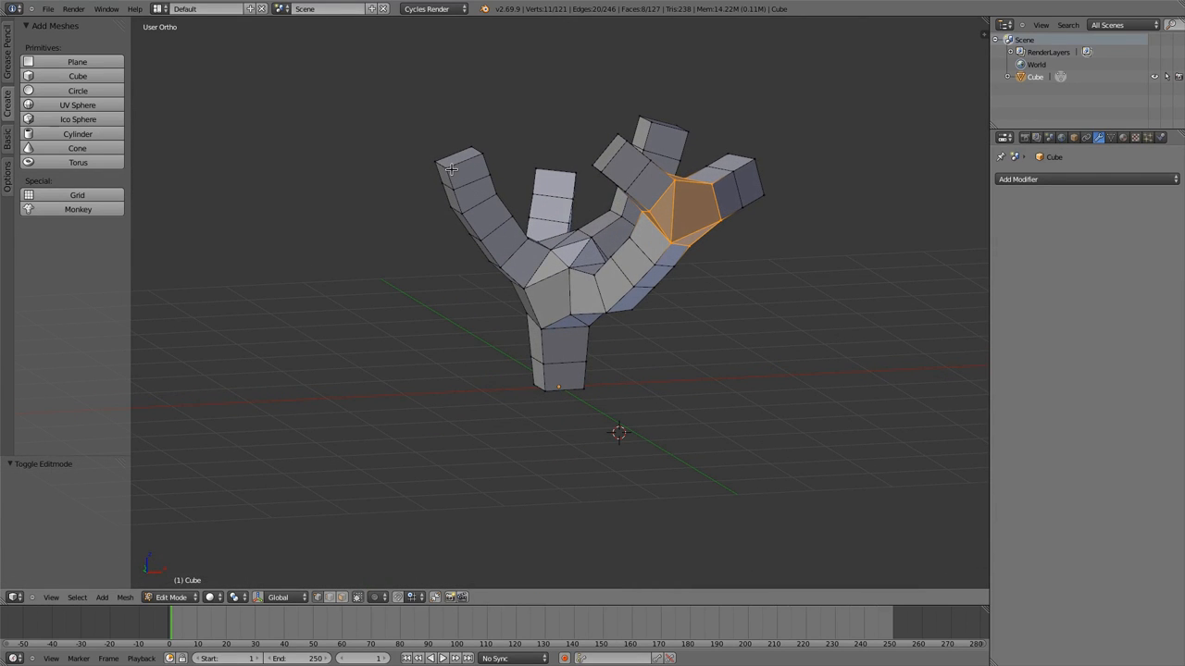
click(454, 166)
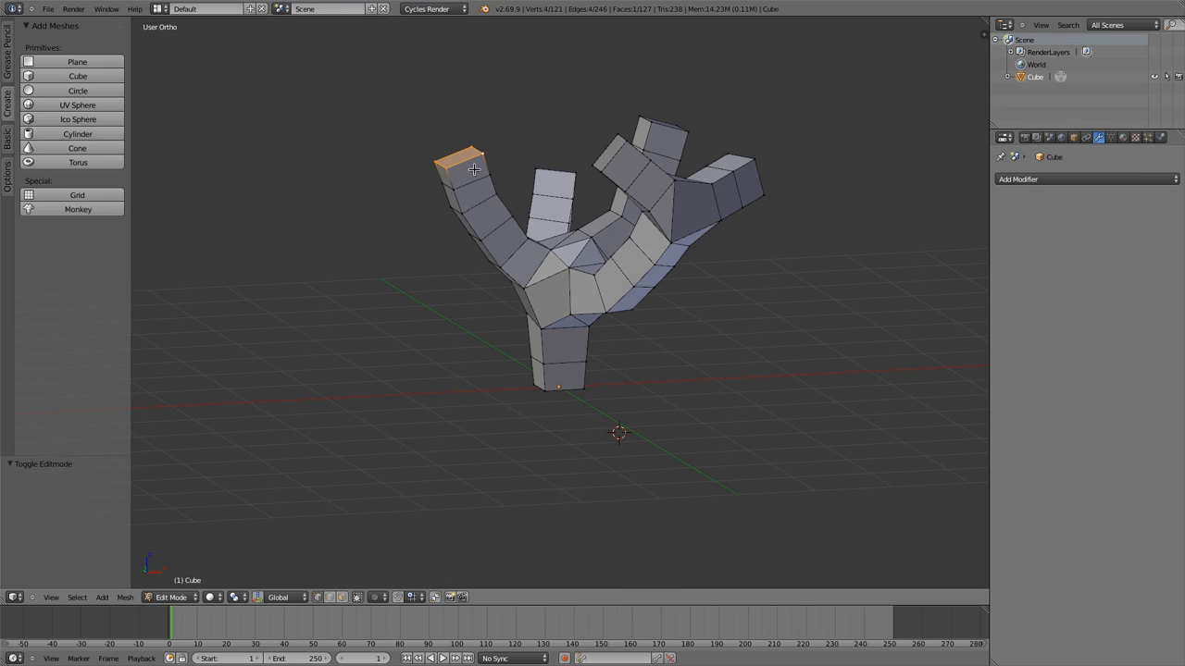
mouse_move(460, 176)
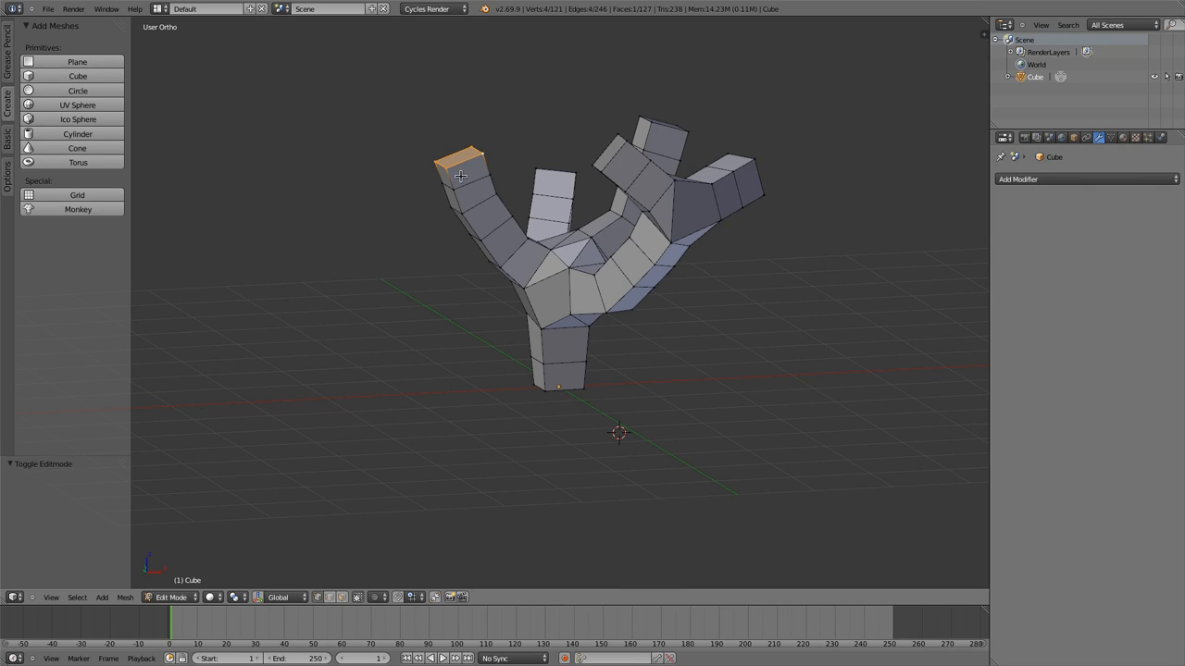
mouse_move(465, 158)
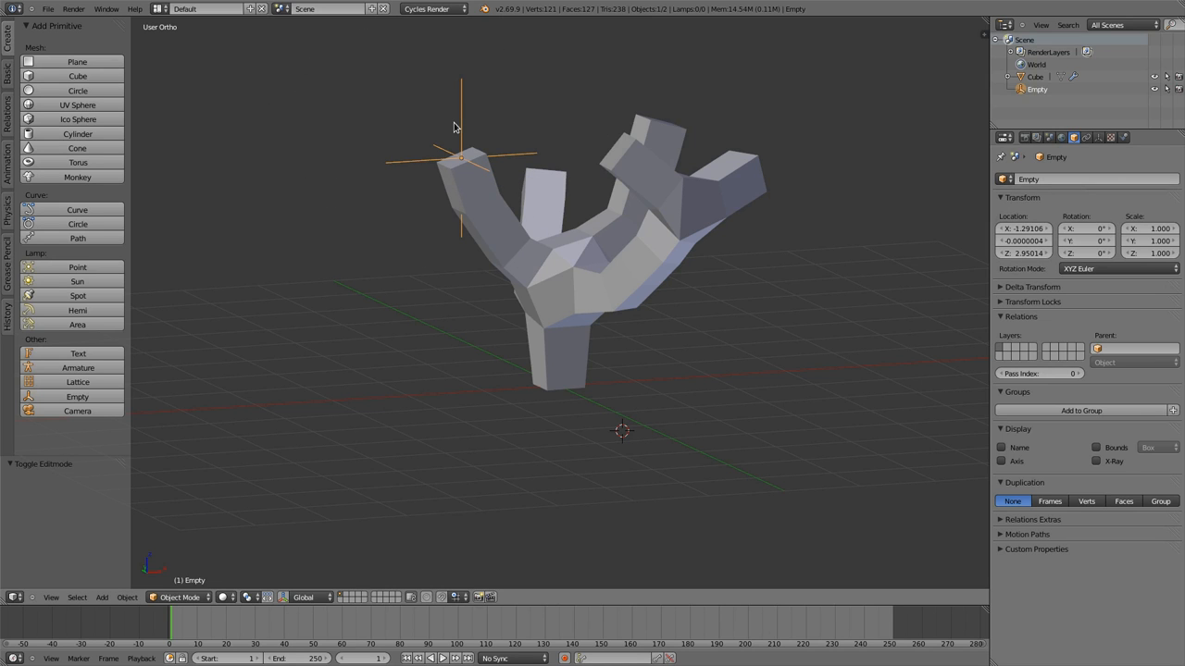
mouse_move(482, 165)
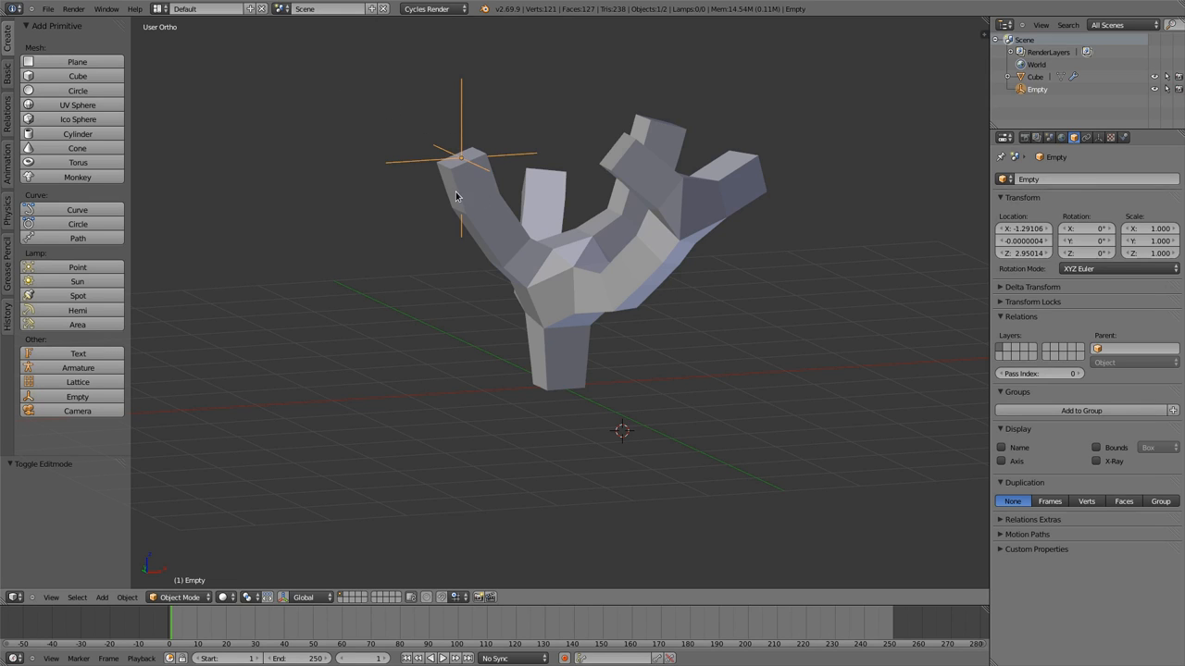
mouse_move(485, 211)
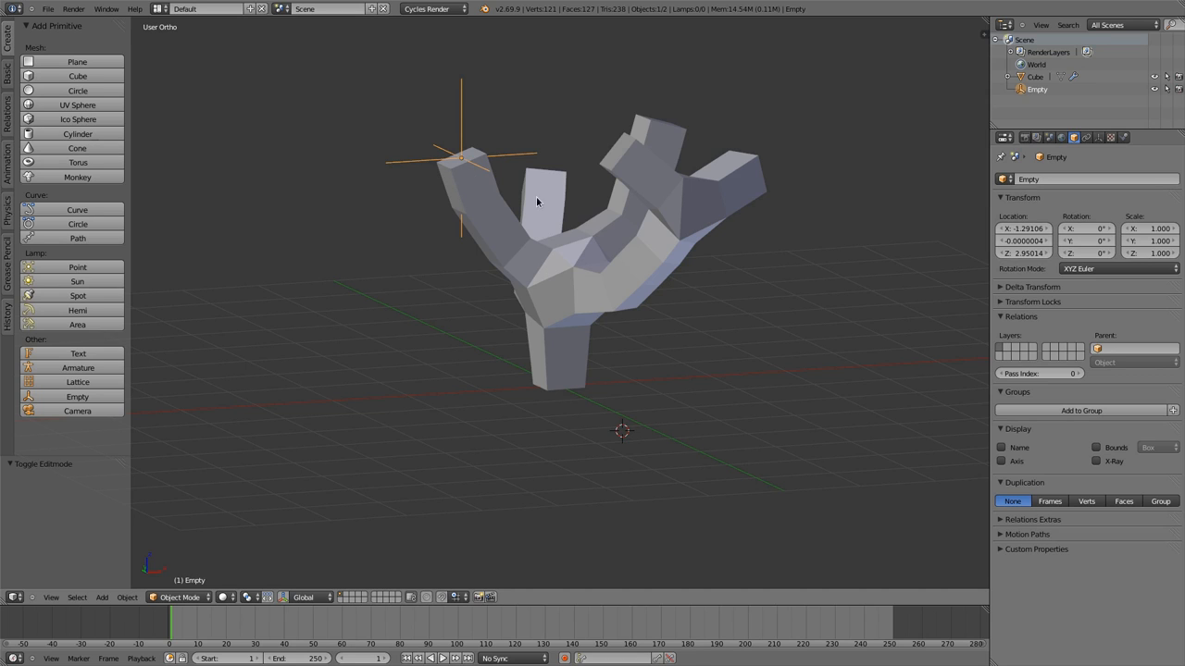
mouse_move(542, 250)
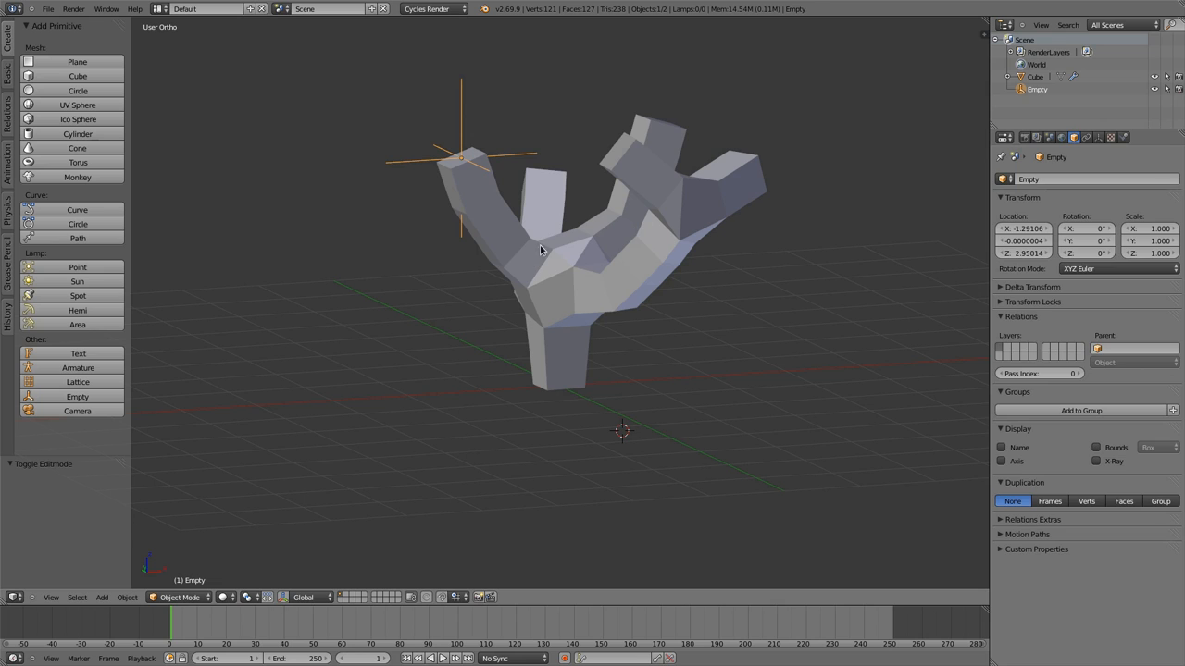
Add a Laplacian Deform modifier from the Add Modifier list.
click(1051, 179)
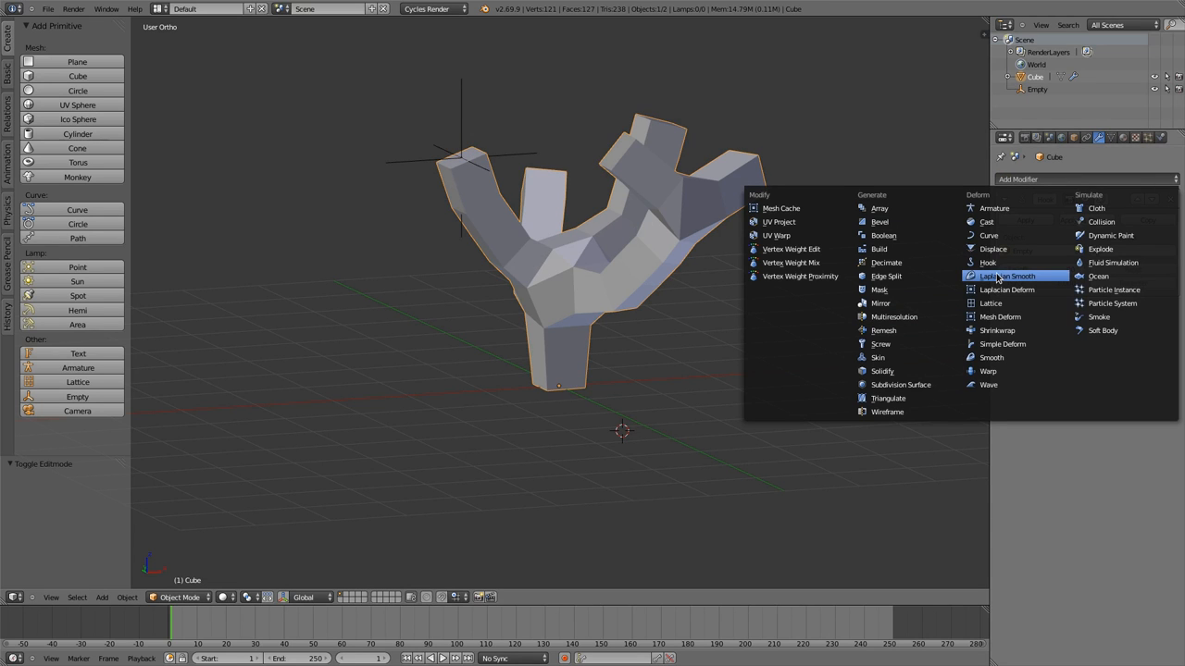
click(1009, 276)
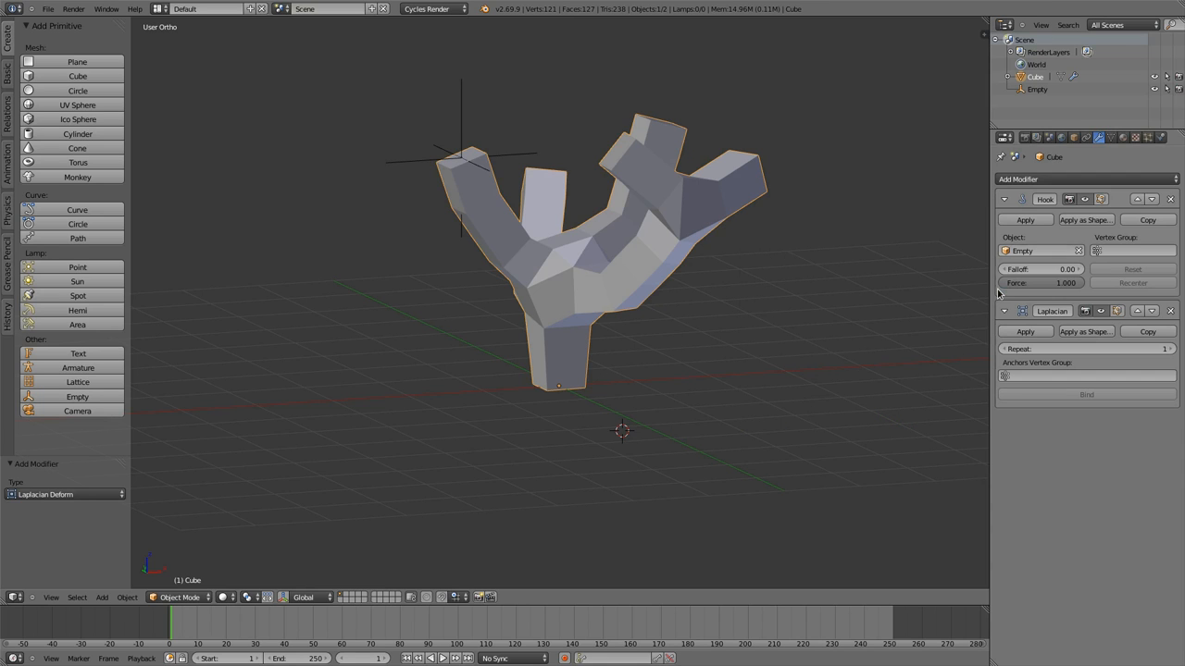
mouse_move(1018, 370)
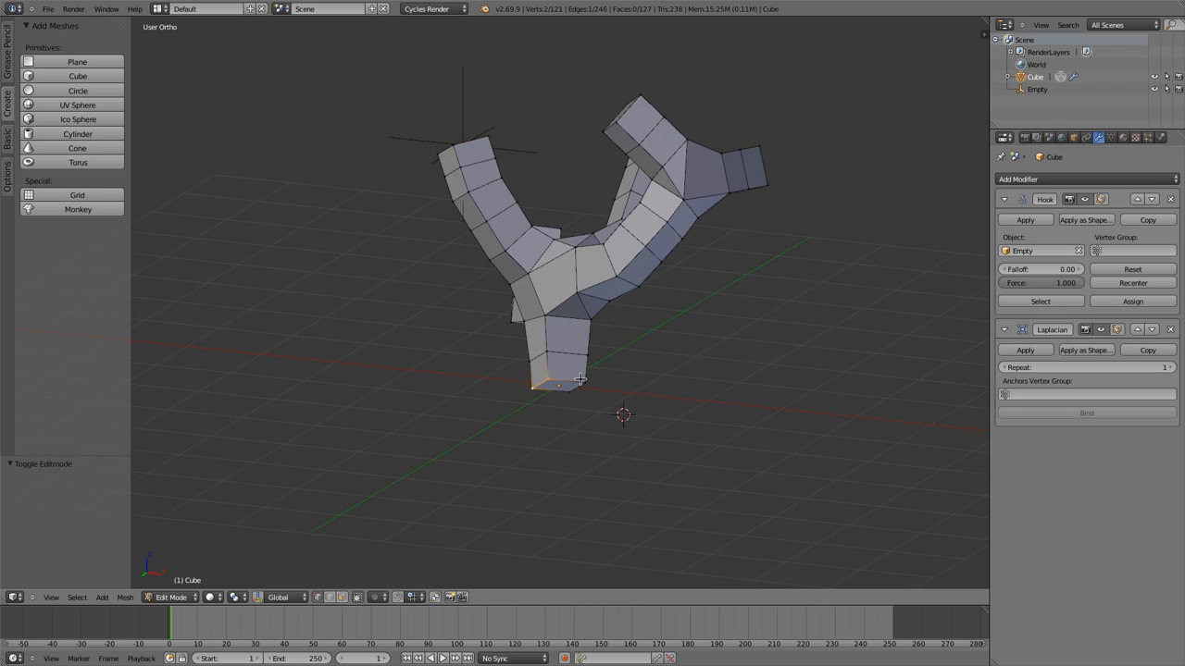
Assign the anchor vertices and left-branch tip vertices to the same vertex group.
click(558, 385)
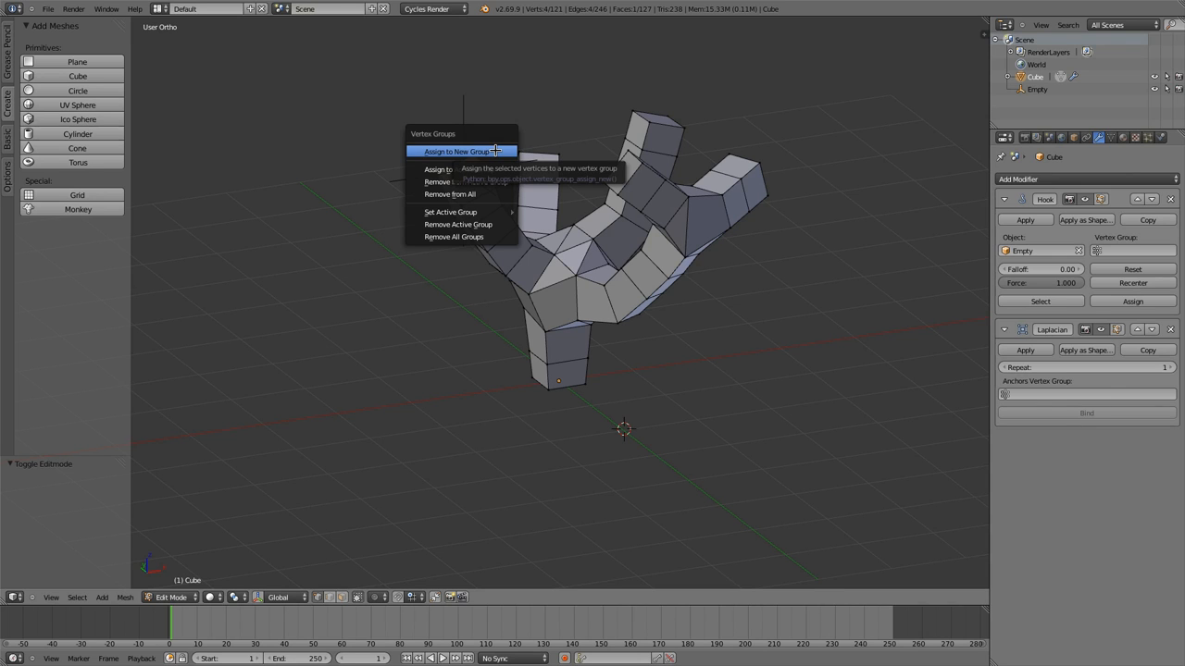
mouse_move(461, 169)
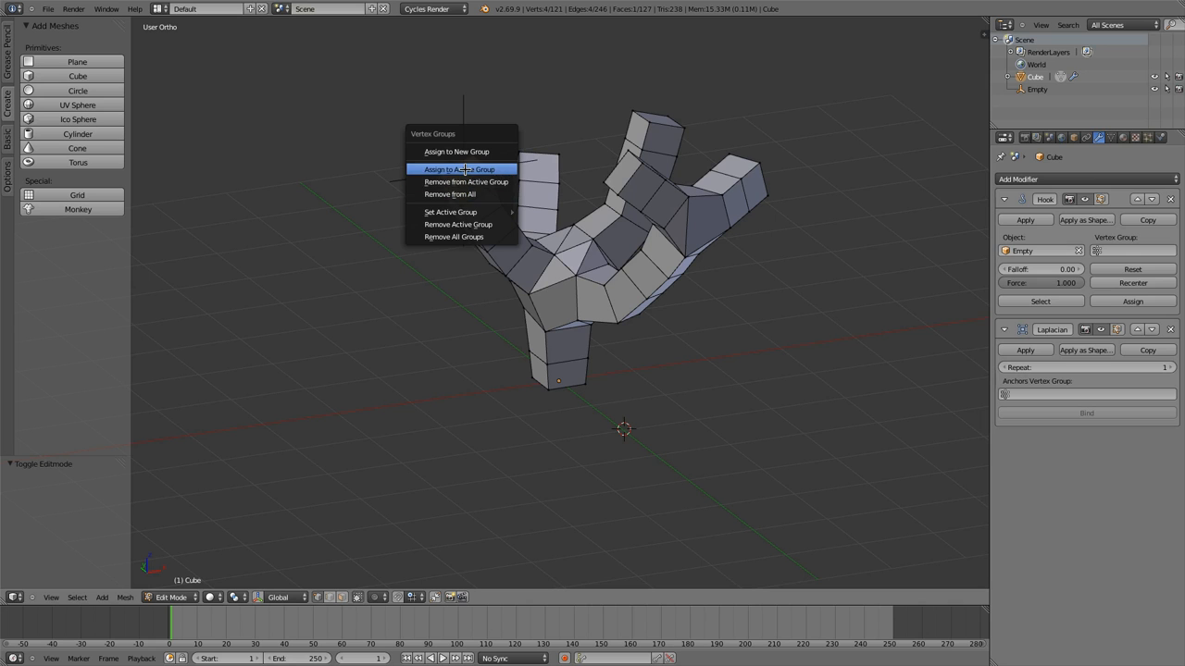
click(456, 169)
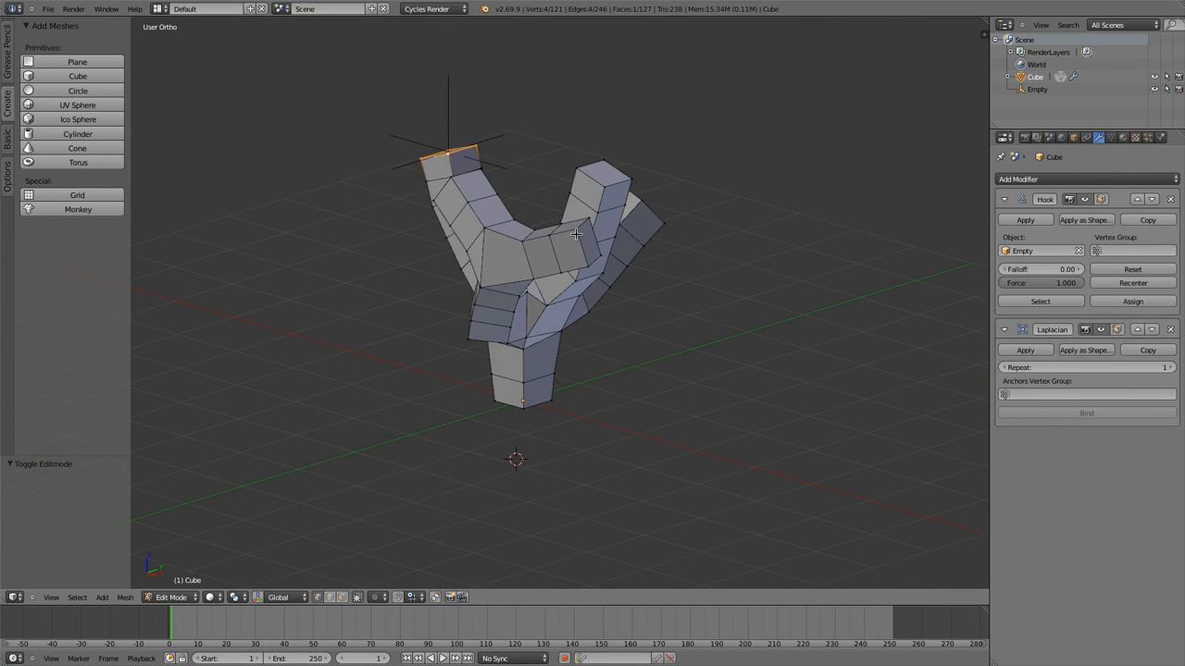
click(589, 253)
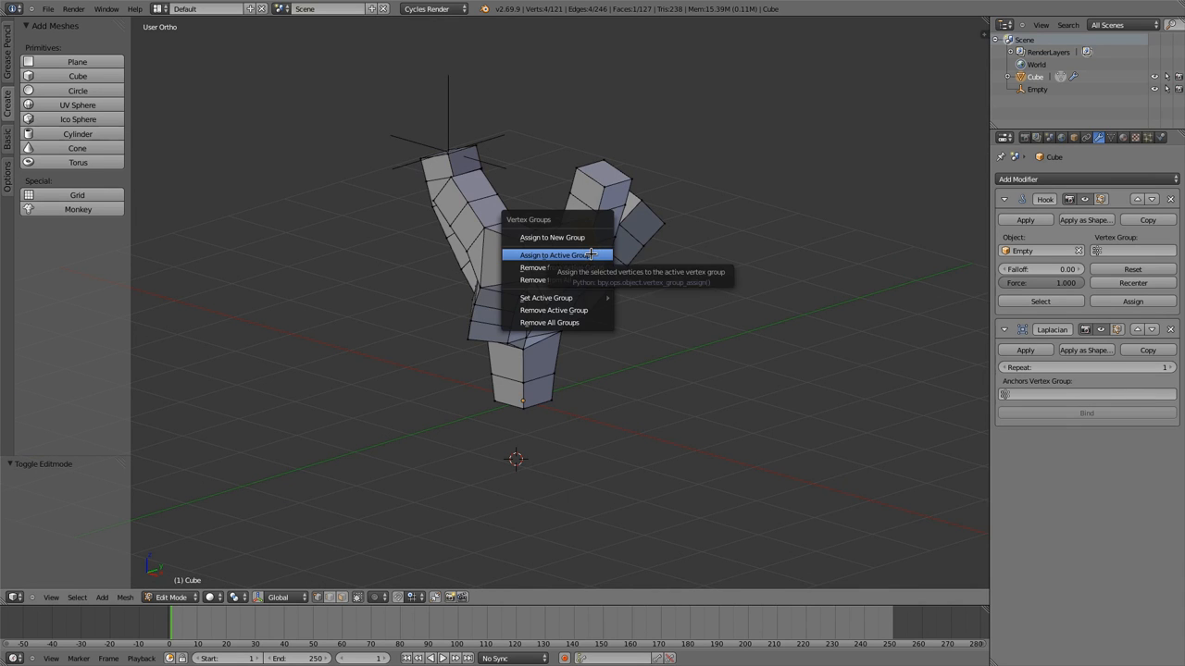
click(551, 255)
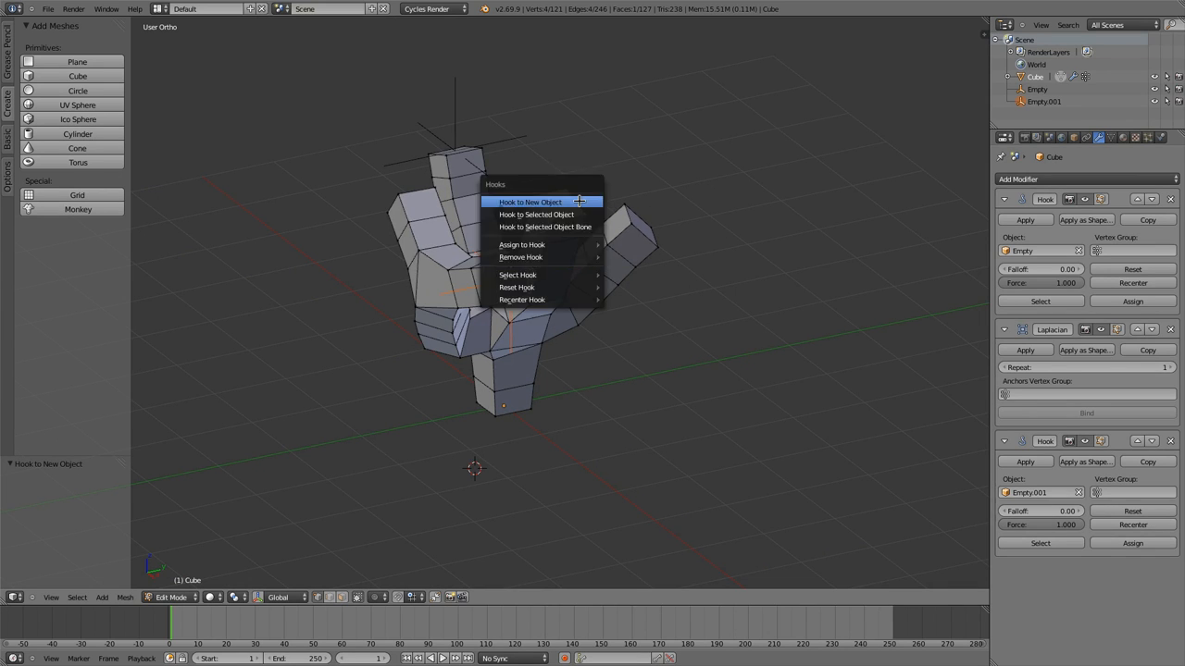
Hook the selected right branch tip to a new empty.
click(529, 202)
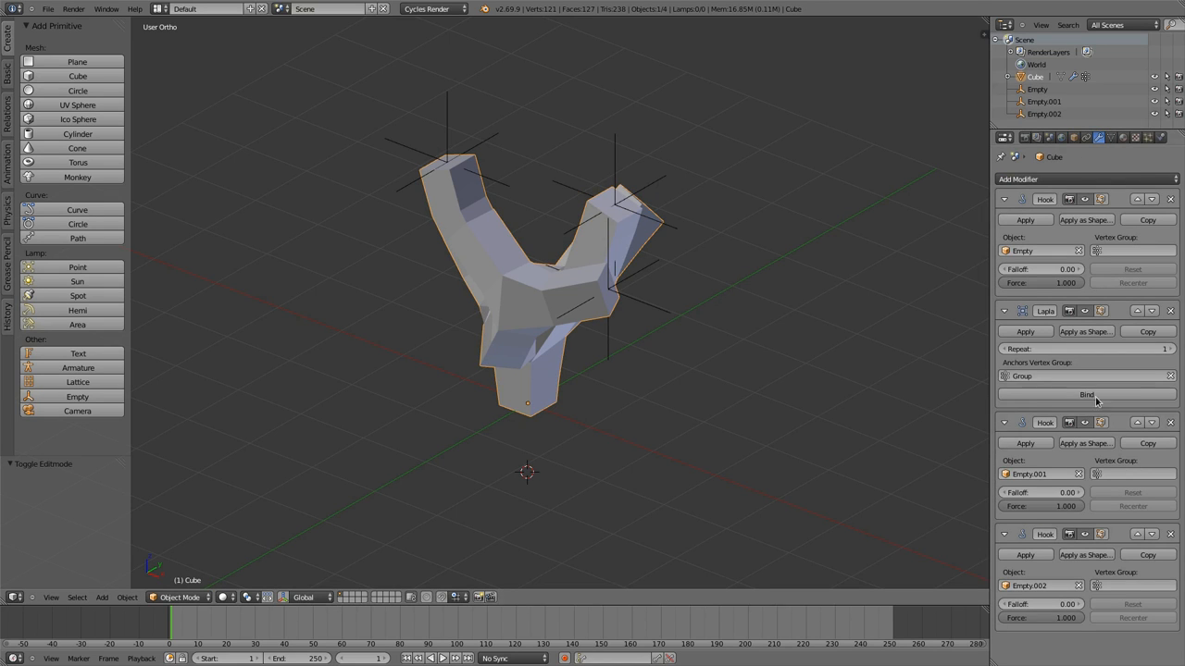
Bind the Laplacian Deform modifier to the mesh.
click(1086, 395)
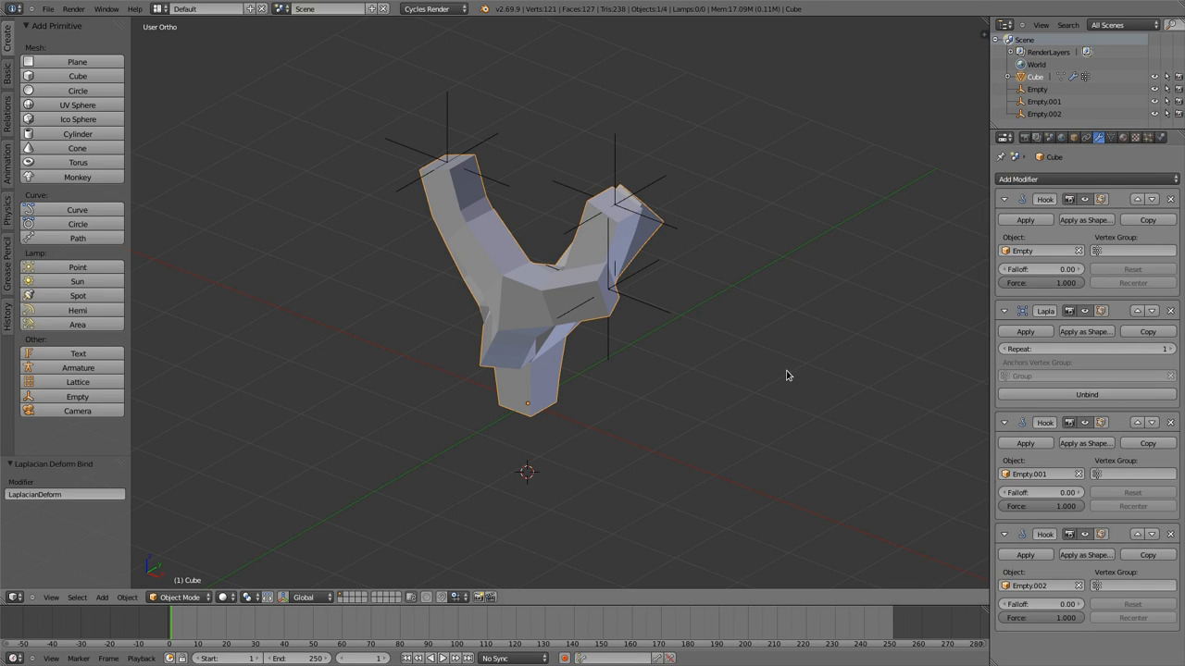
mouse_move(1033, 381)
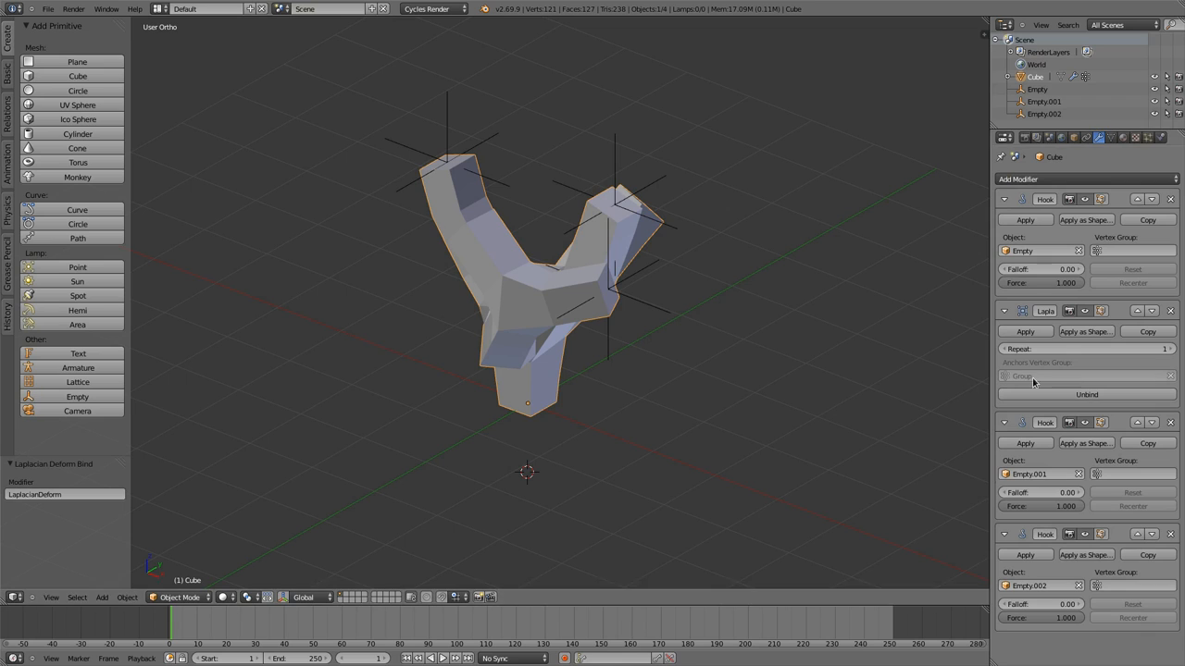
mouse_move(544, 314)
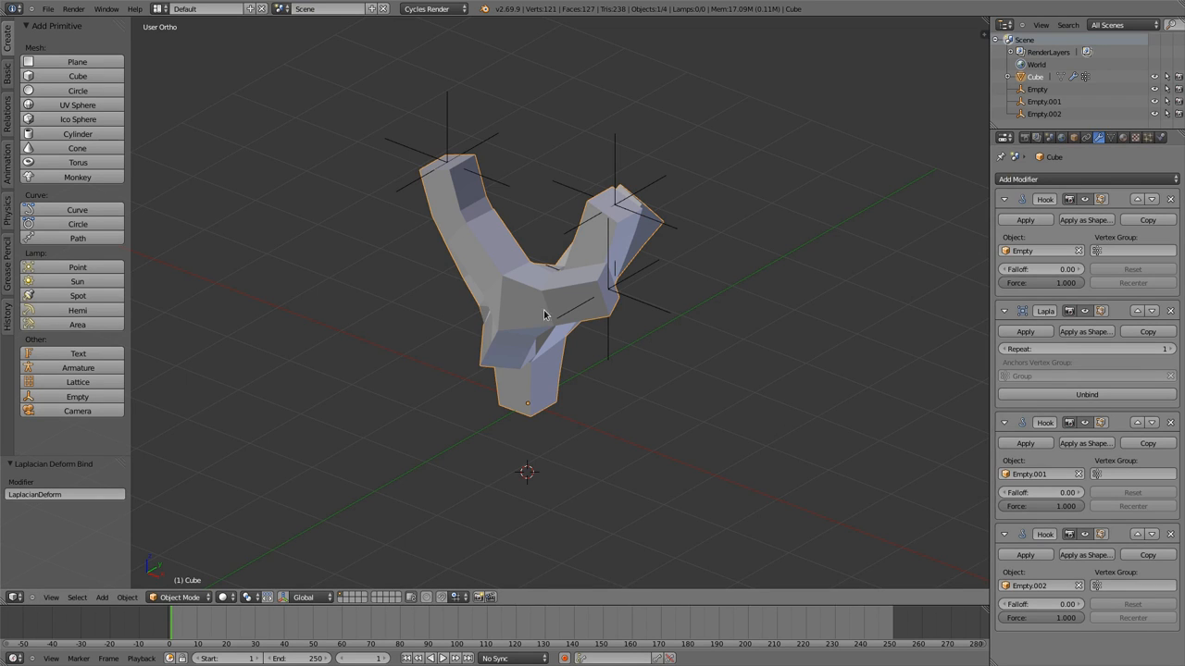
mouse_move(558, 292)
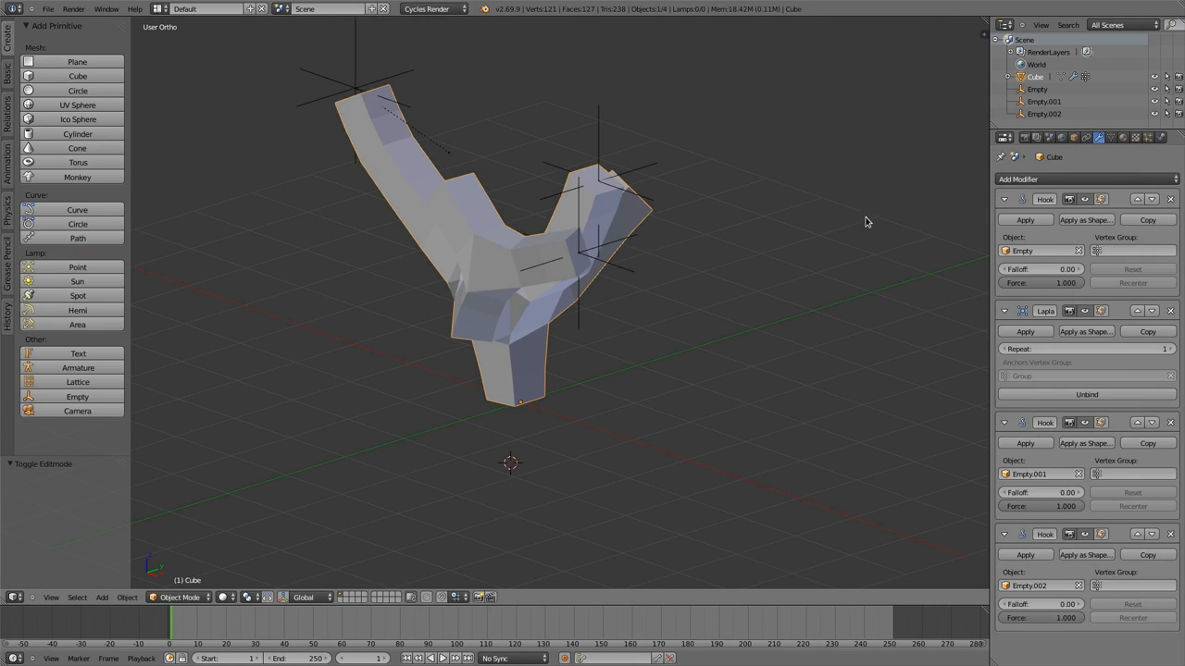
Show the mesh's anchor vertex group in Object Data properties.
click(1110, 137)
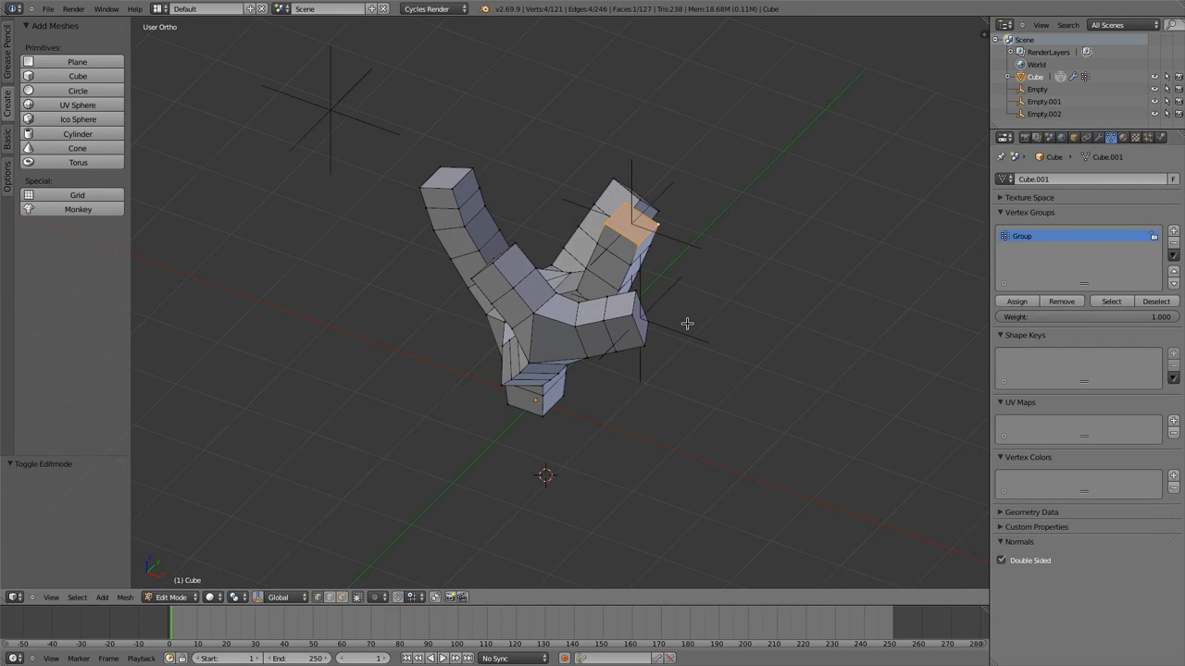
mouse_move(657, 300)
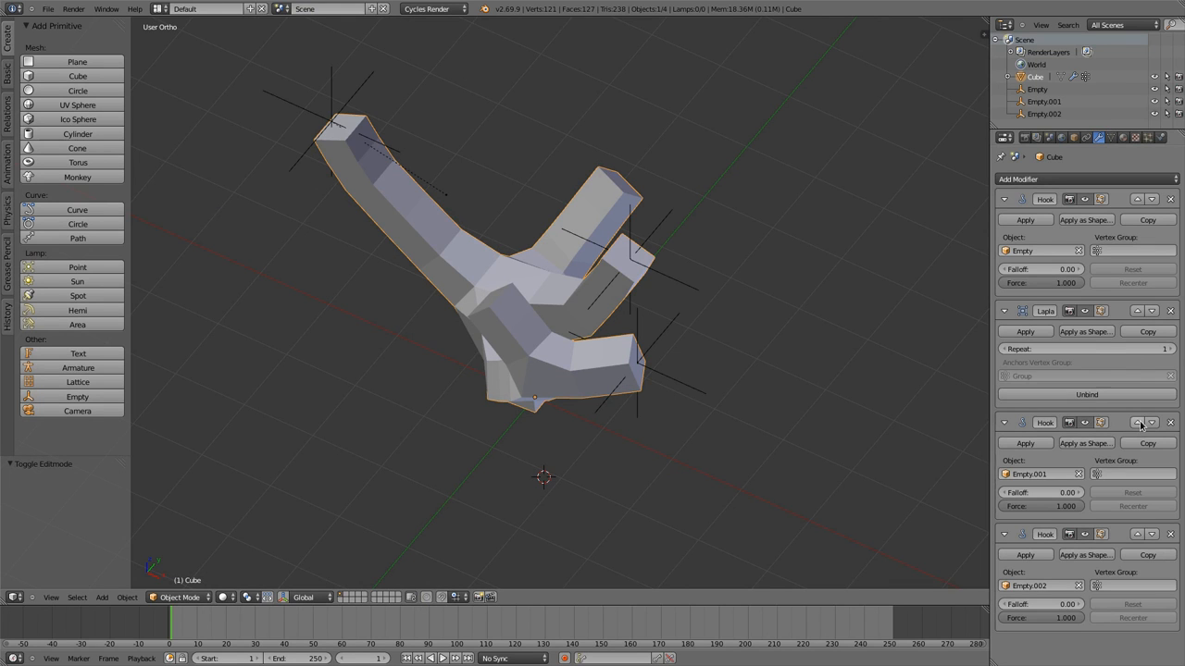
Move the Hook above Laplacian Deform, drag an empty, and raise Repeat to 9.
click(1138, 423)
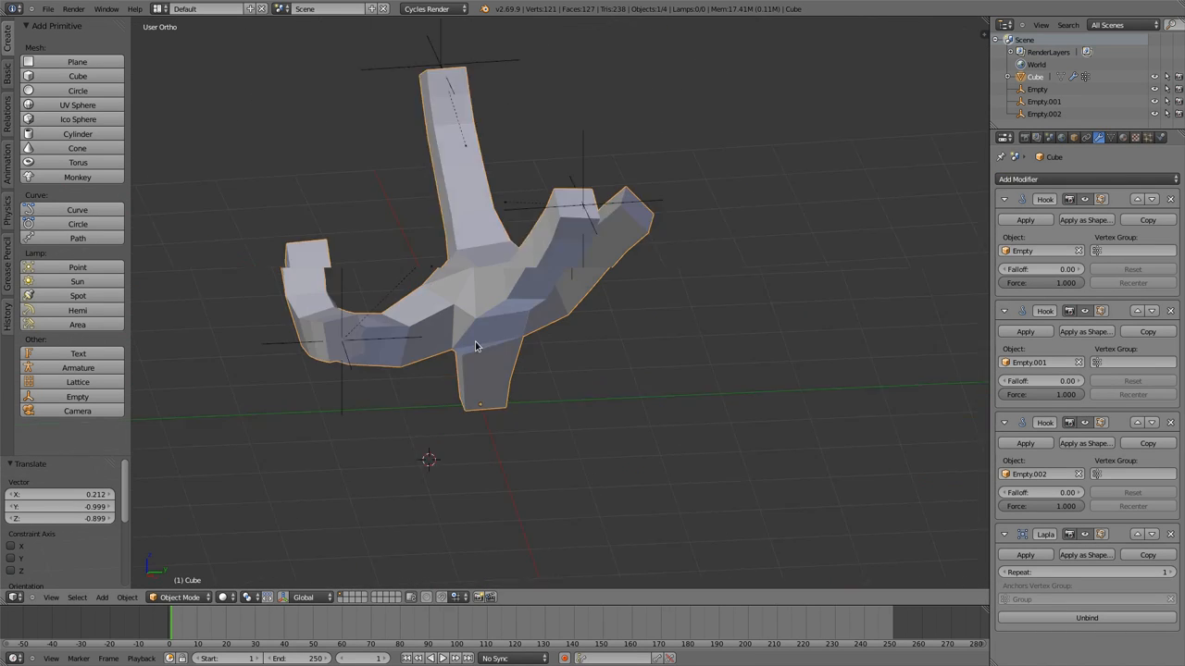
drag(477, 342, 490, 332)
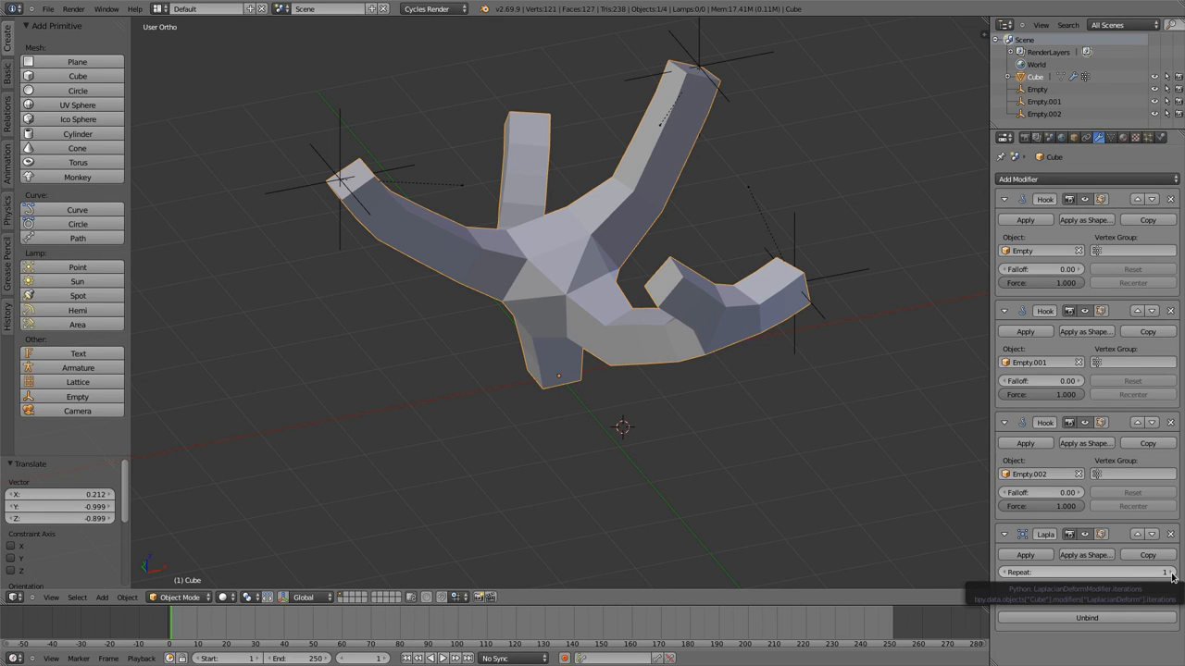
click(1164, 572)
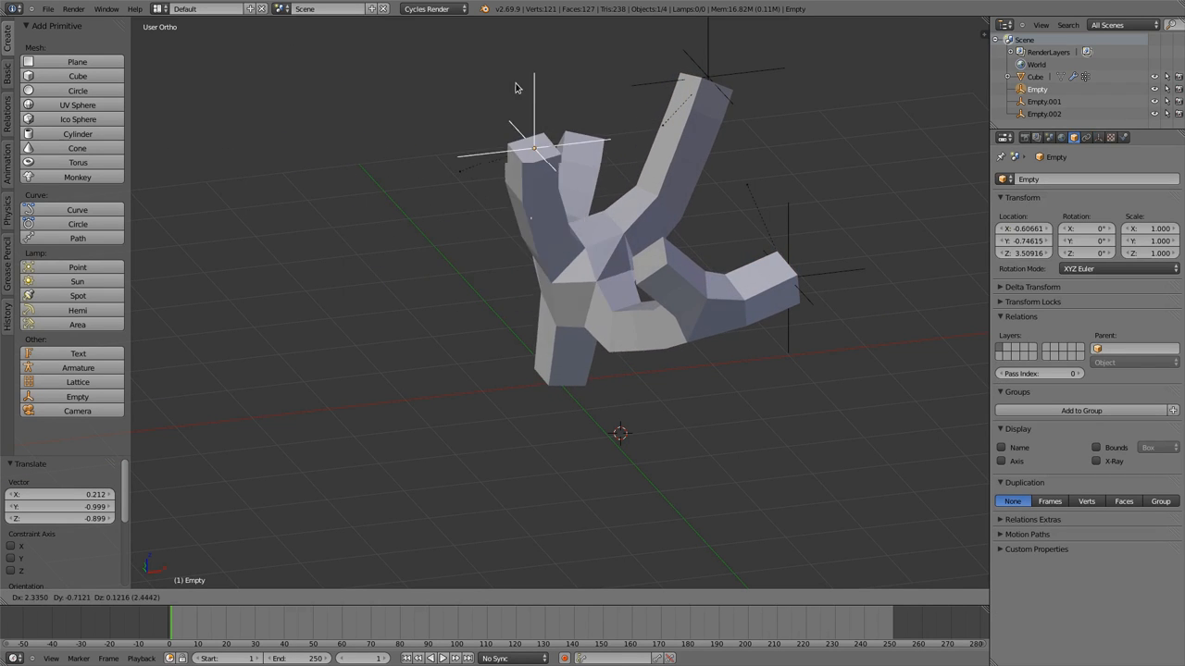
Move Empty and Empty.001 to bend the arm tips into smooth curves.
drag(535, 148, 512, 111)
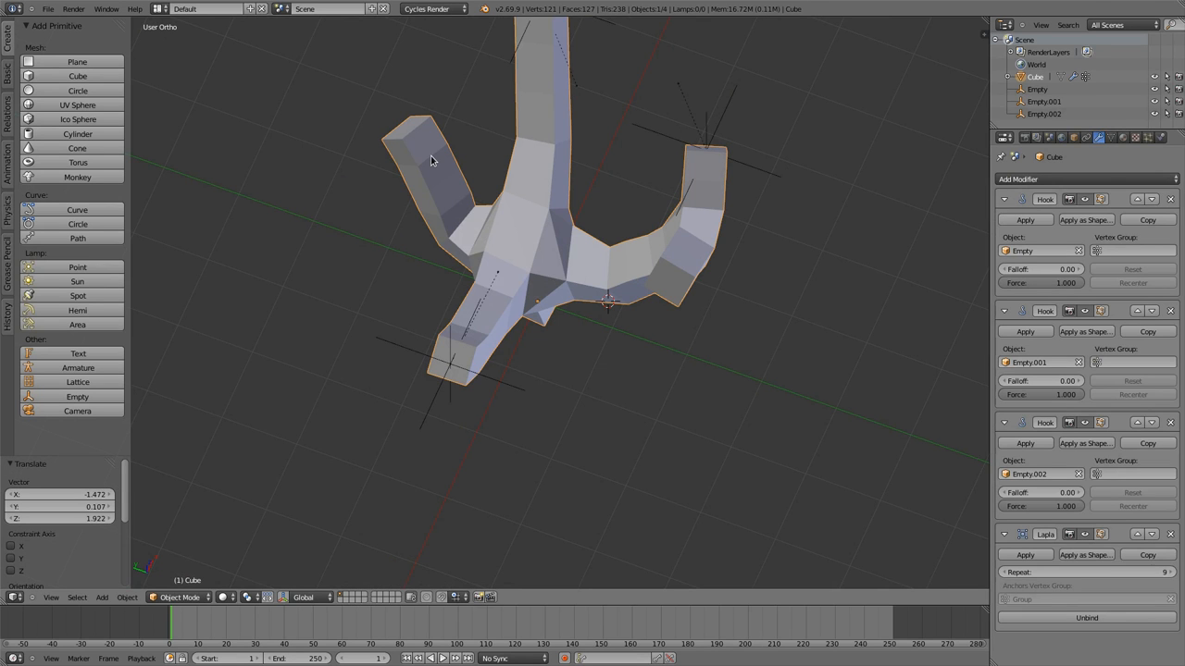
key(Tab)
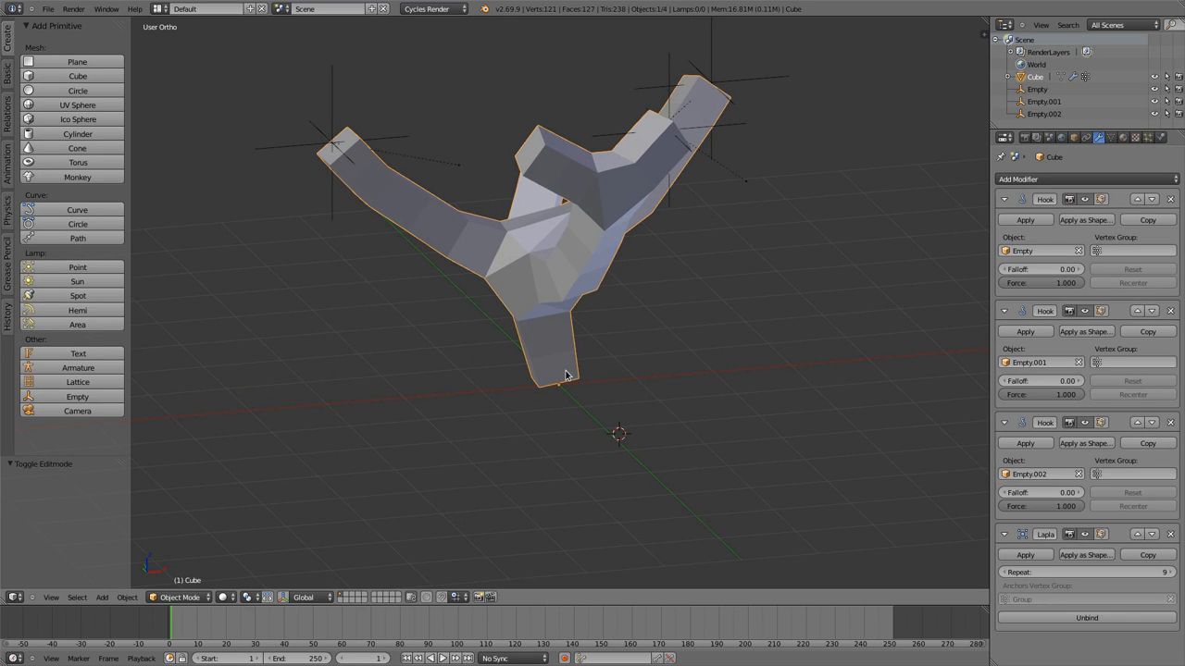
mouse_move(595, 375)
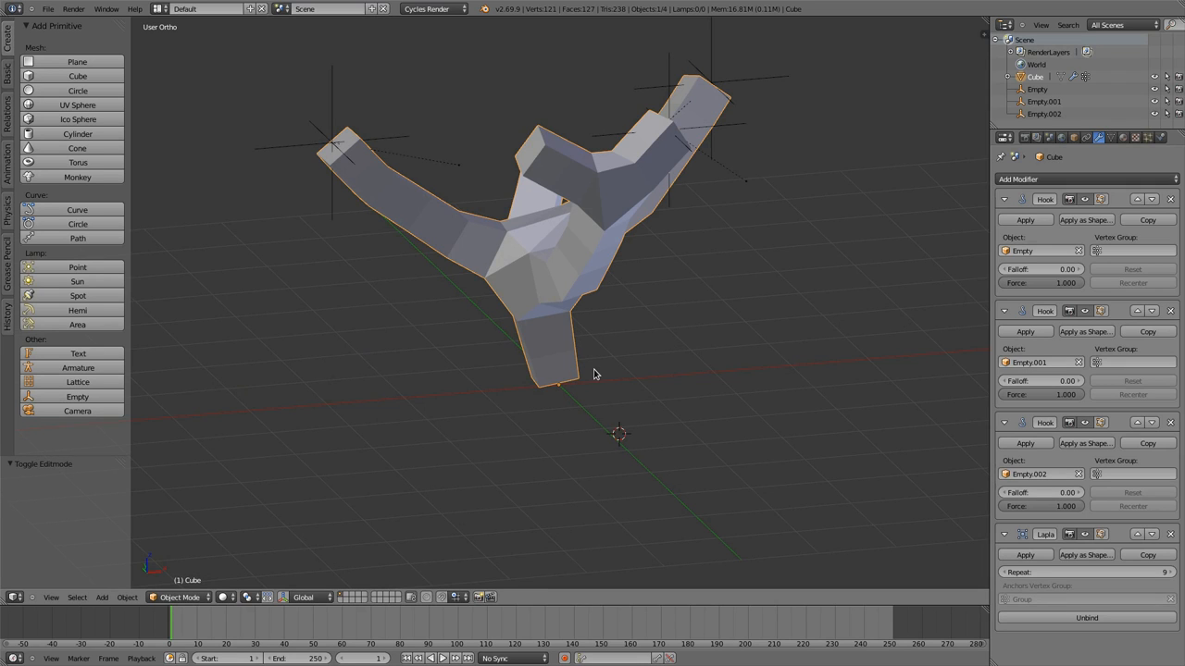
mouse_move(602, 371)
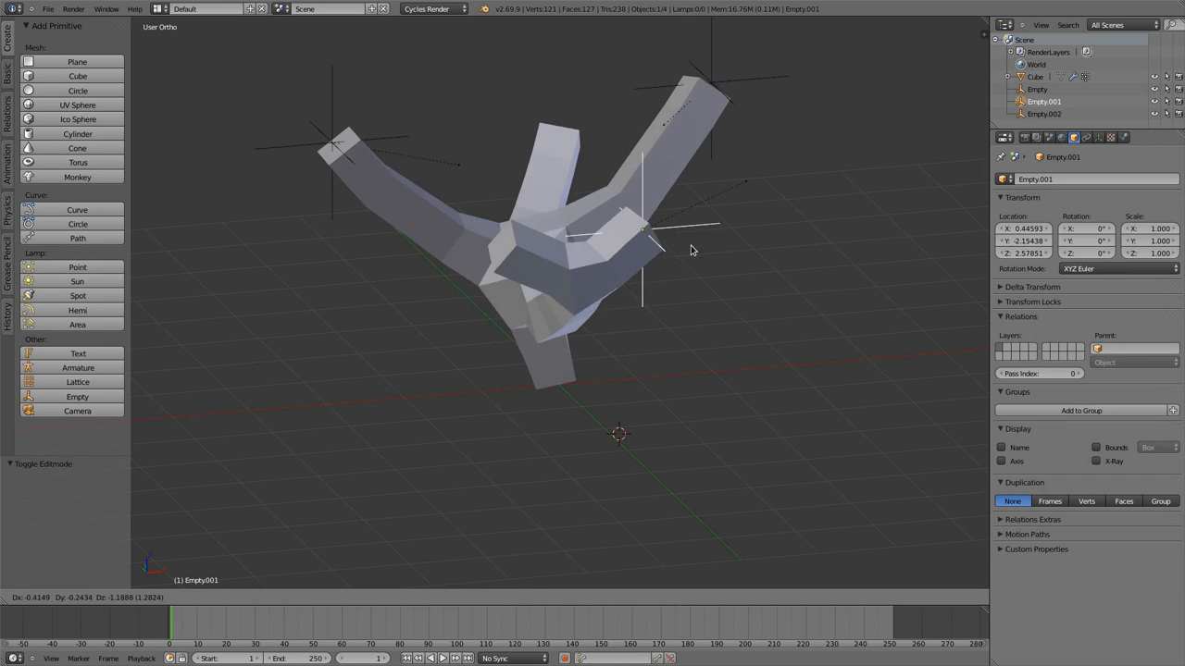
drag(690, 250, 703, 224)
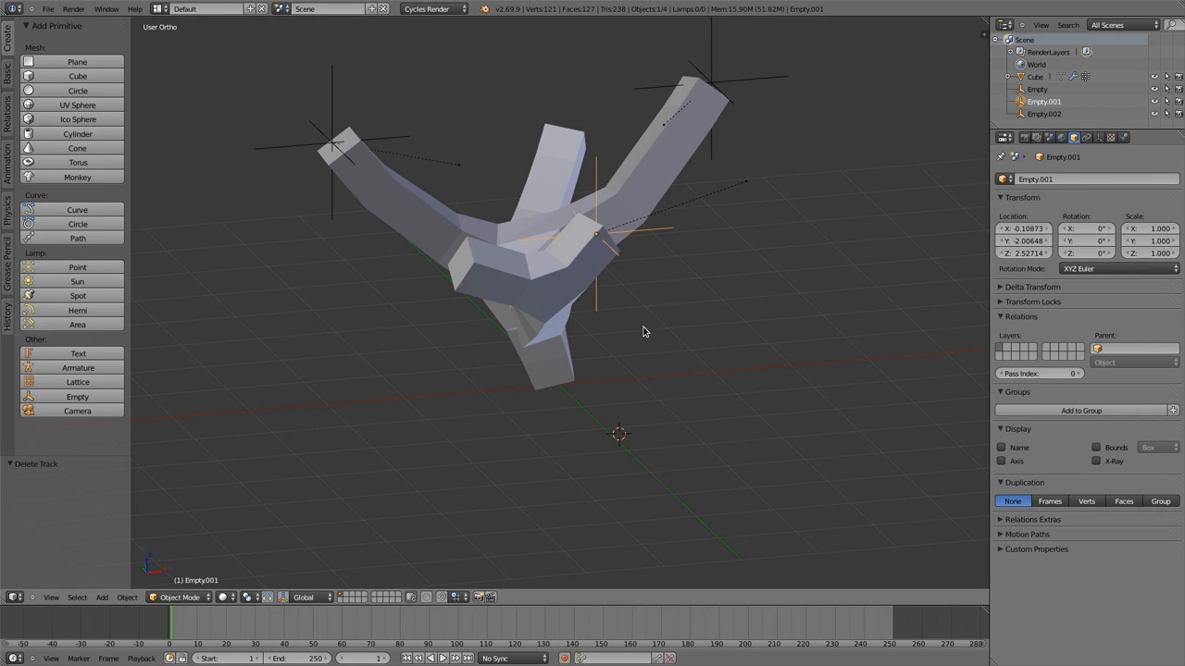
Switch the screen layout to Motion Tracking.
click(185, 8)
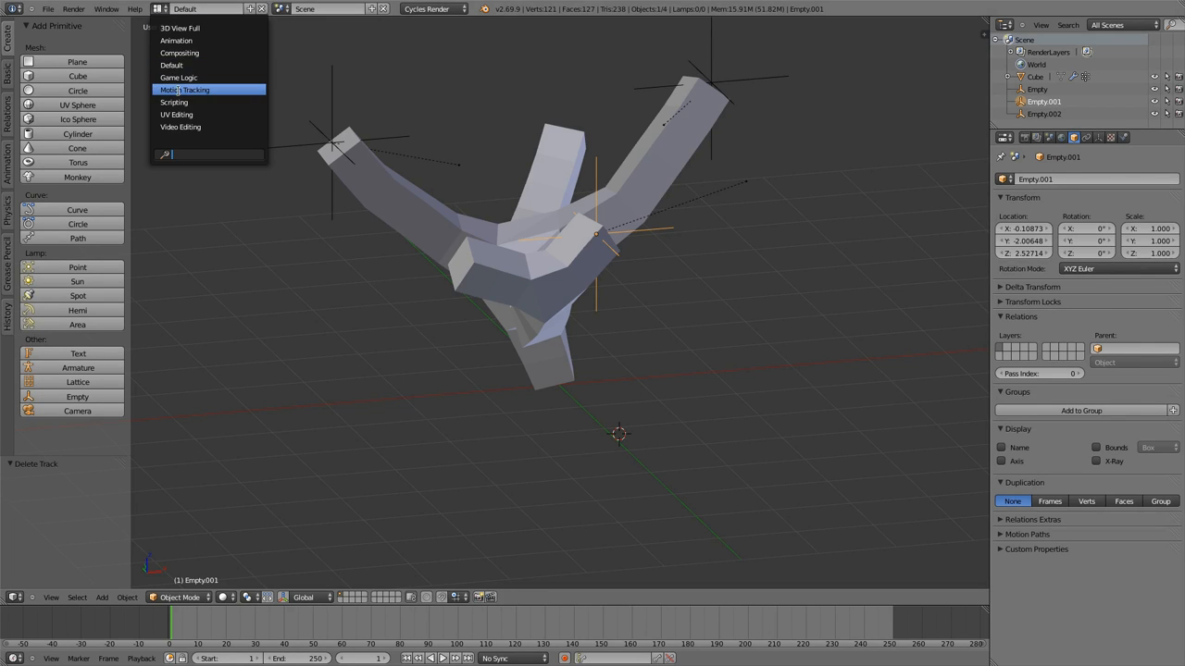
click(186, 90)
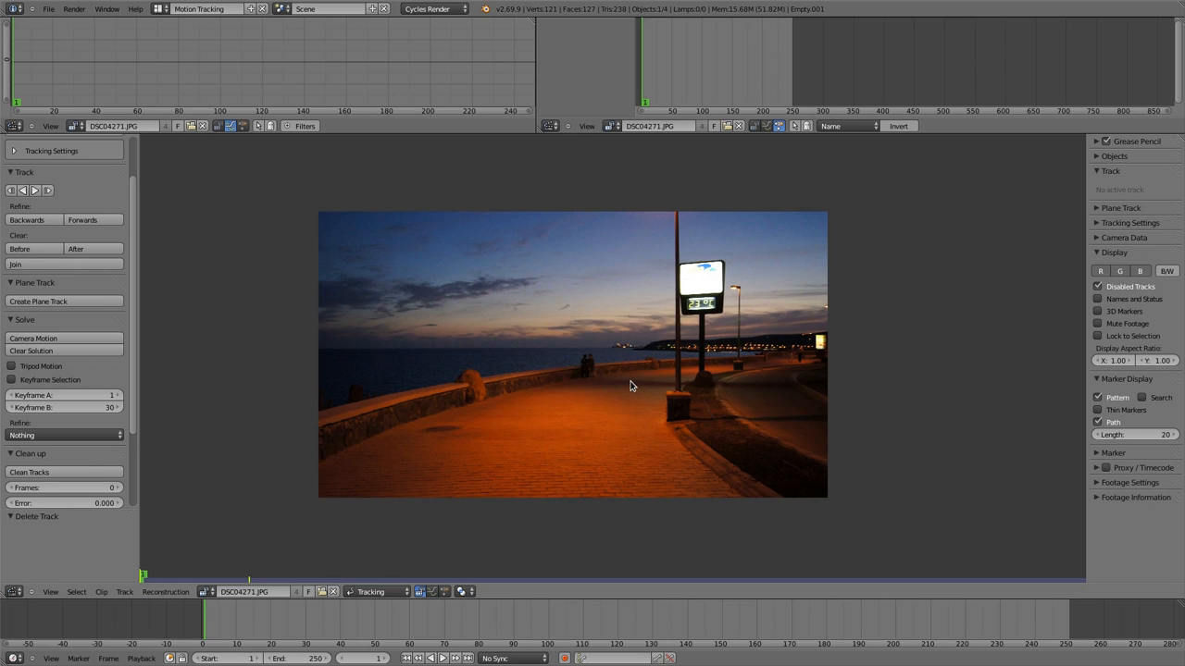
mouse_move(655, 360)
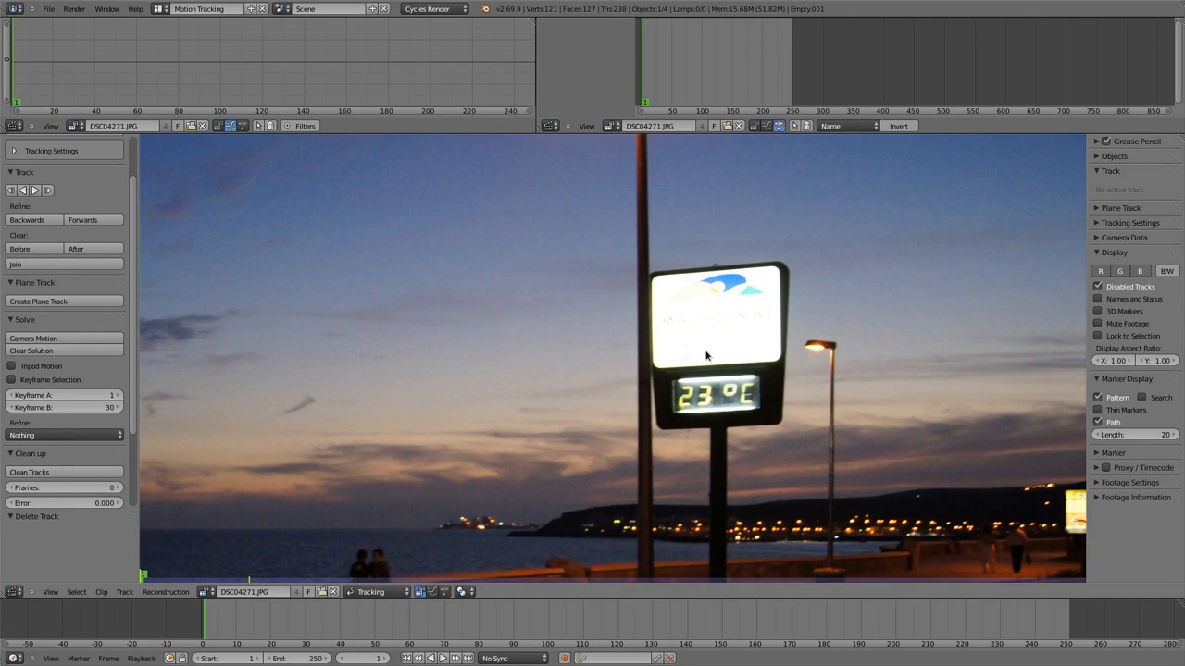
mouse_move(653, 282)
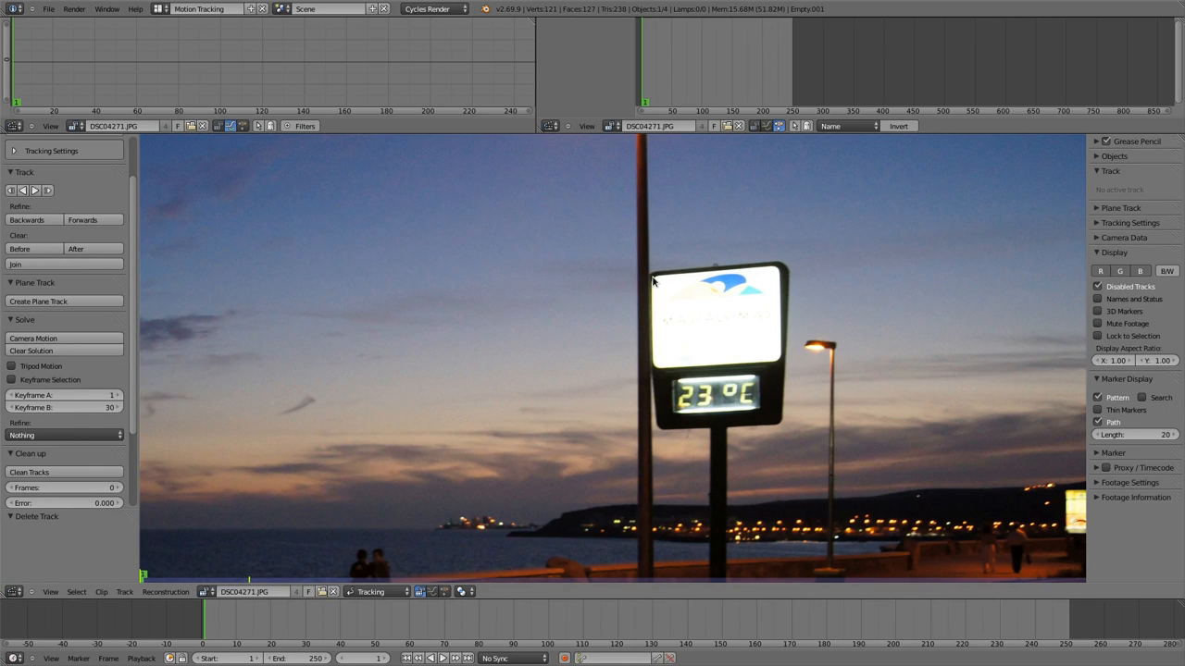
mouse_move(655, 231)
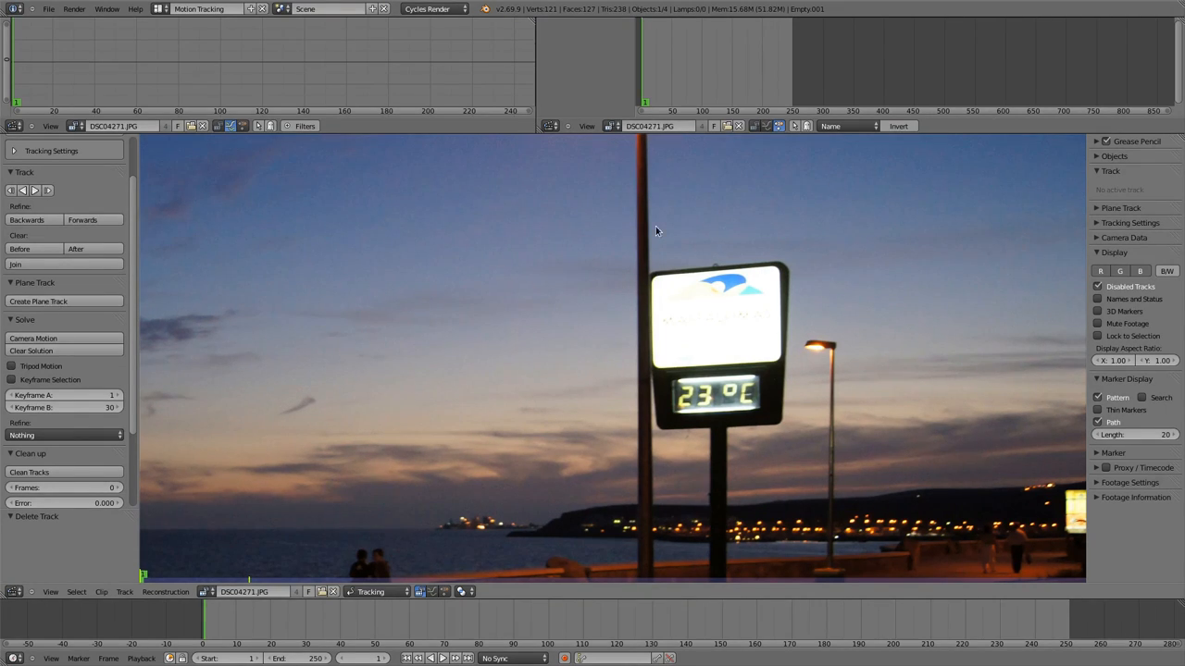
mouse_move(651, 282)
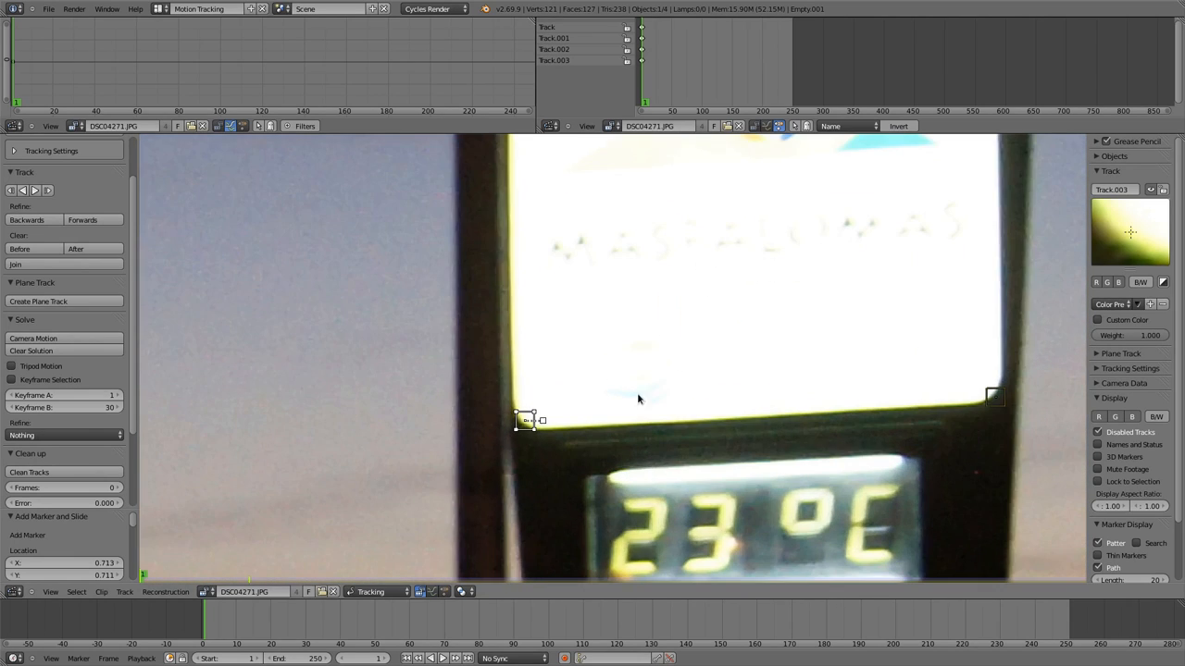
Move the markers onto the top-left and top-right corners of the sign's white panel.
drag(527, 419, 523, 423)
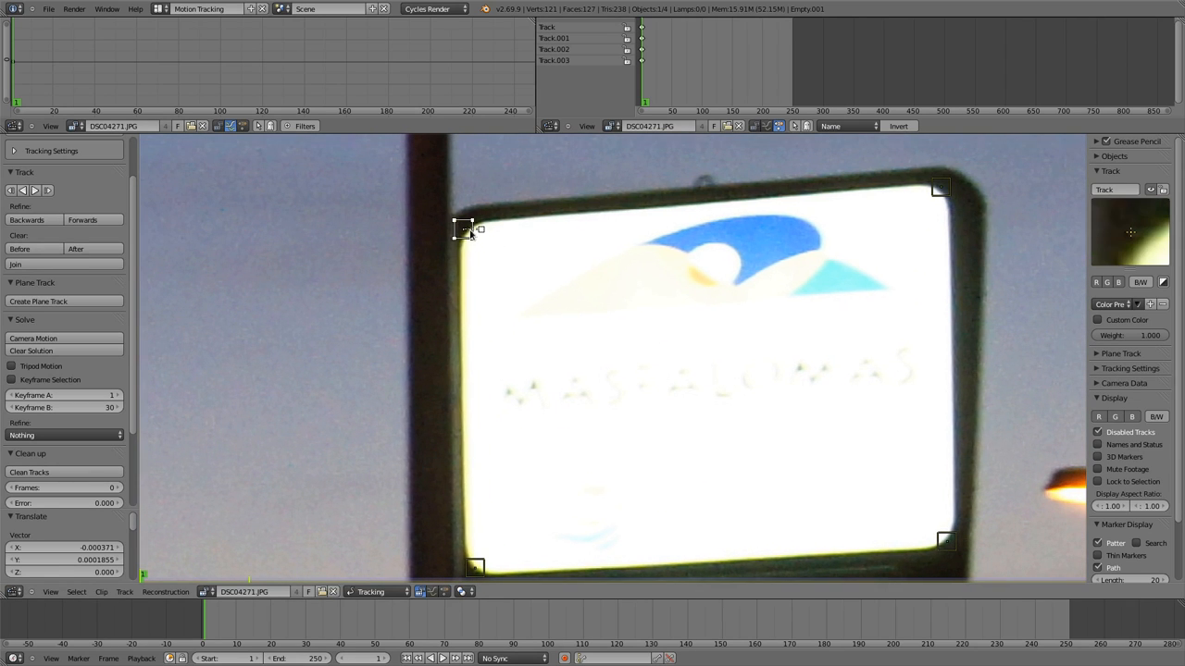
click(940, 188)
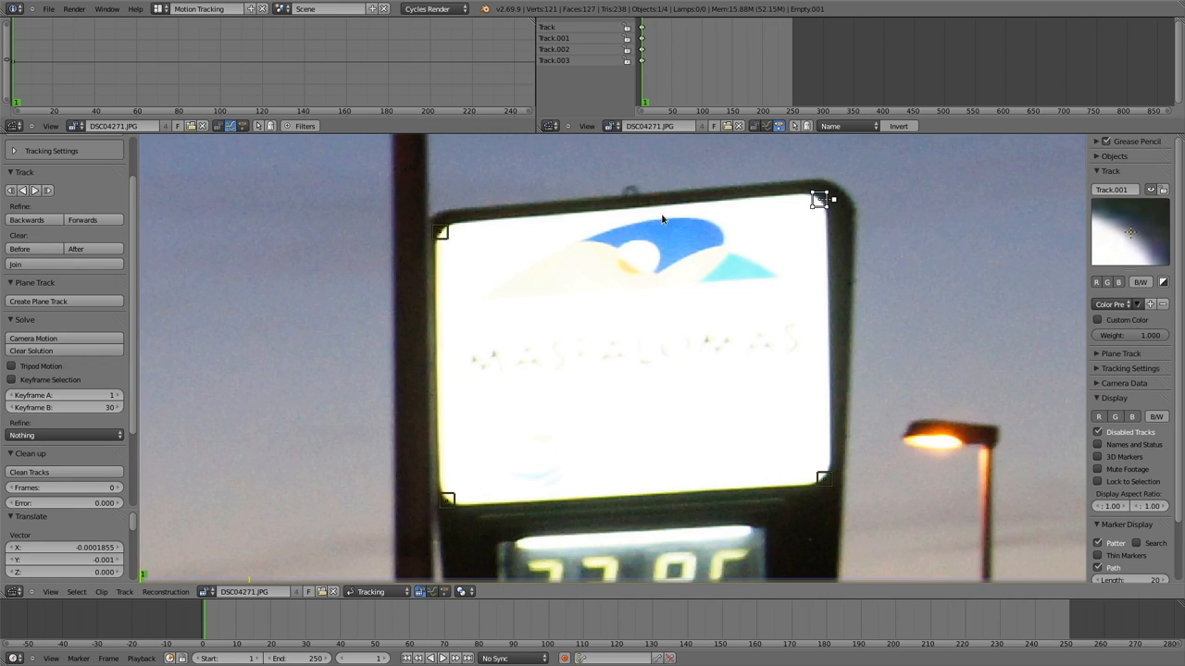
mouse_move(734, 385)
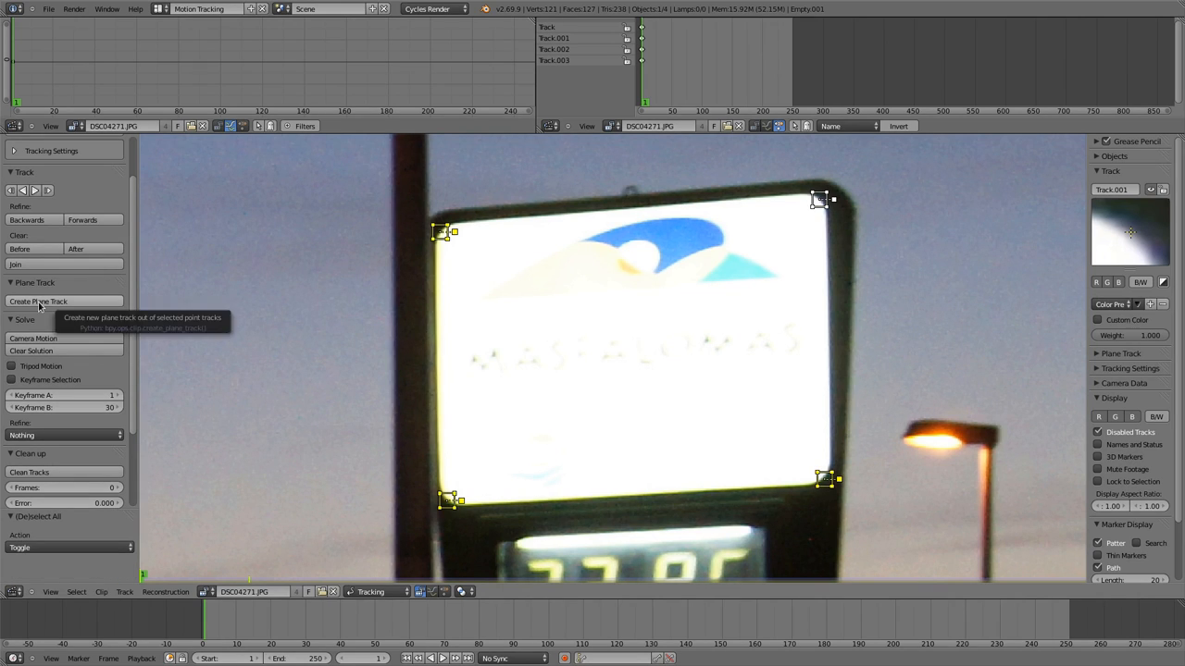
Build a plane track from the four markers and nudge a corner to the sign's edge.
click(37, 301)
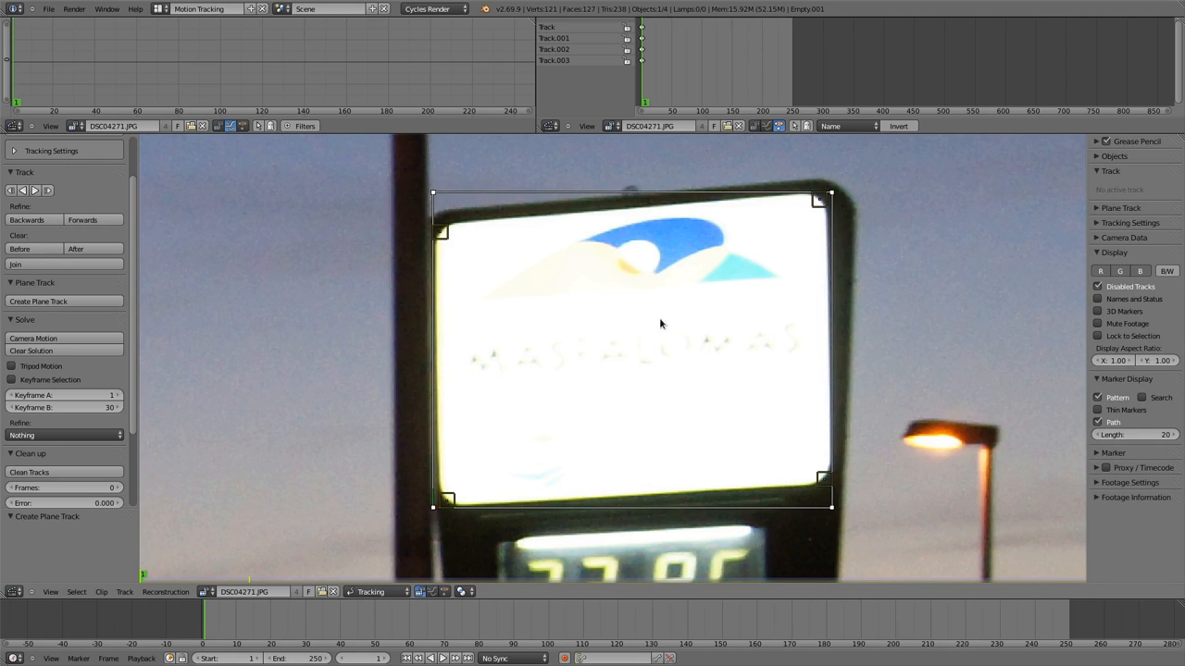
mouse_move(792, 190)
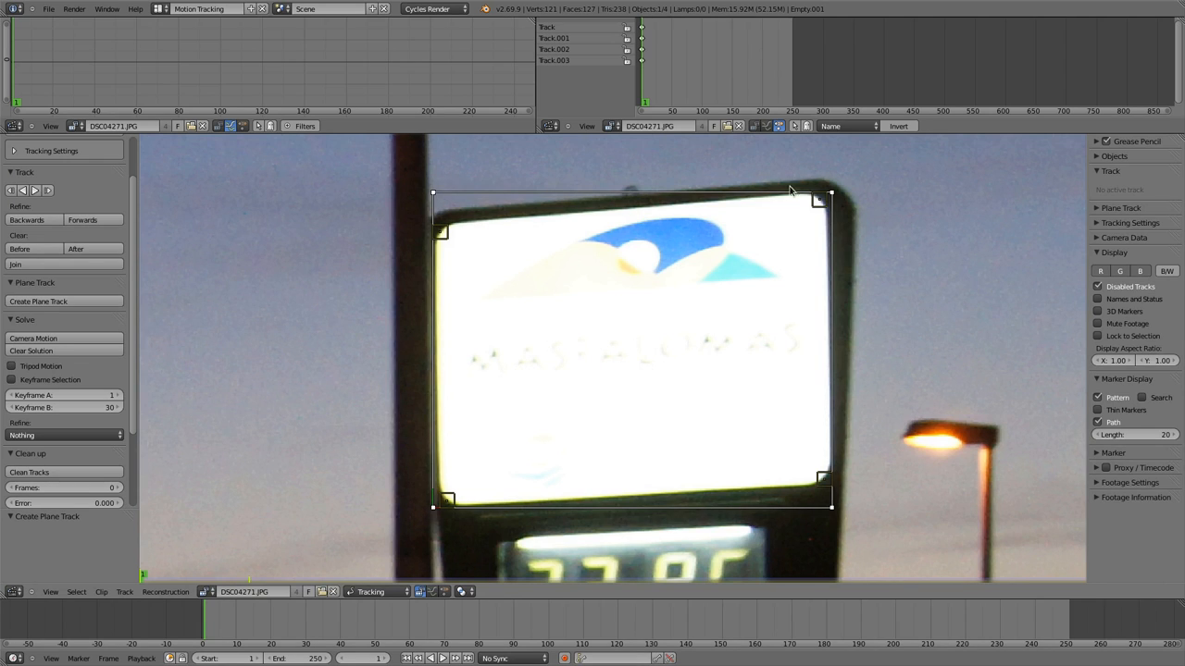
mouse_move(431, 360)
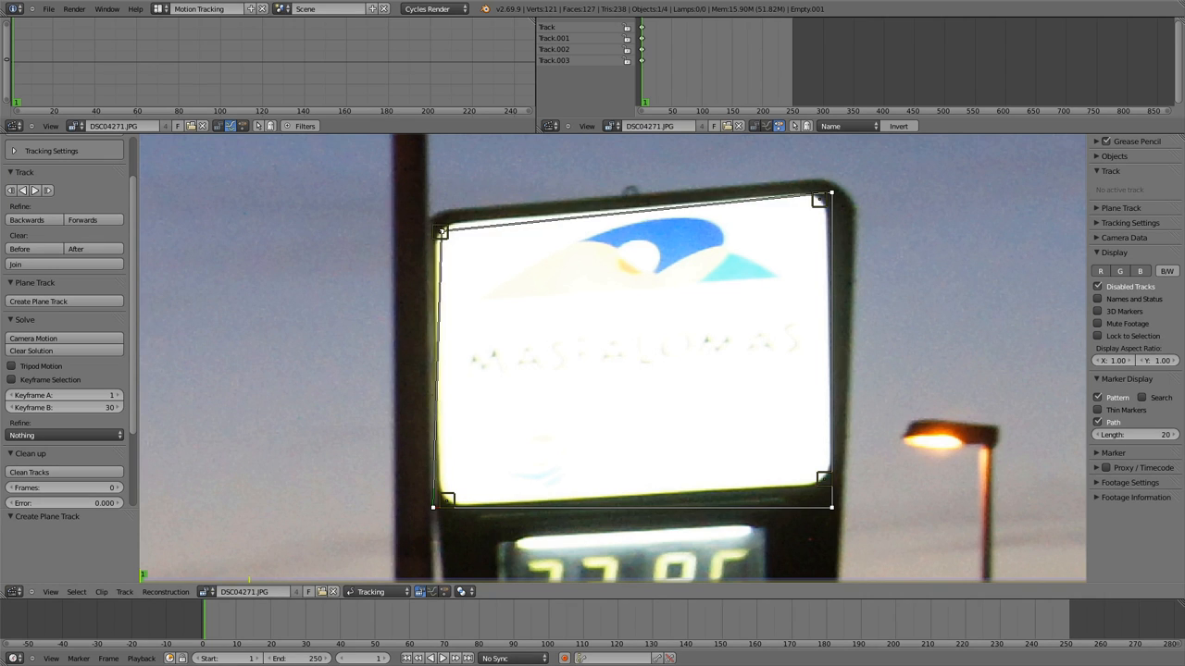
drag(819, 199, 824, 197)
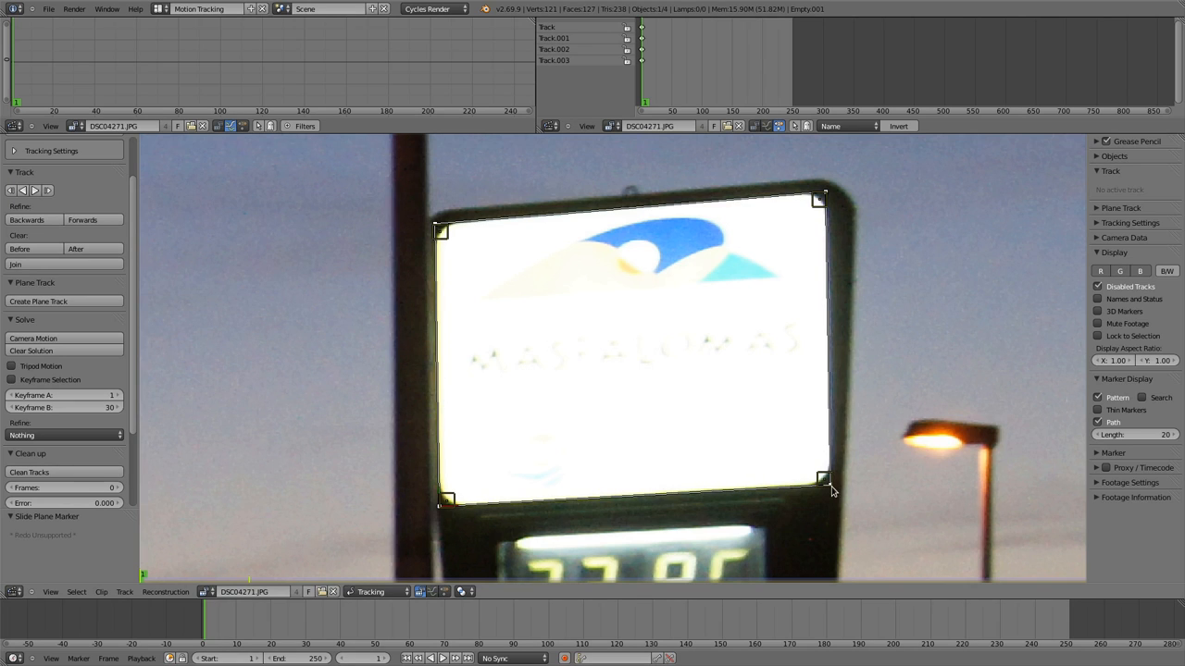
mouse_move(572, 169)
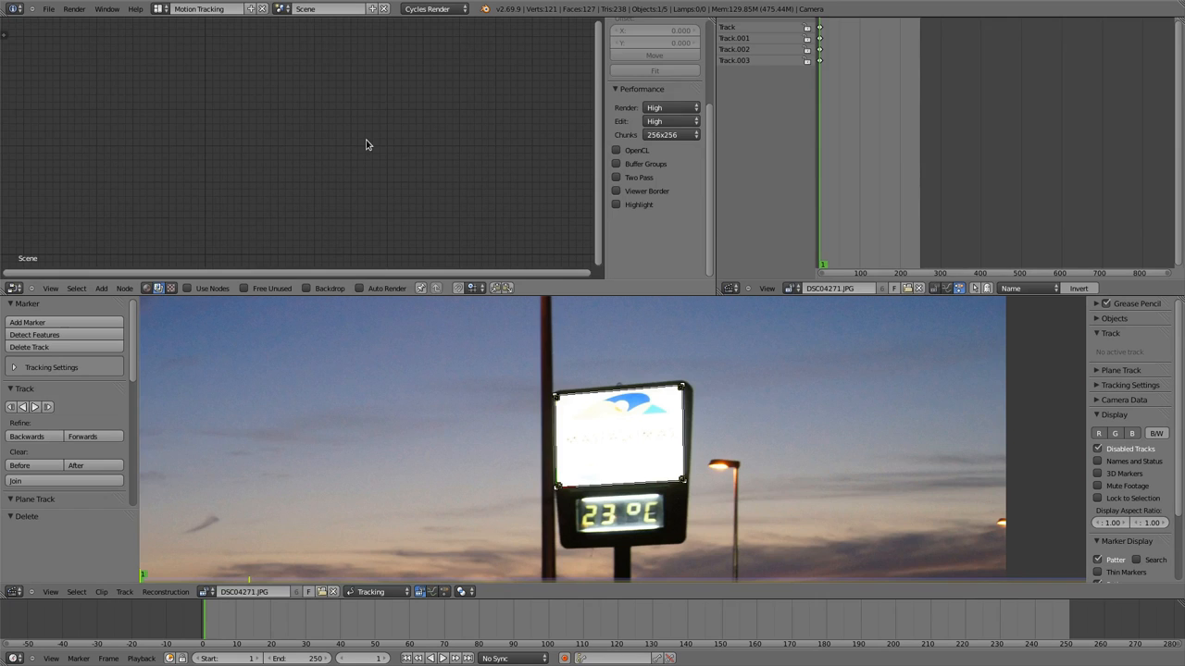
mouse_move(361, 164)
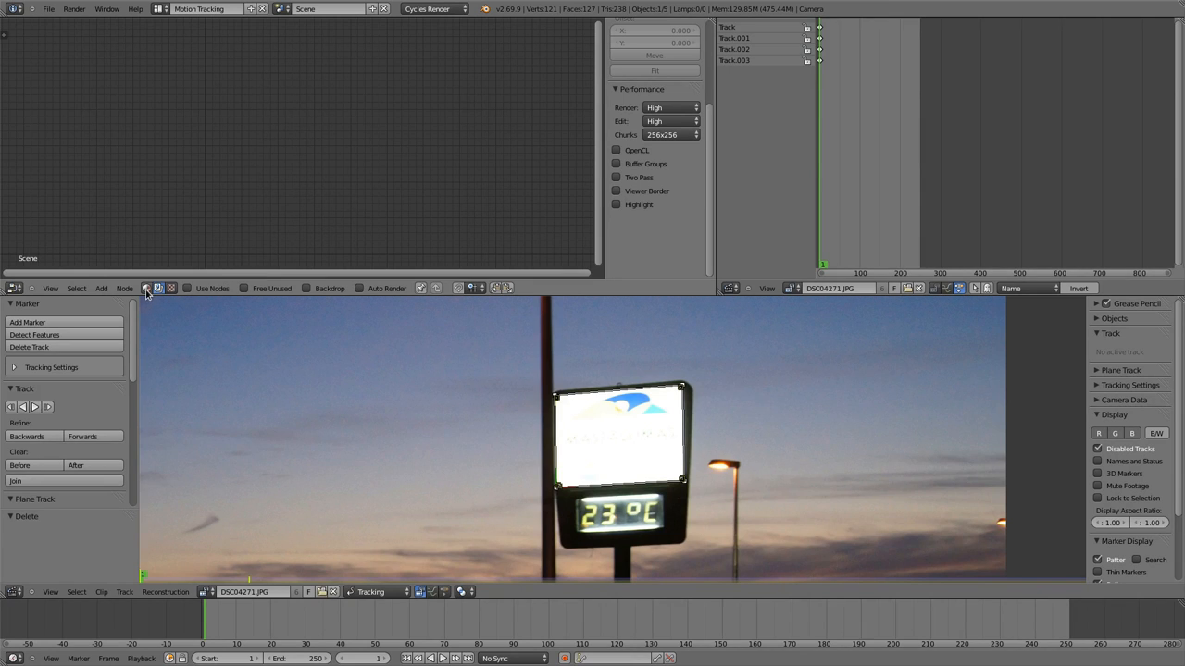
Enable compositing nodes, add Plane Track Deform and Mix nodes, and set the mix colour to blue.
click(158, 288)
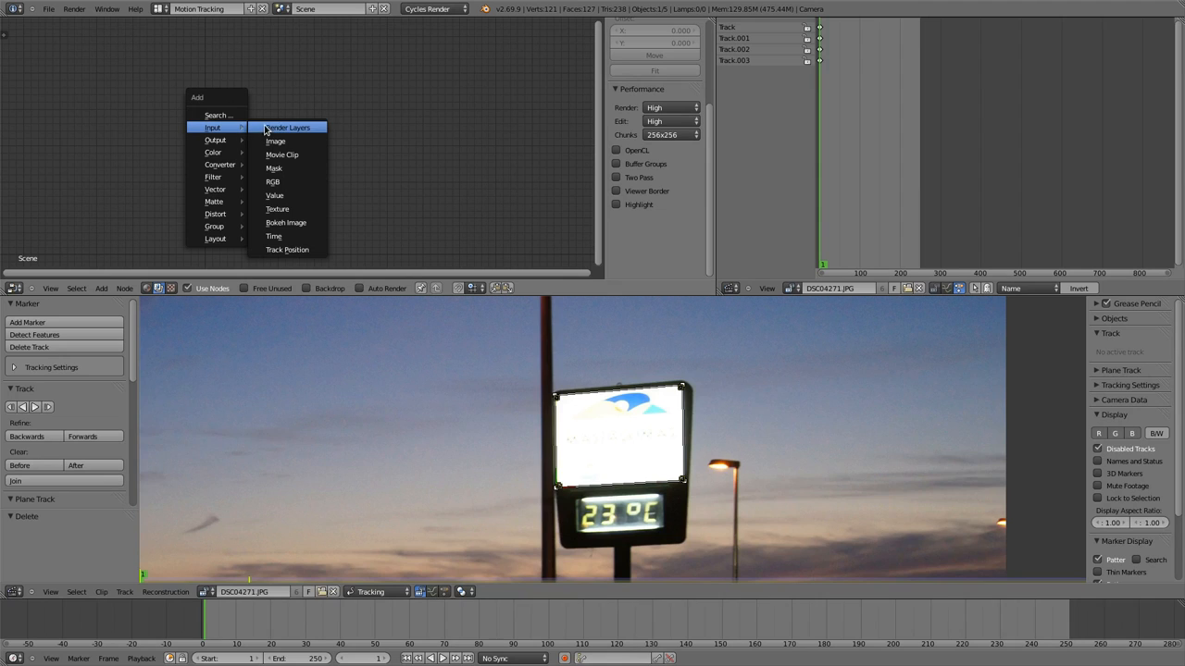
click(281, 155)
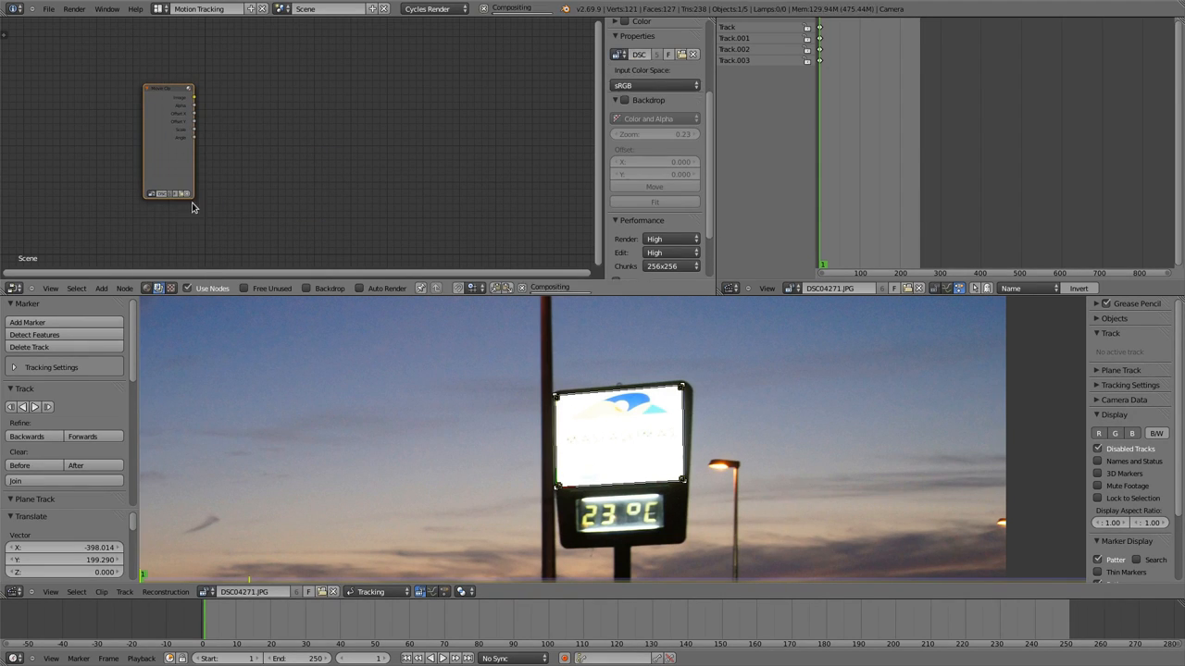
click(100, 287)
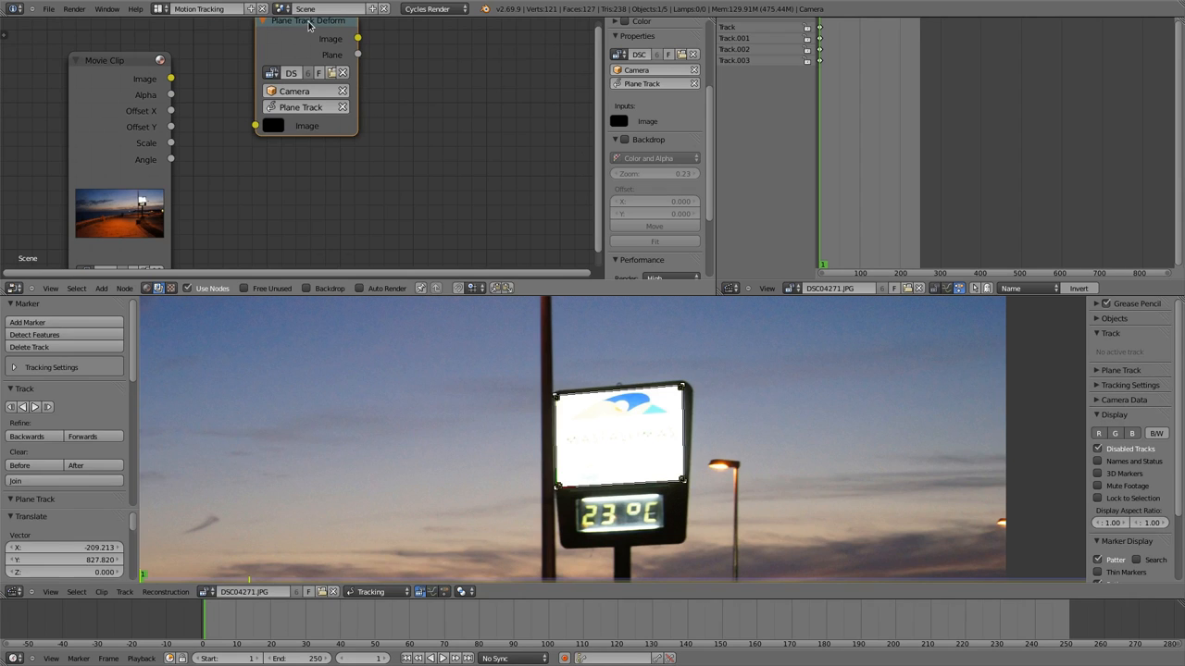
click(101, 288)
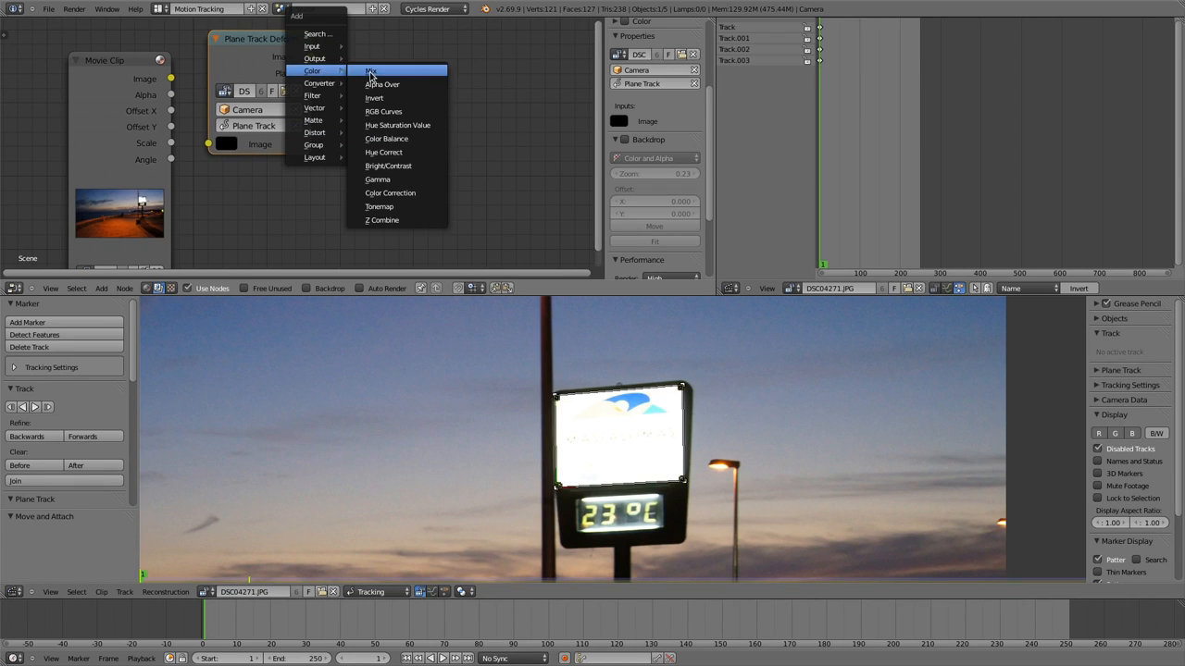
click(370, 71)
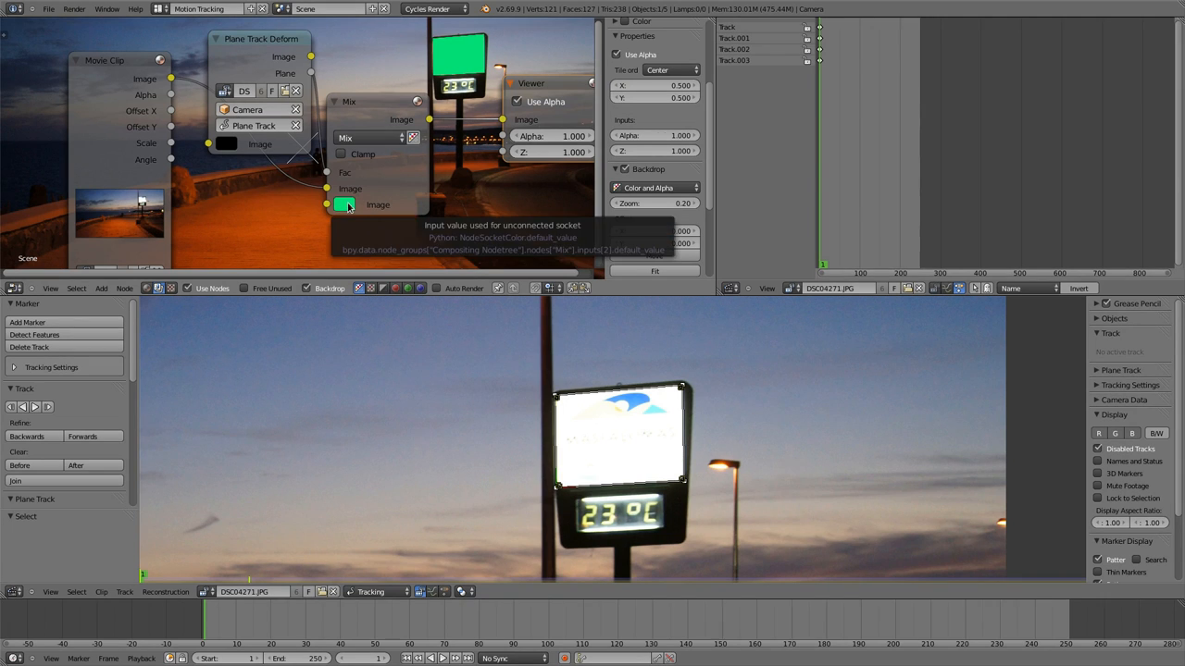
click(343, 205)
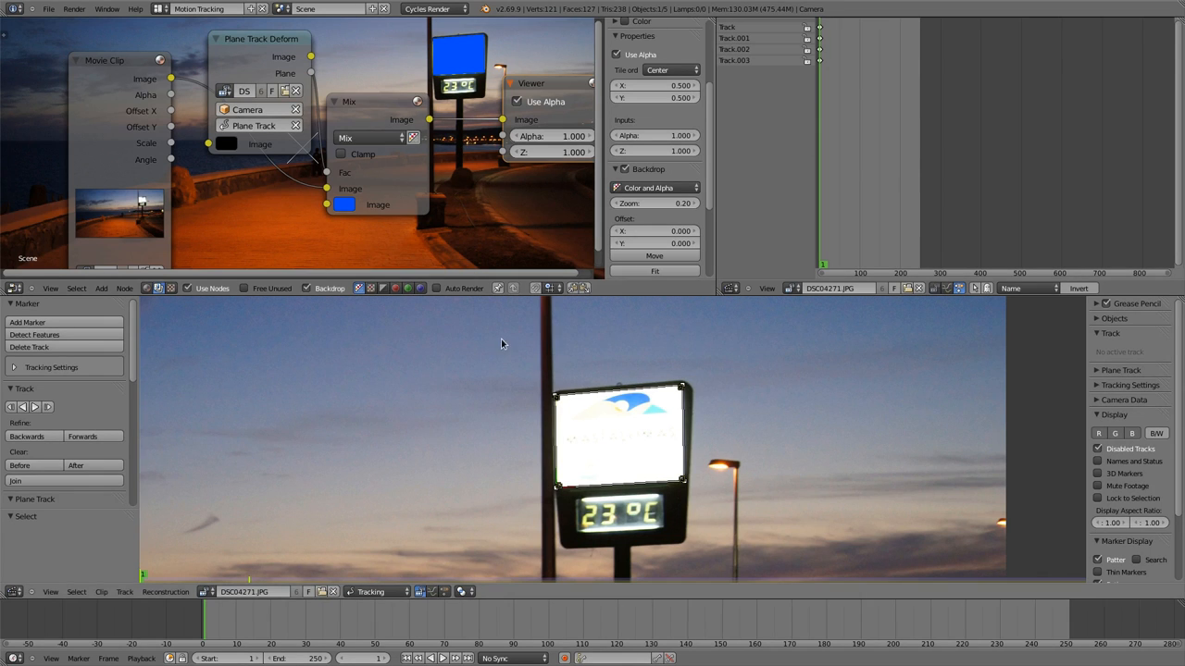
mouse_move(453, 296)
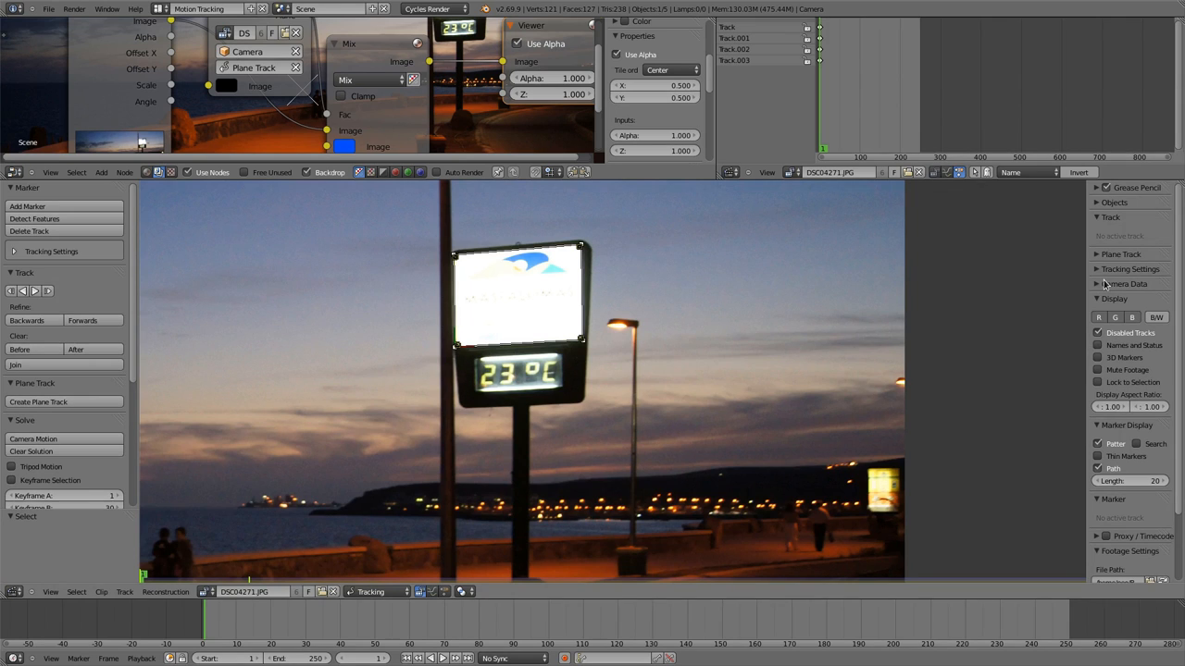
Set the plane track's Image to the Viewer Node.
click(1130, 268)
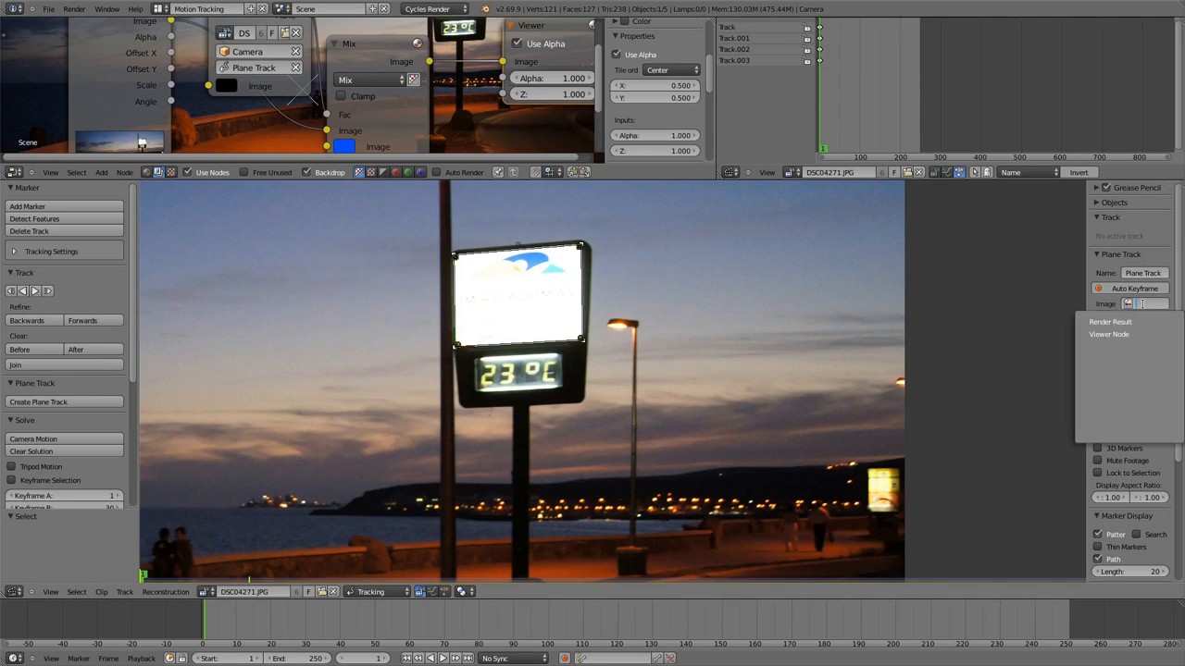
mouse_move(1108, 334)
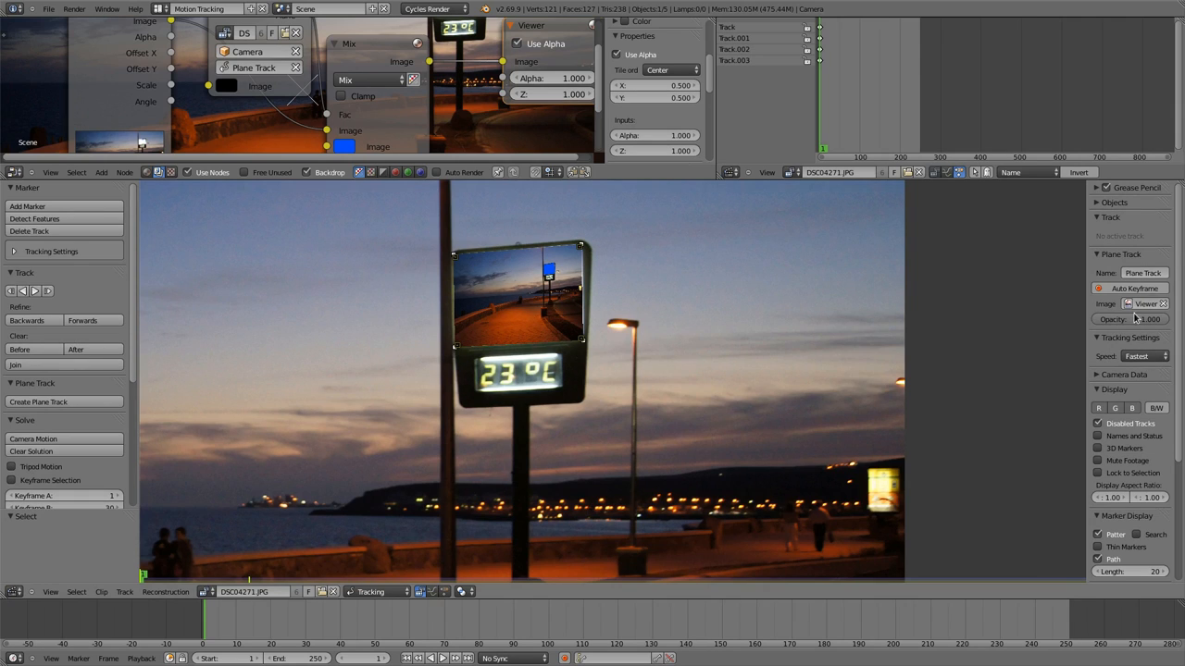
click(1145, 303)
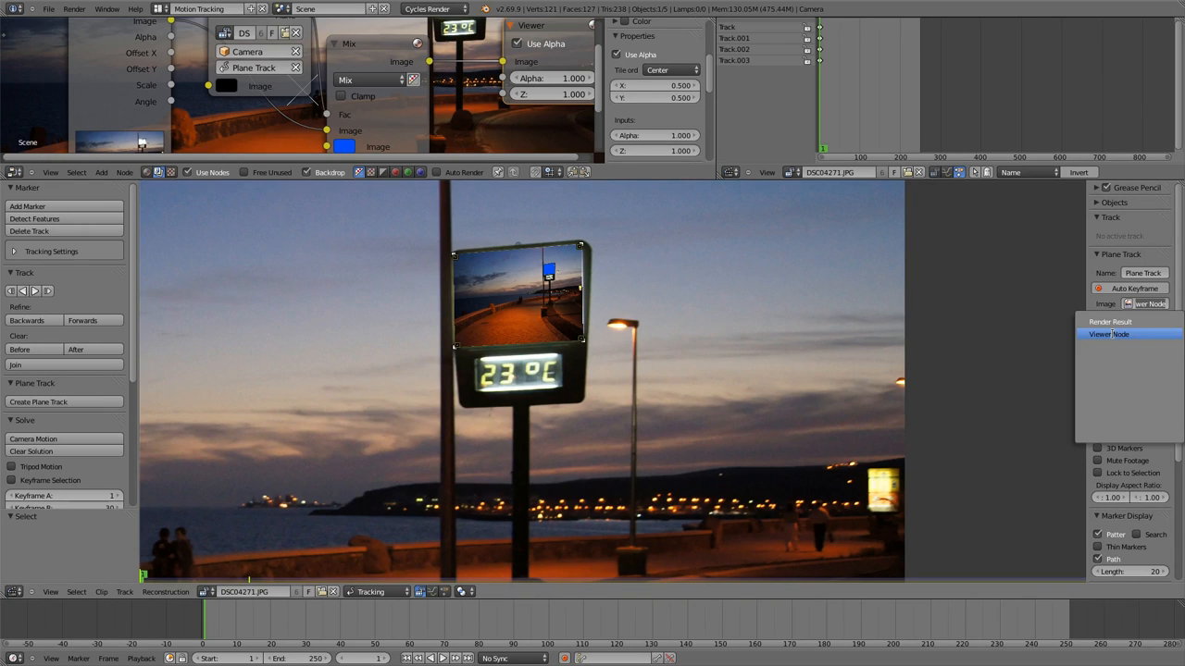
mouse_move(1109, 322)
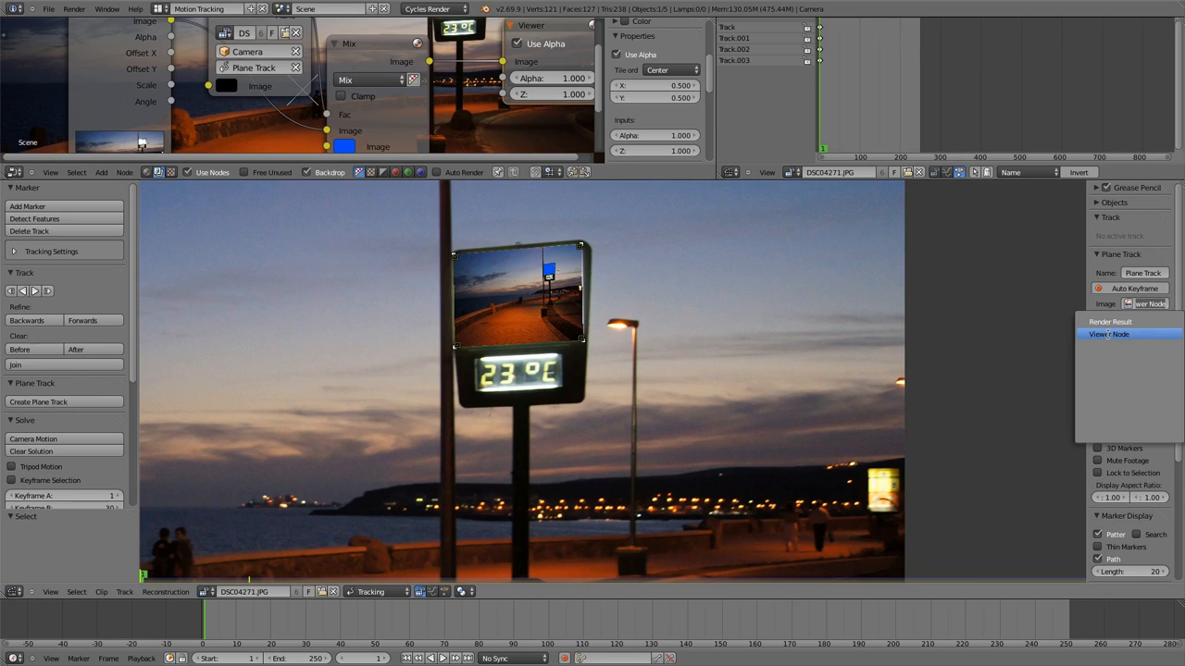
mouse_move(1108, 321)
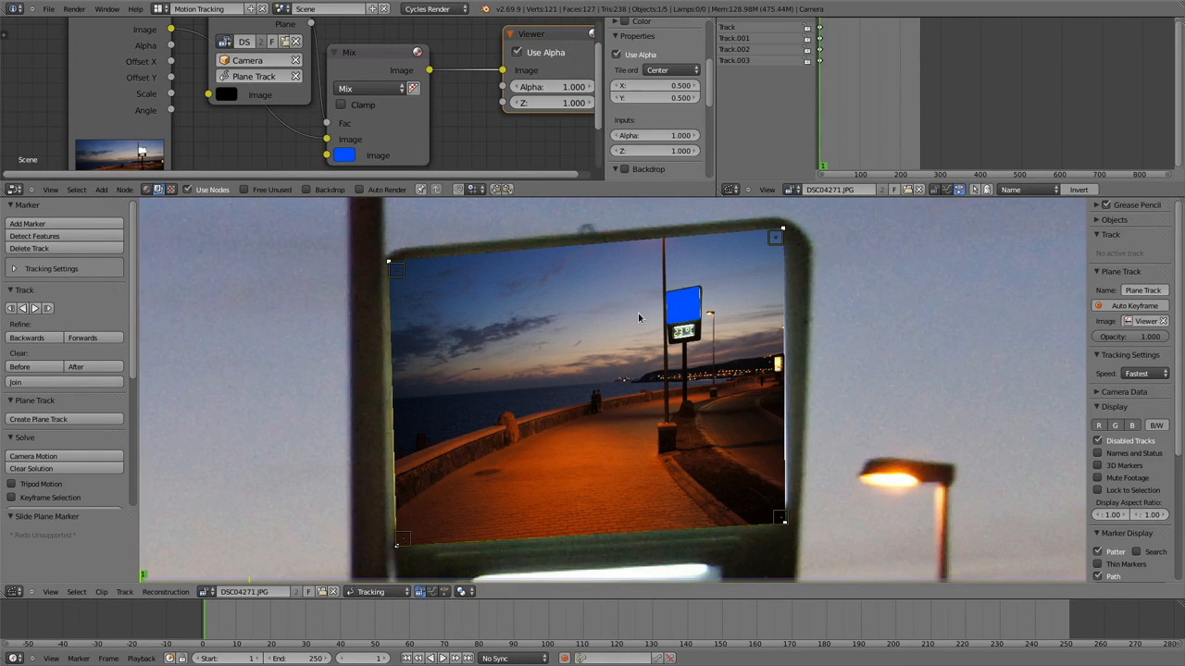
mouse_move(916, 330)
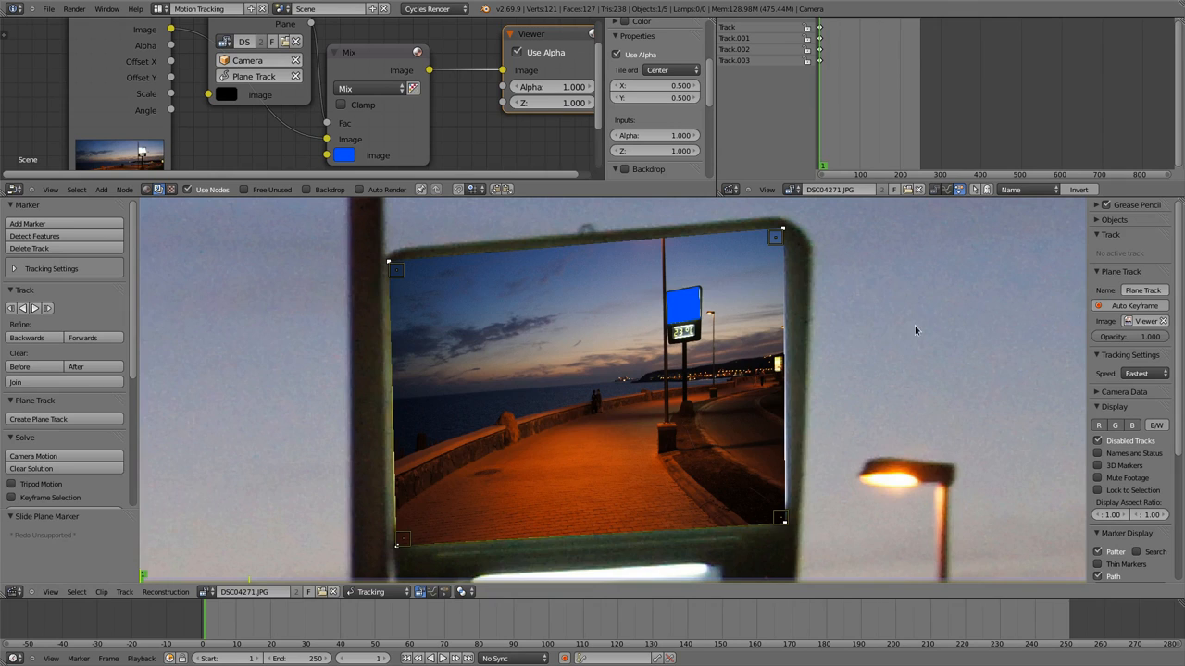
mouse_move(1127, 336)
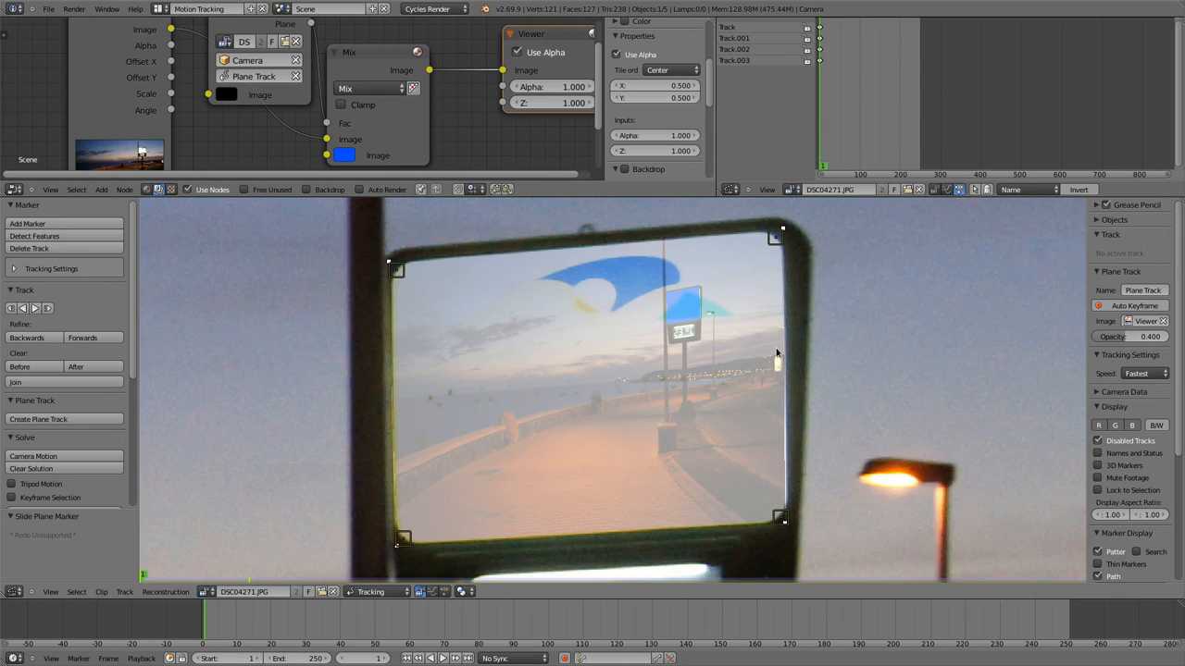
mouse_move(489, 324)
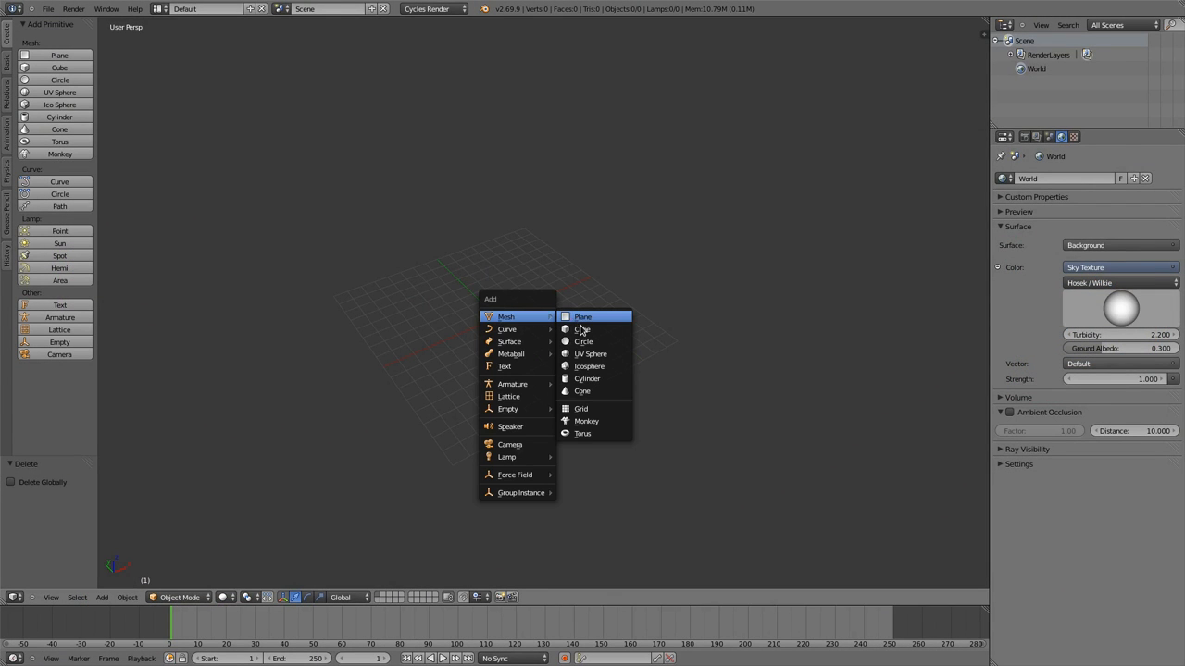
Add a cube, enter Edit Mode, bevel its edges and adjust the bevel profile.
click(583, 329)
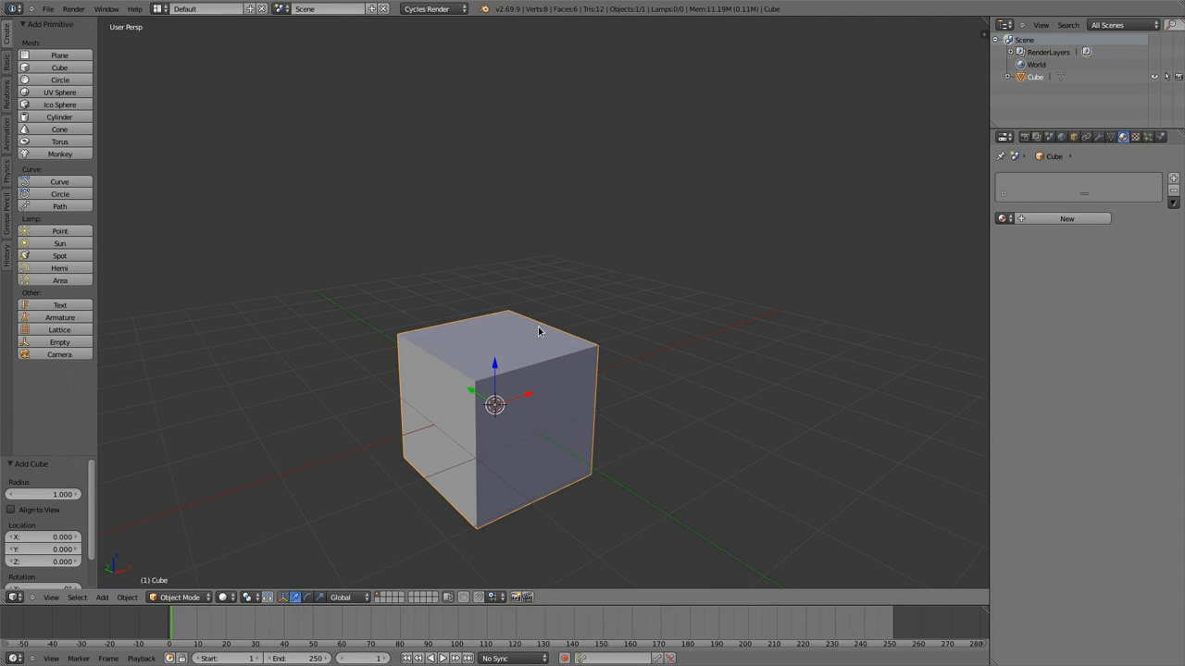
key(Tab)
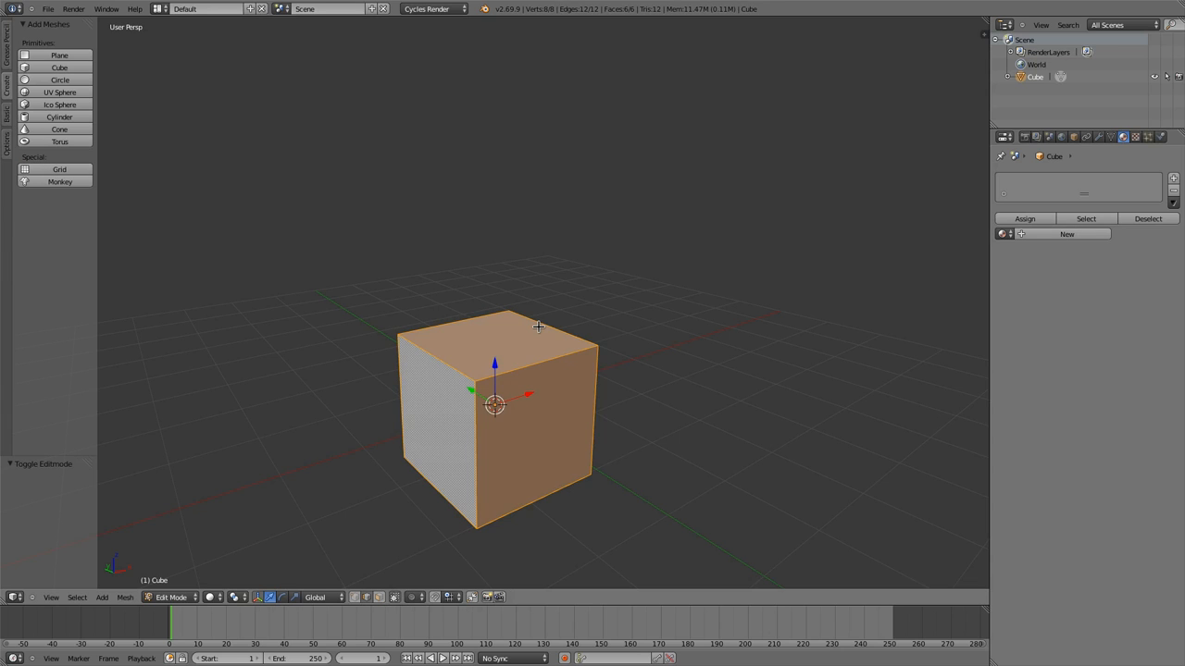
text(bev)
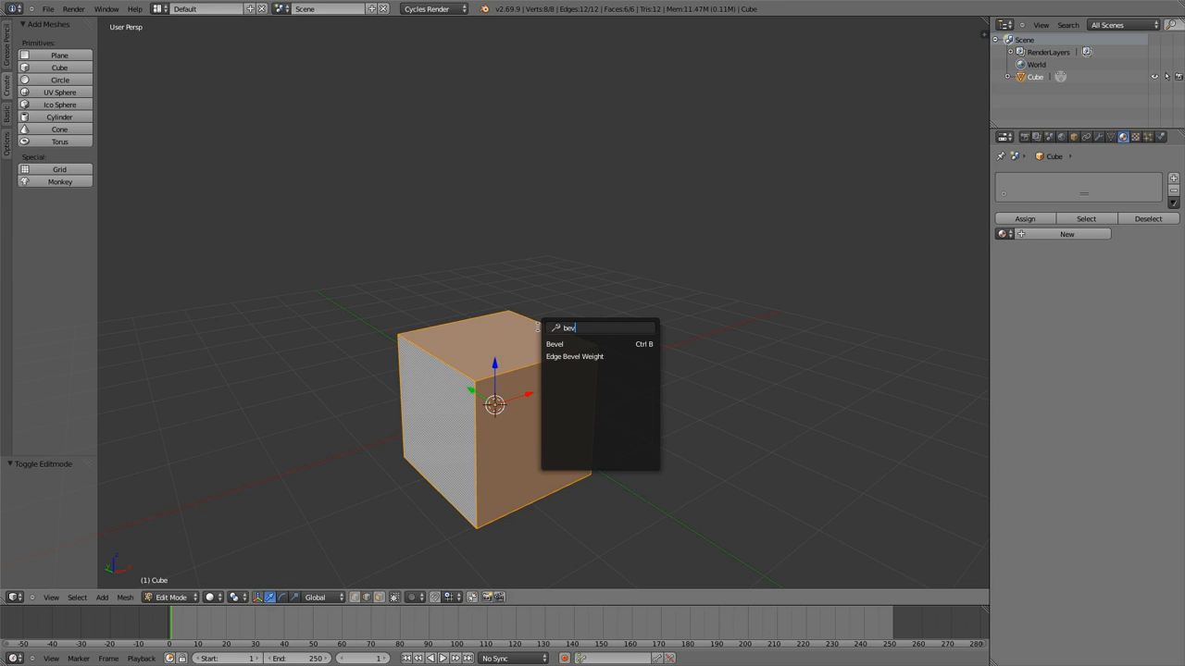
click(554, 343)
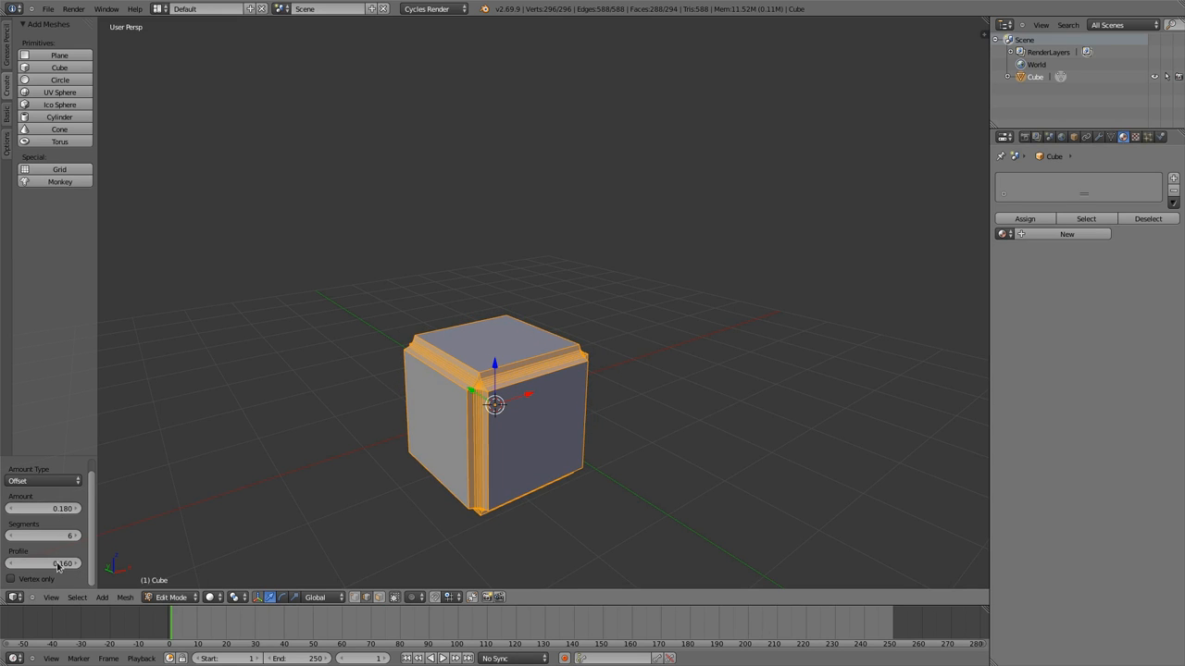
drag(64, 563, 55, 563)
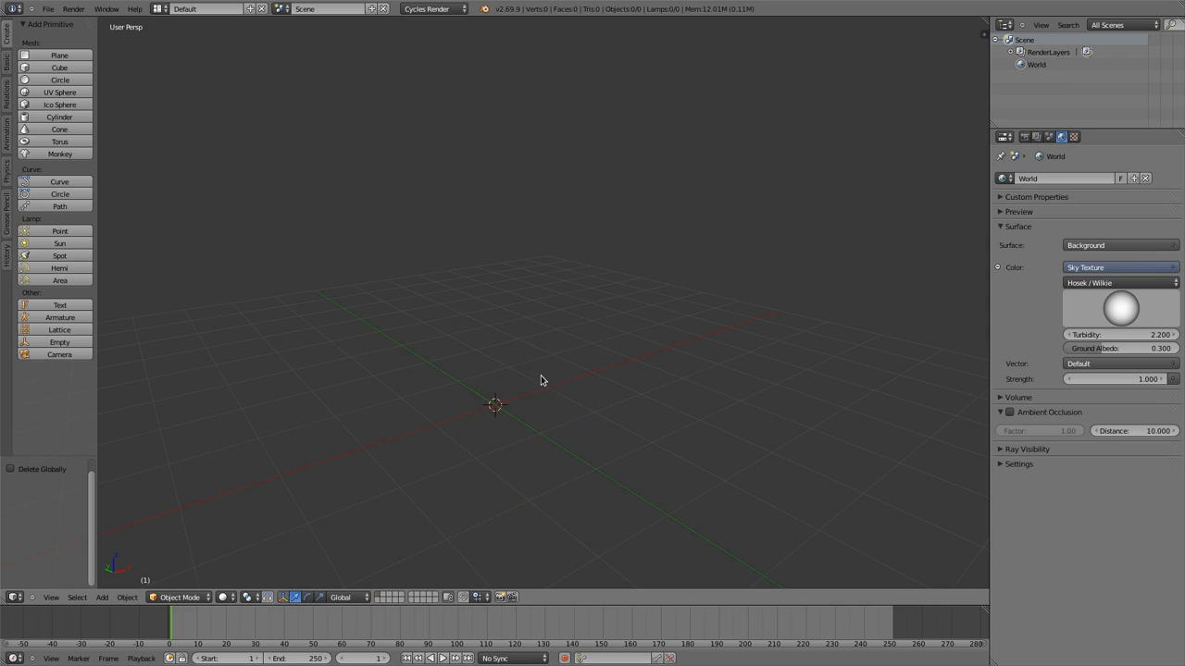
Add a cube with a Bevel modifier and raise its segments to 7.
click(59, 66)
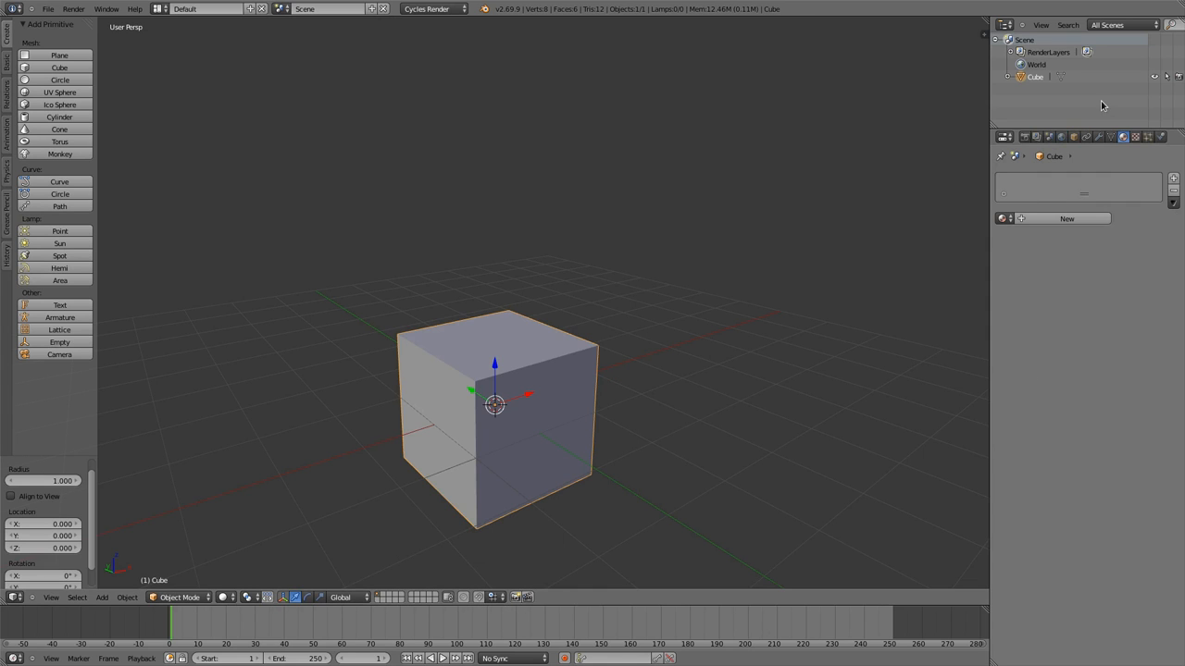
click(1018, 179)
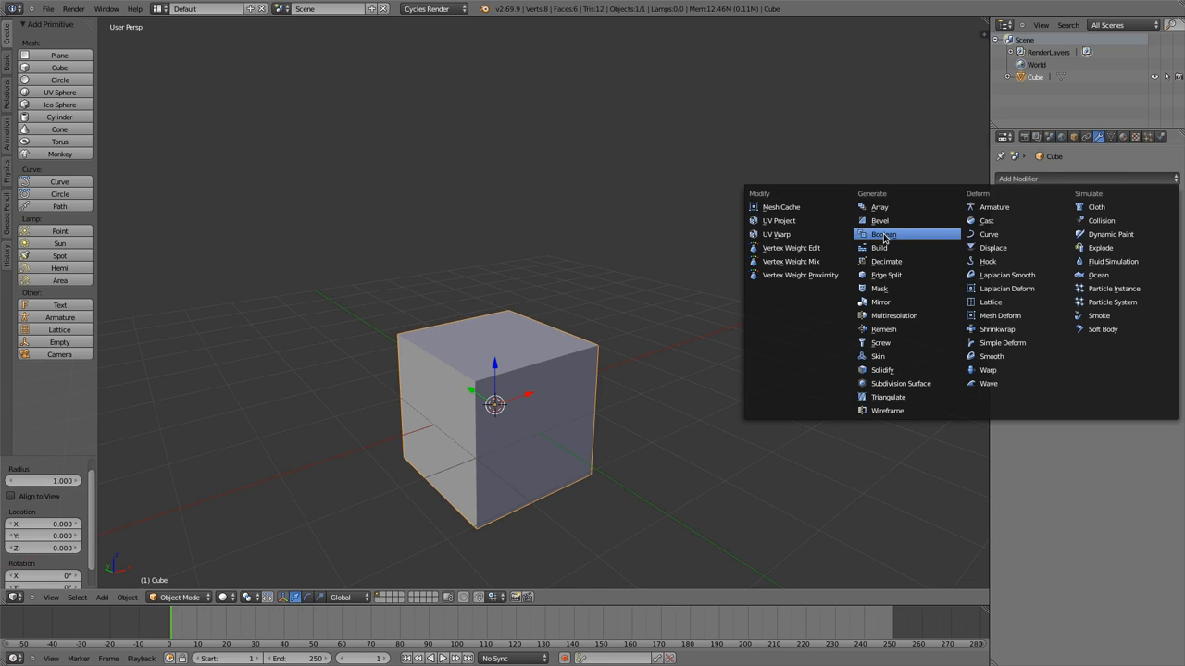
click(879, 221)
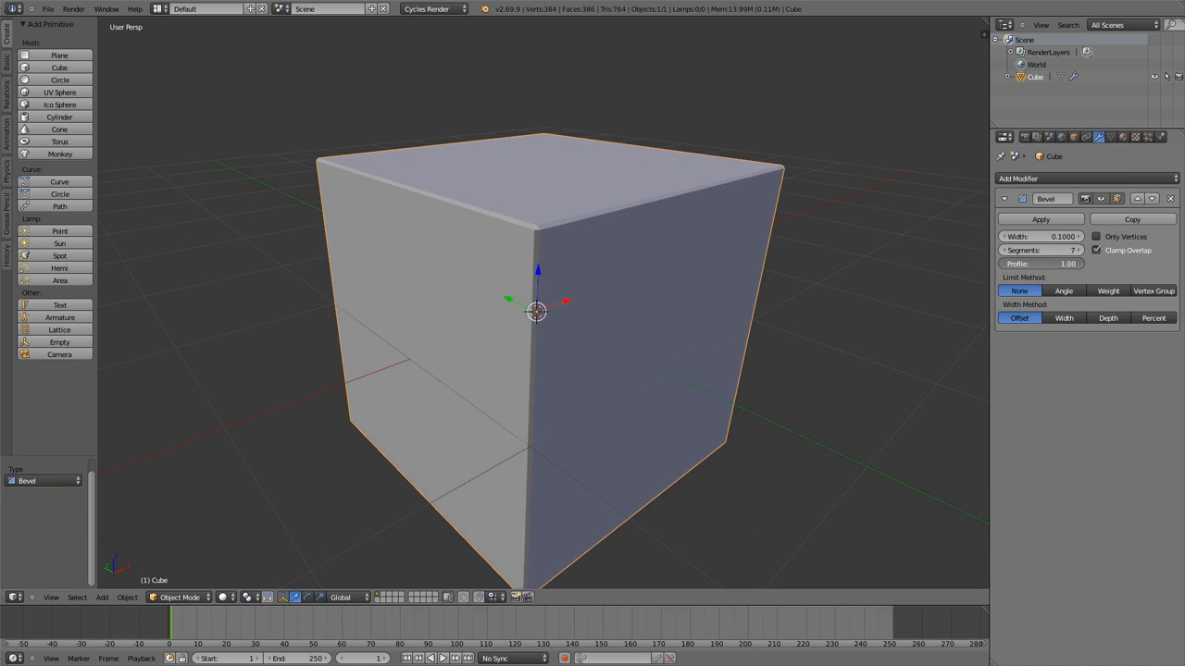
drag(1067, 263, 1008, 263)
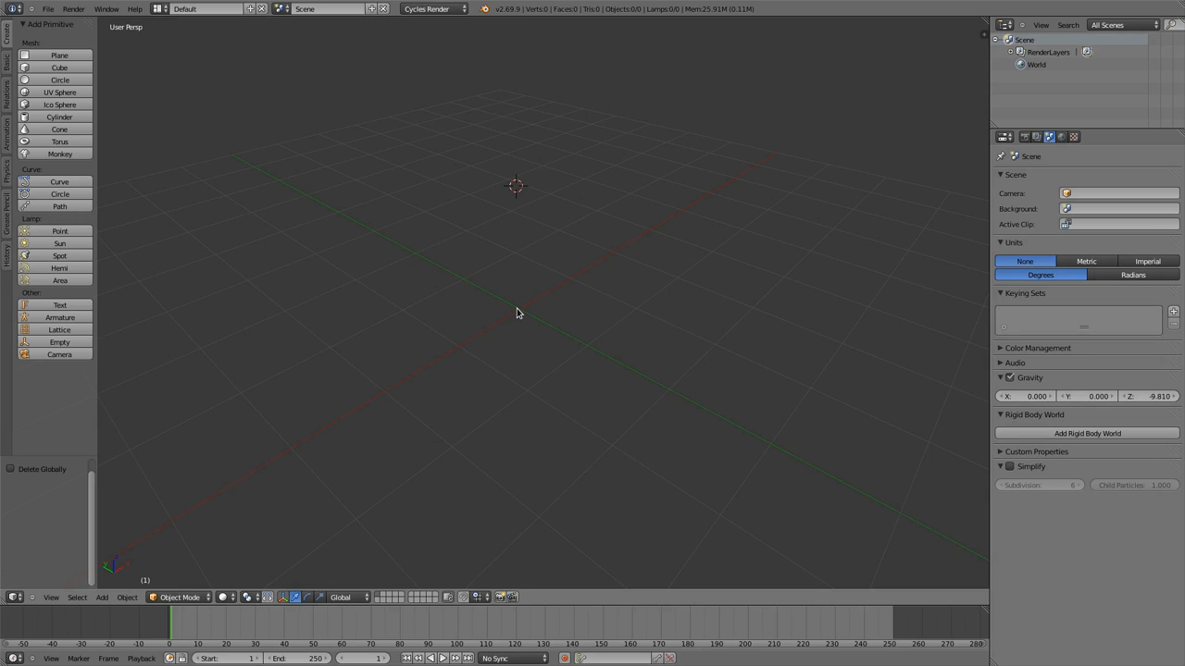
Add a cube, toggle Edit Mode, and give it a Build modifier with Reversed ticked.
click(102, 597)
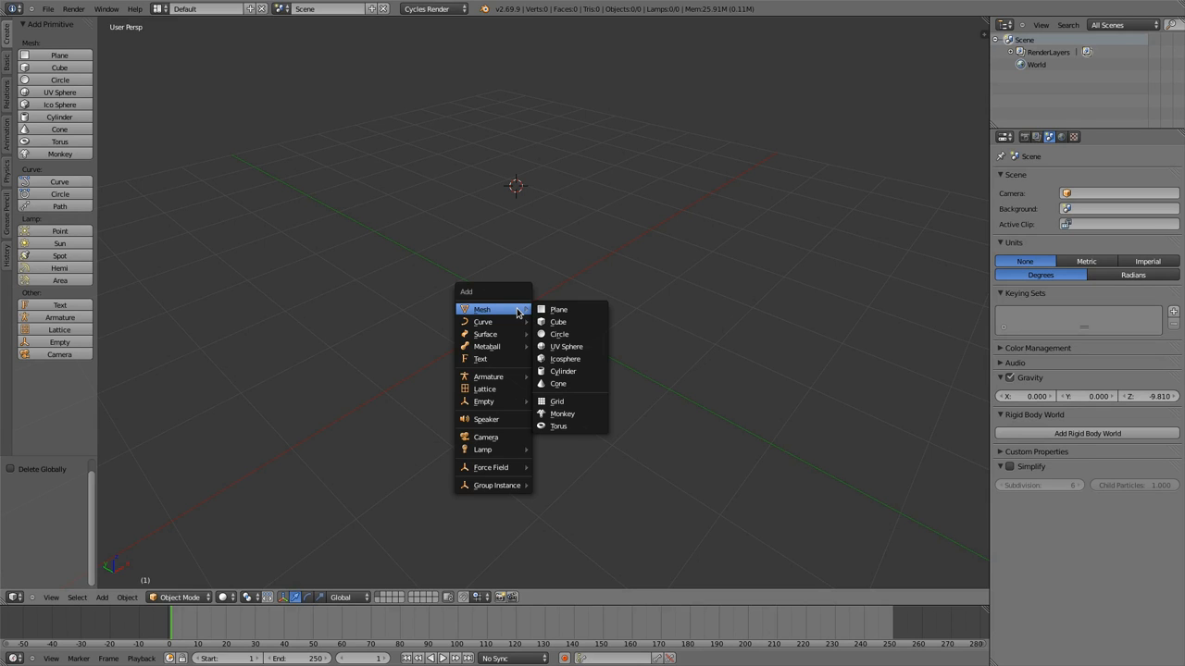
click(558, 321)
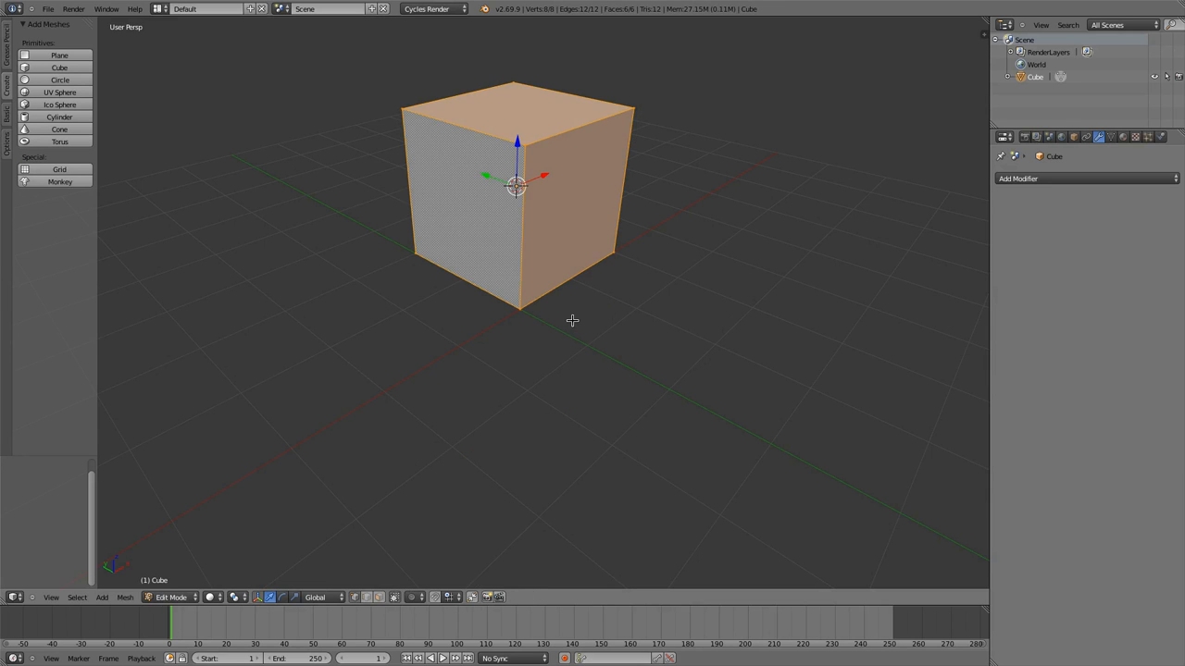
key(Tab)
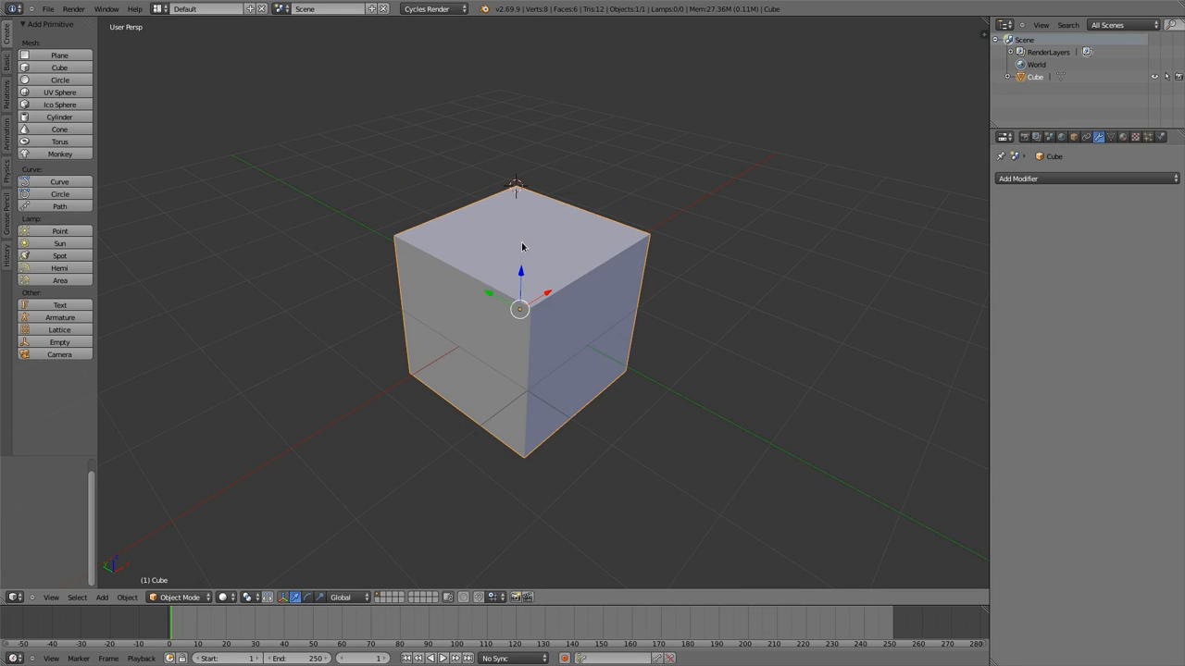
click(102, 597)
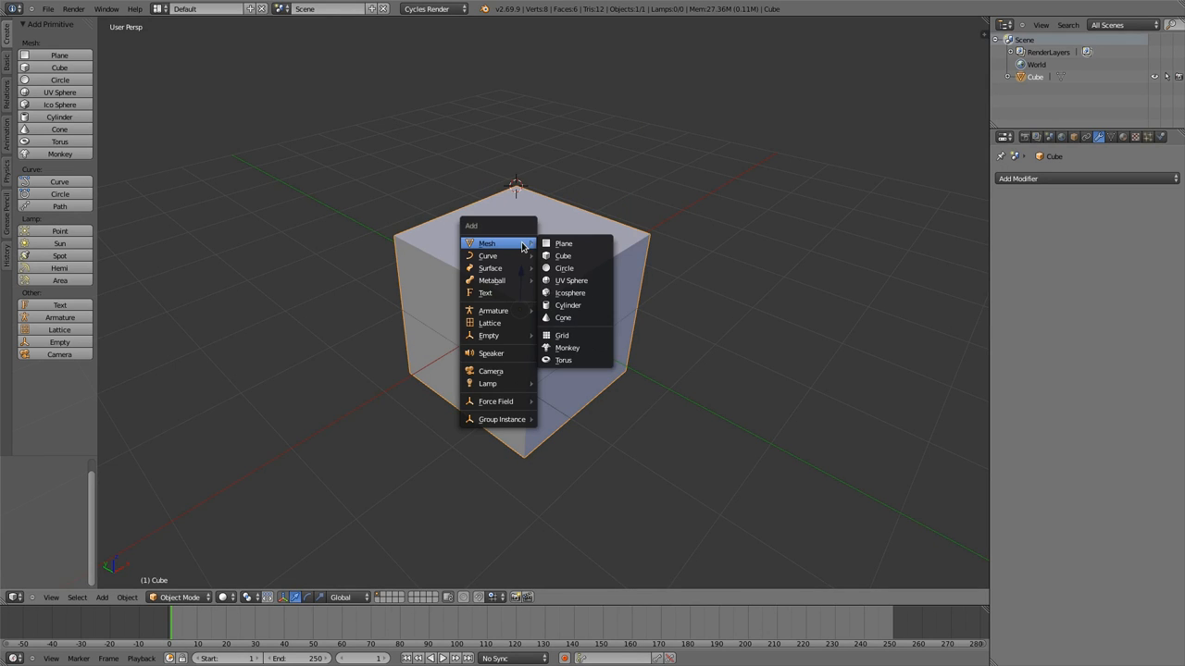
key(Tab)
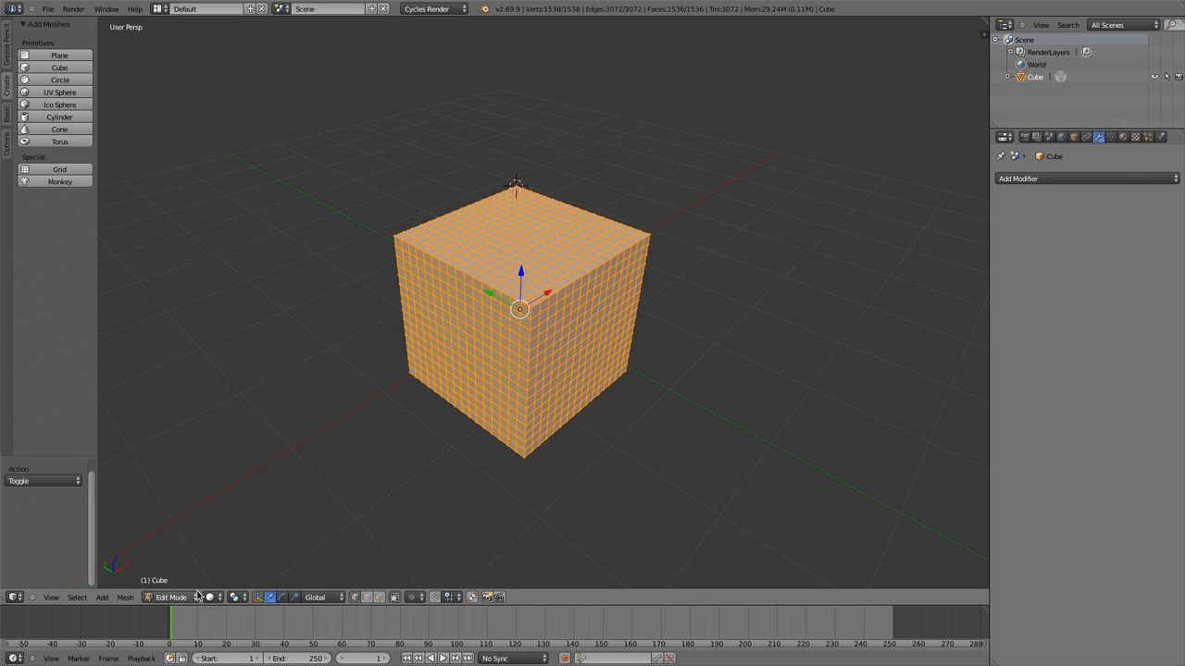
click(125, 597)
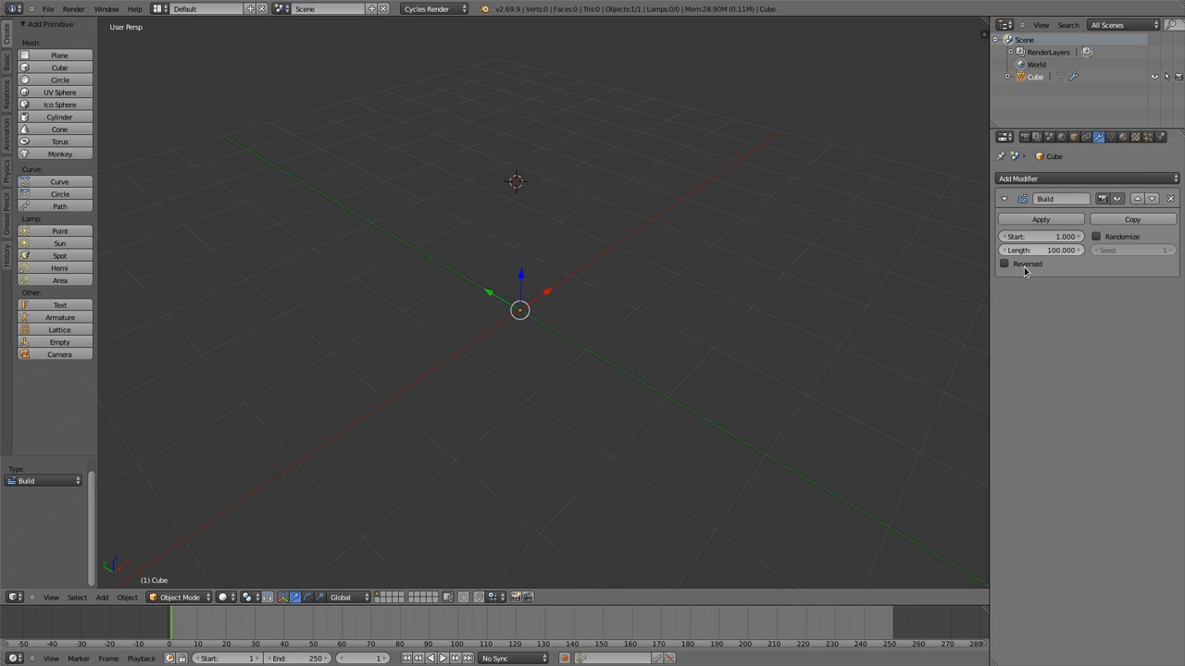
click(1005, 264)
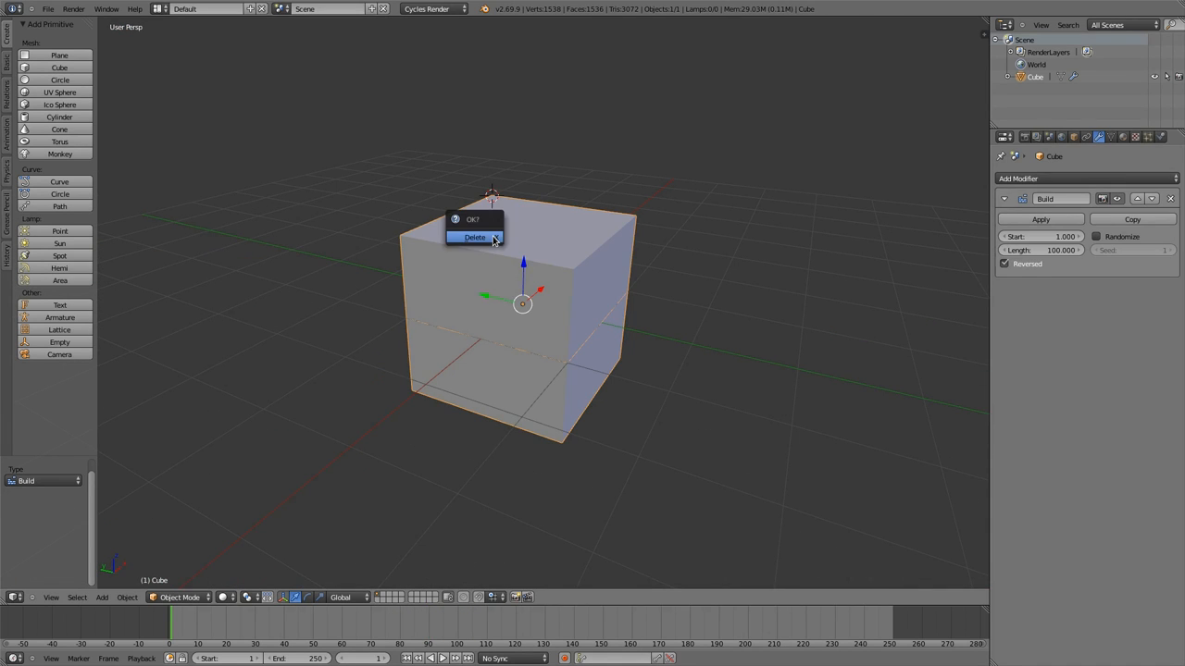
Confirm the cube deletion, then add an Attribute node and browse the add-node categories.
click(474, 238)
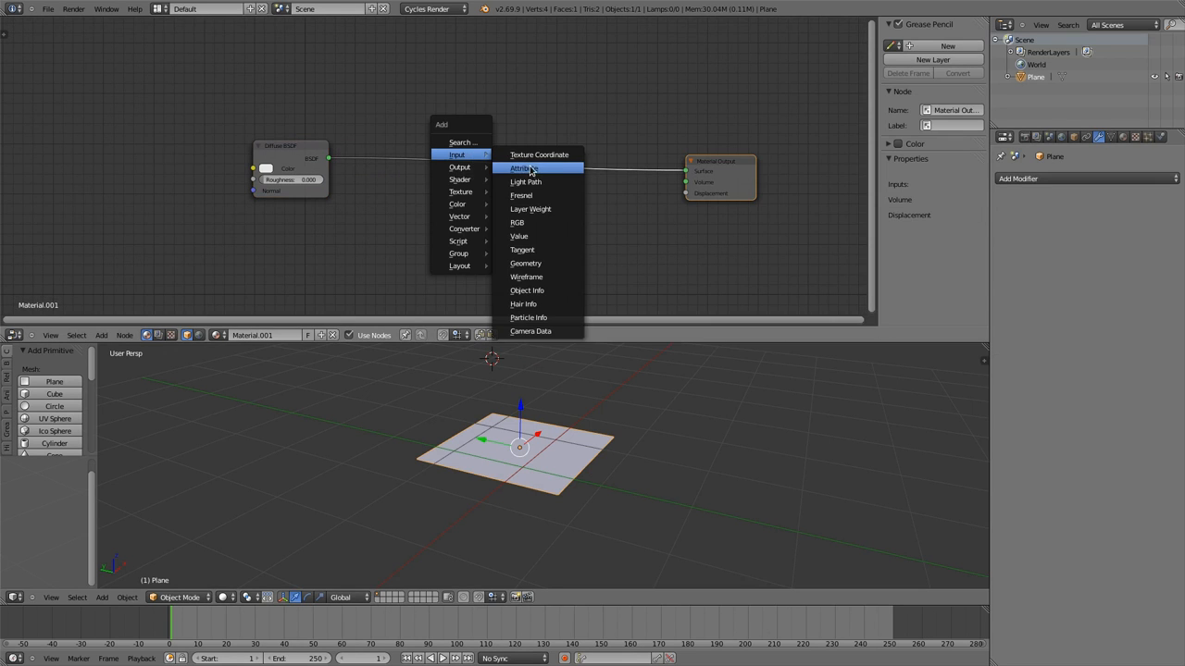
click(523, 168)
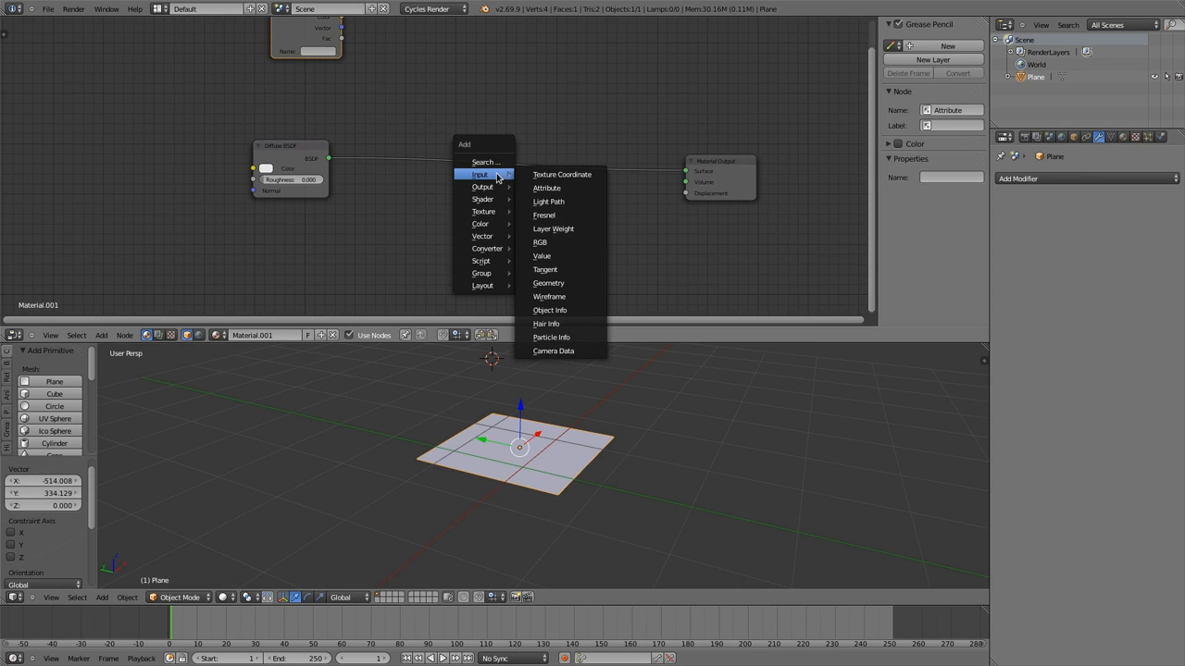
click(548, 201)
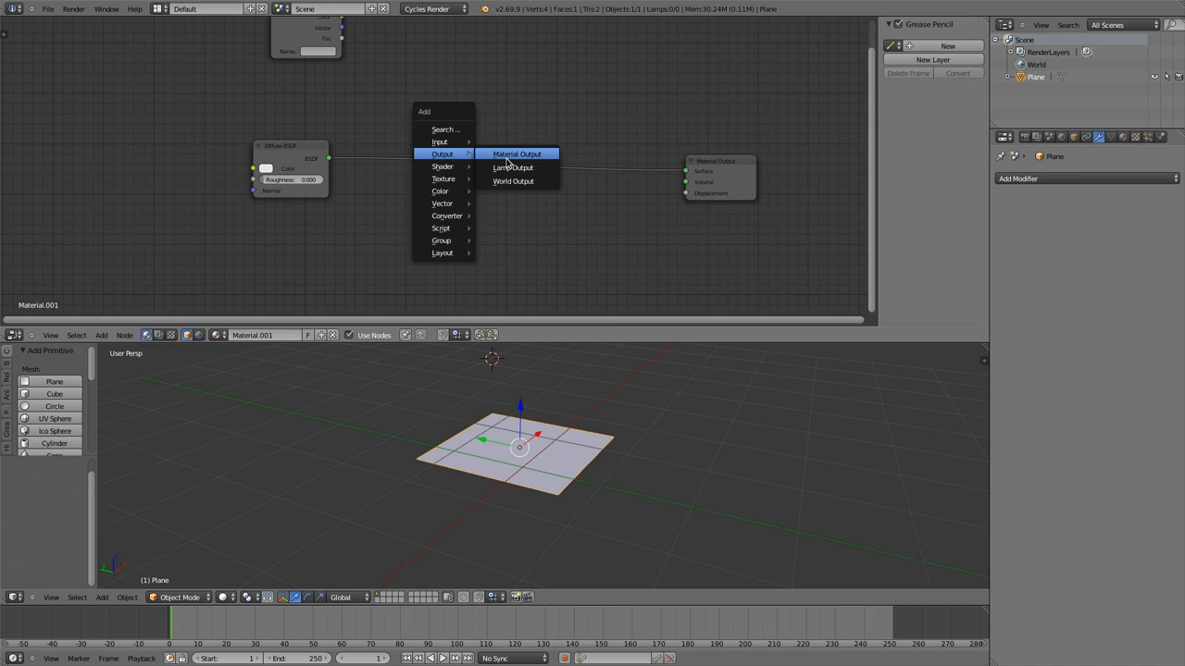
mouse_move(414, 87)
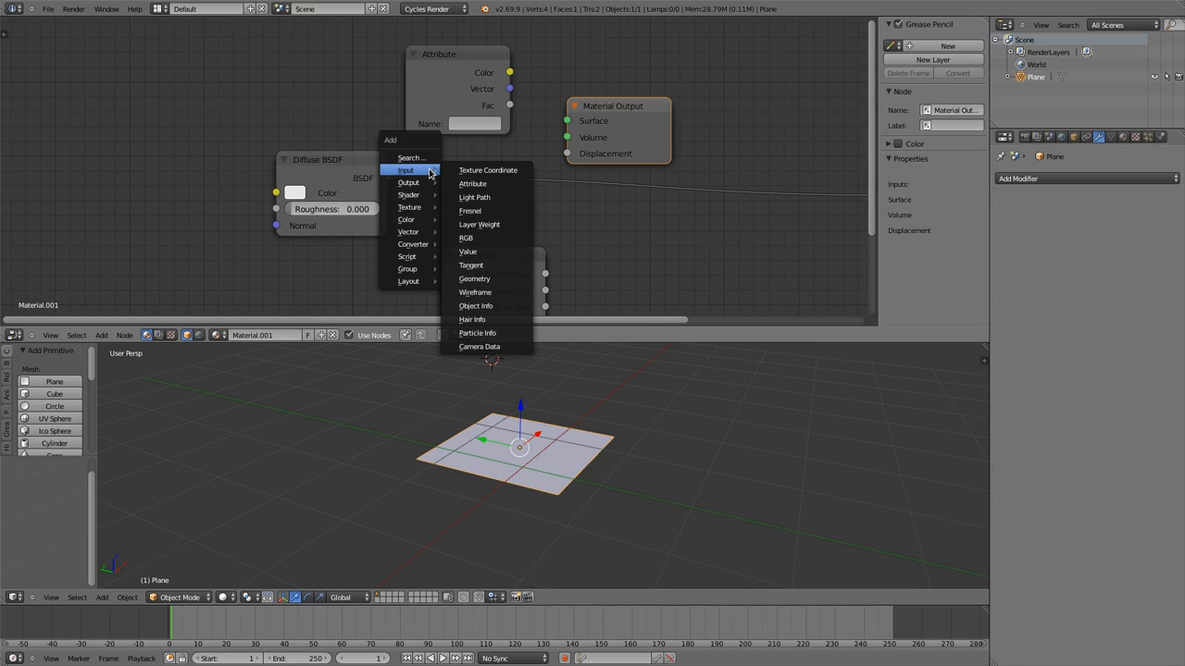
mouse_move(426, 172)
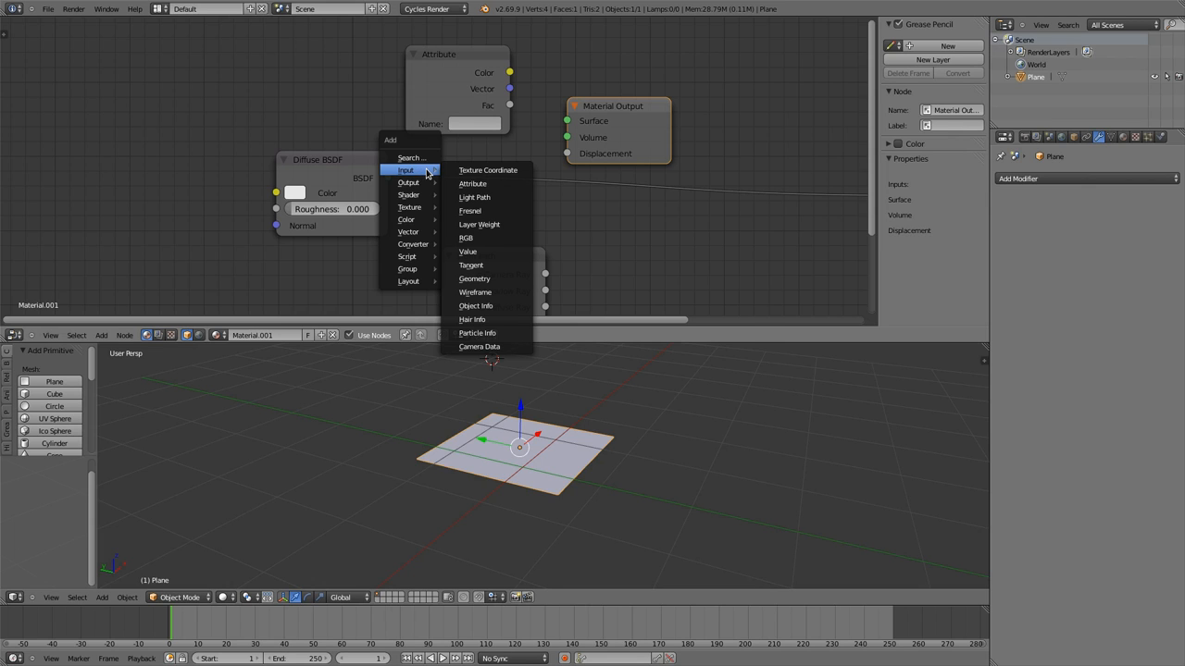
mouse_move(426, 174)
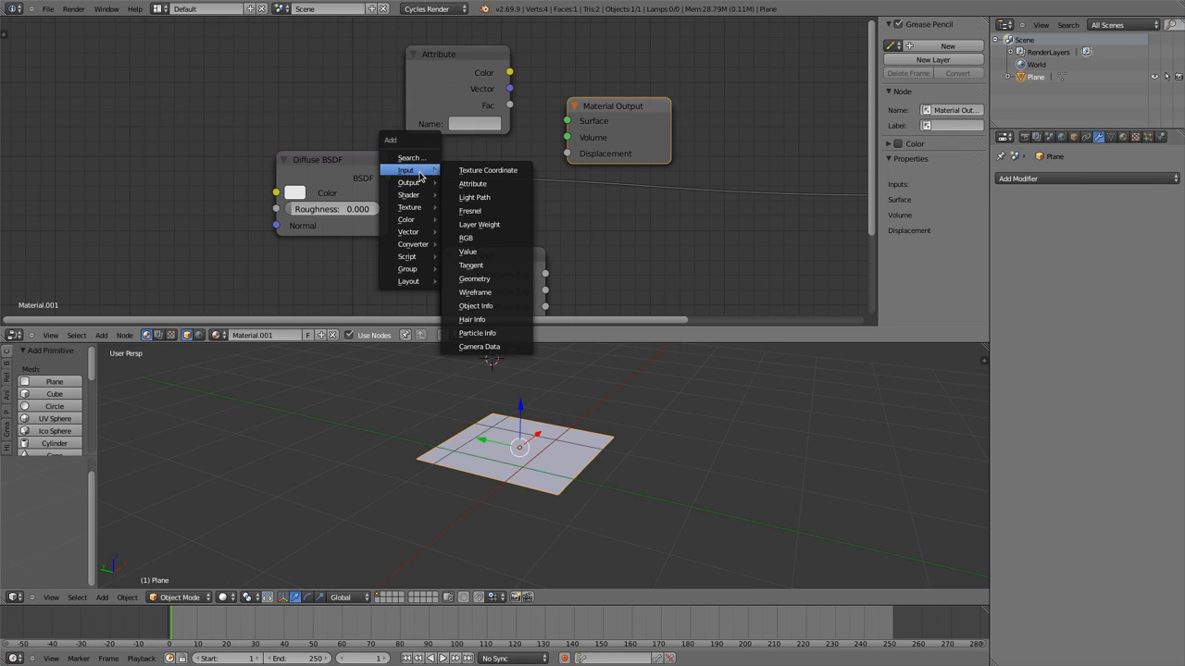
mouse_move(488, 169)
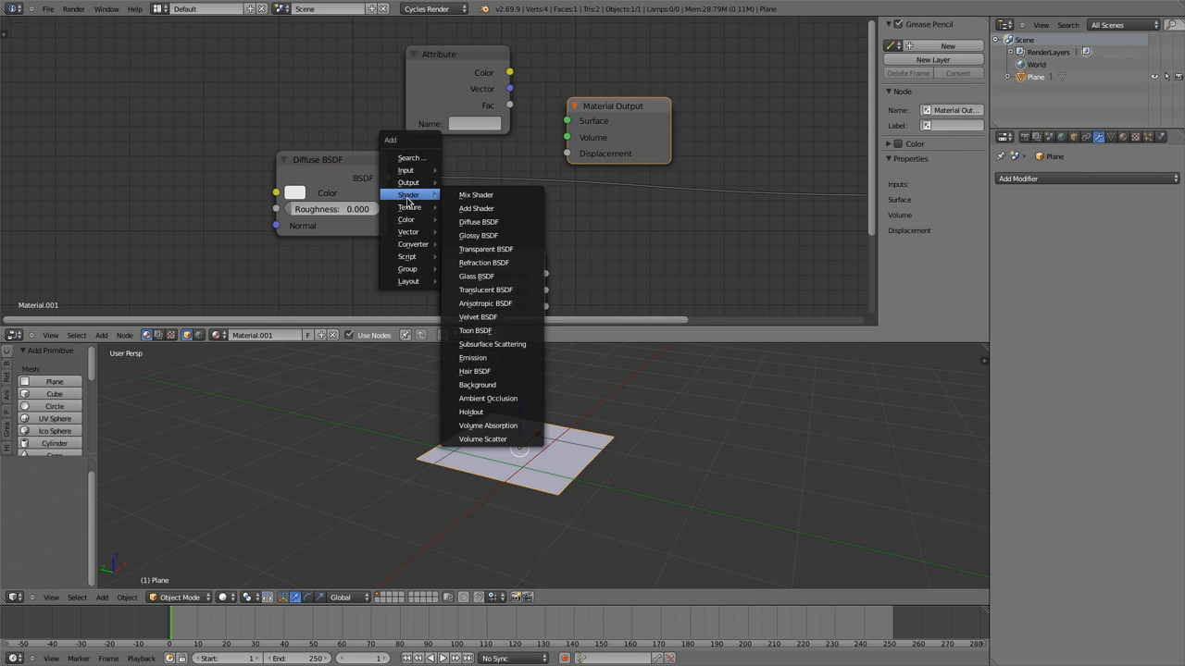
Add a Mix Shader and drop it onto the Diffuse BSDF–Material Output link.
click(475, 195)
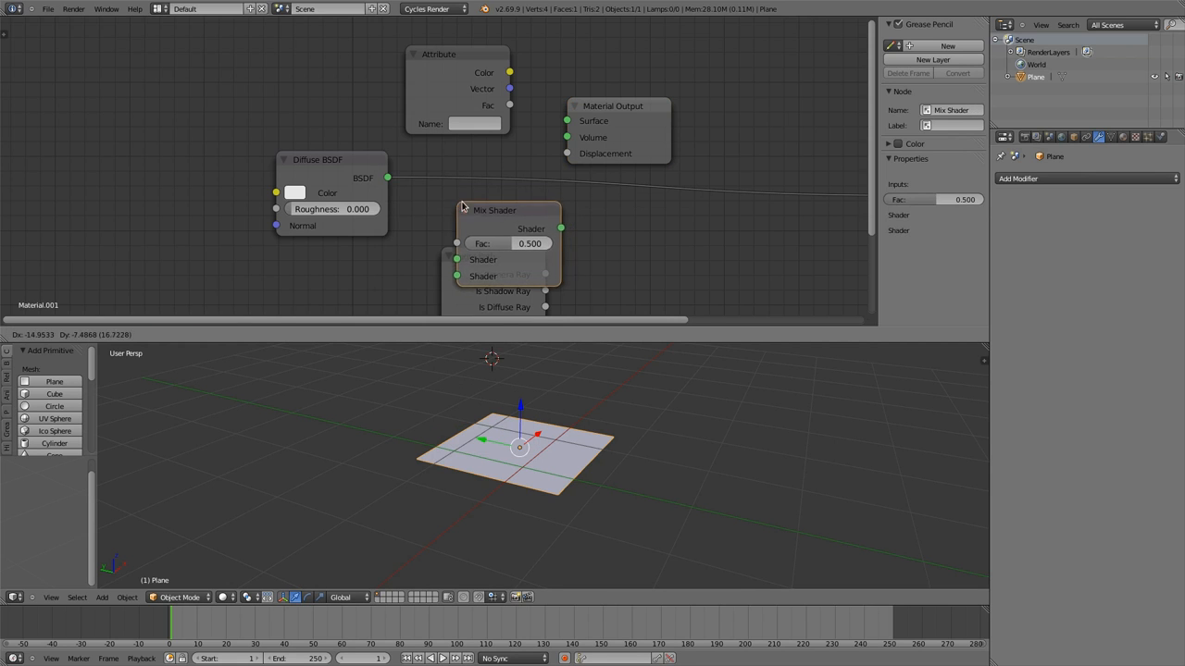
drag(494, 210, 443, 172)
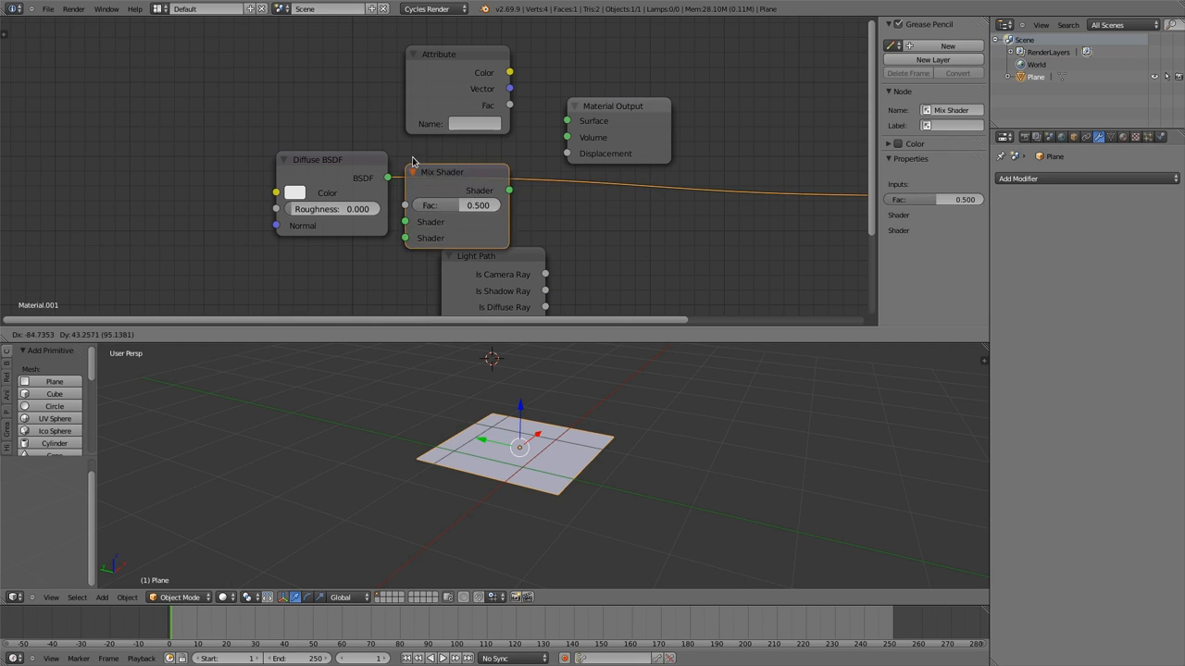
drag(442, 172, 636, 73)
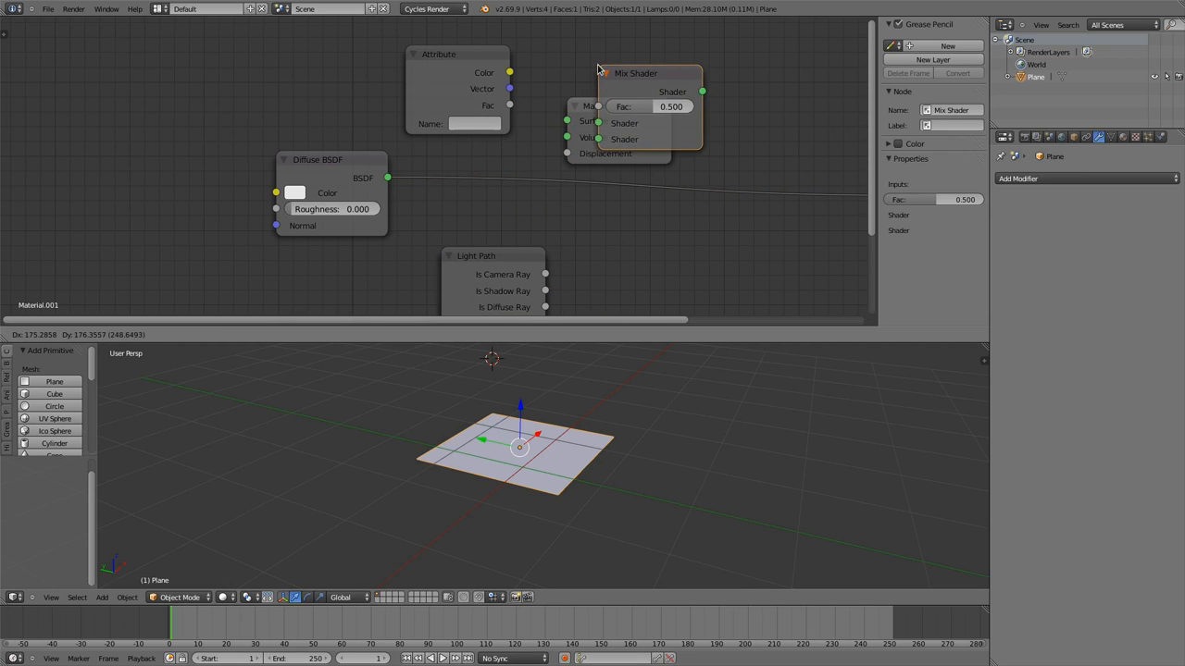
drag(636, 73, 506, 189)
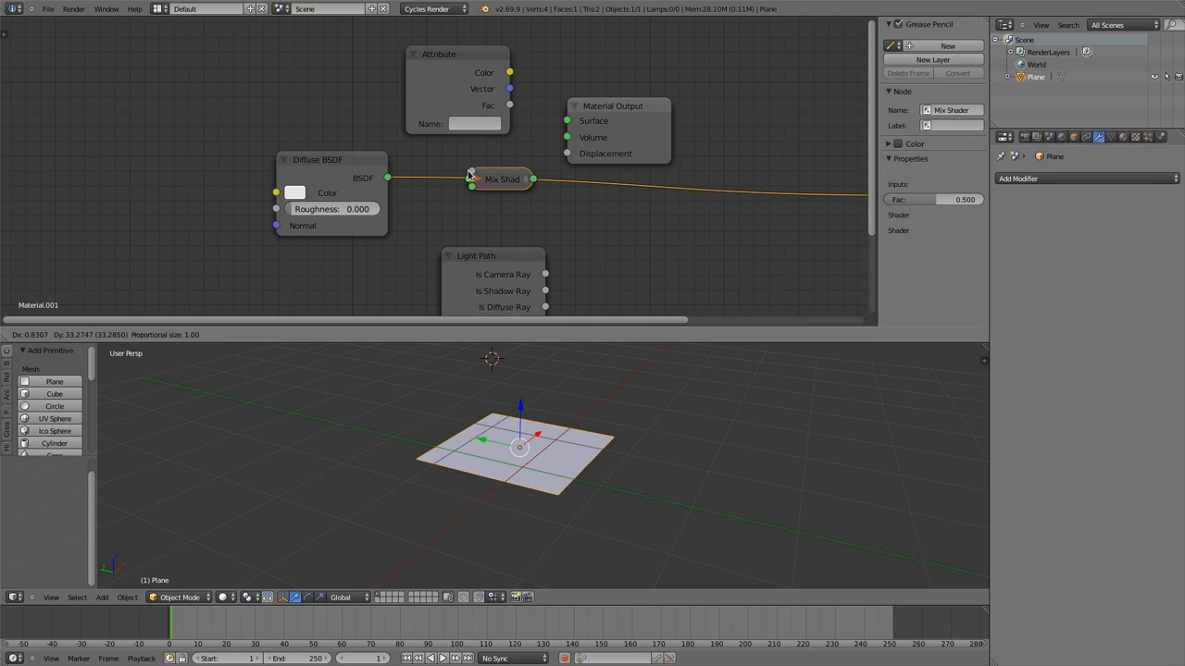
drag(500, 179, 476, 175)
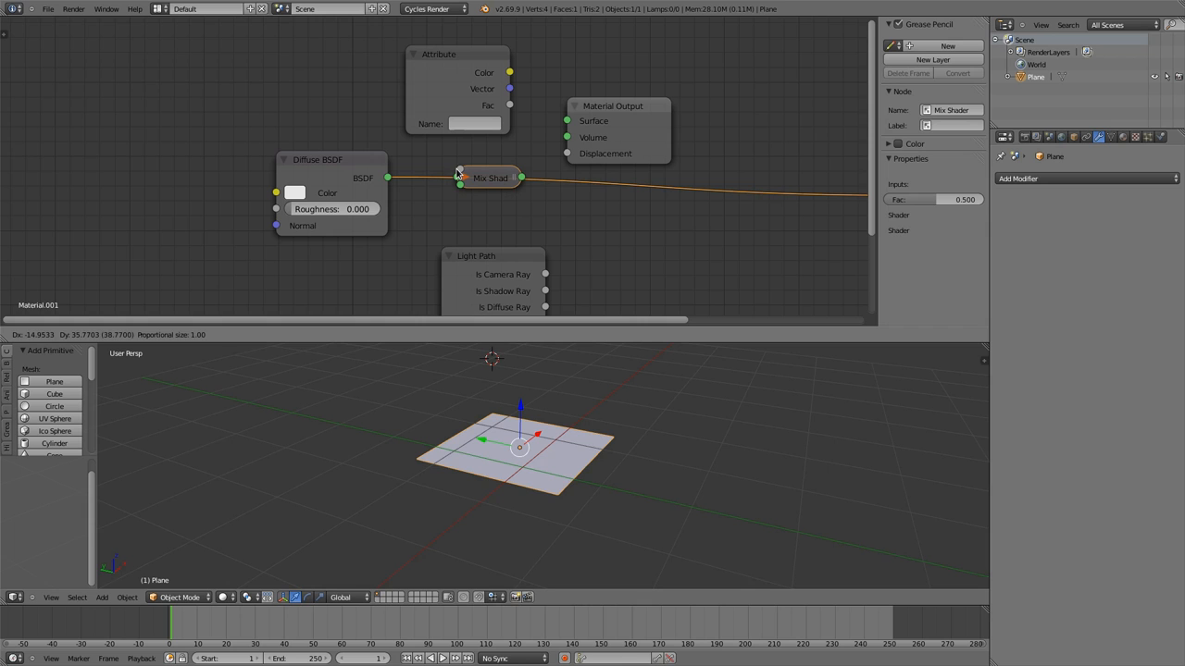
drag(489, 176, 487, 187)
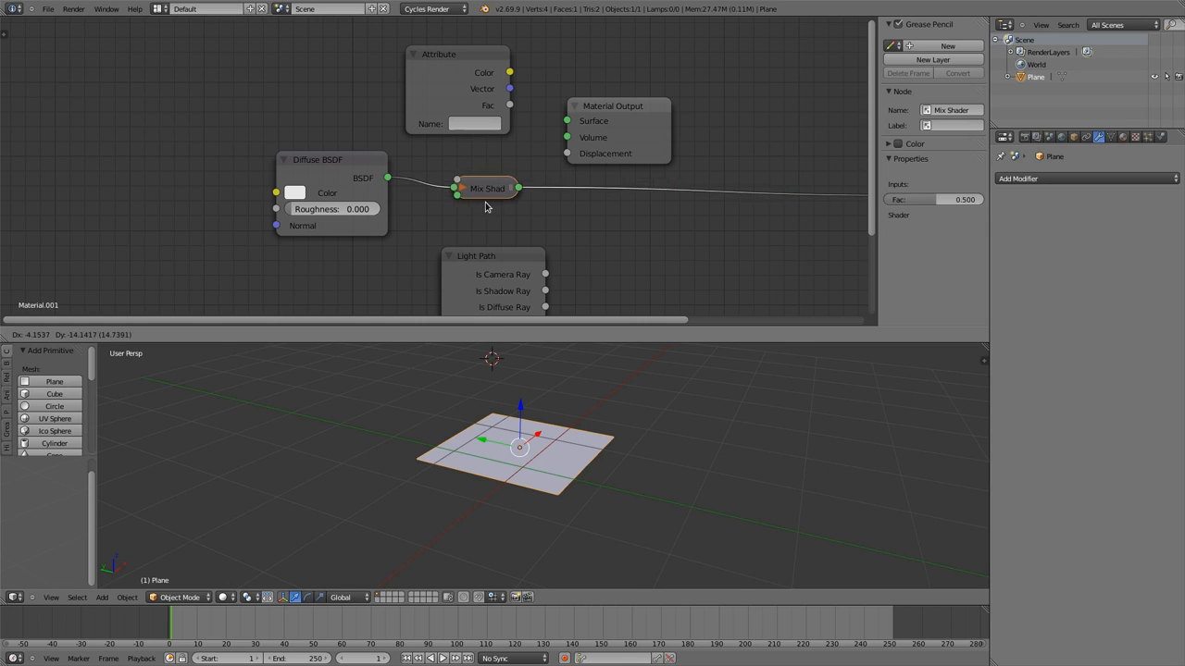
drag(488, 188, 529, 177)
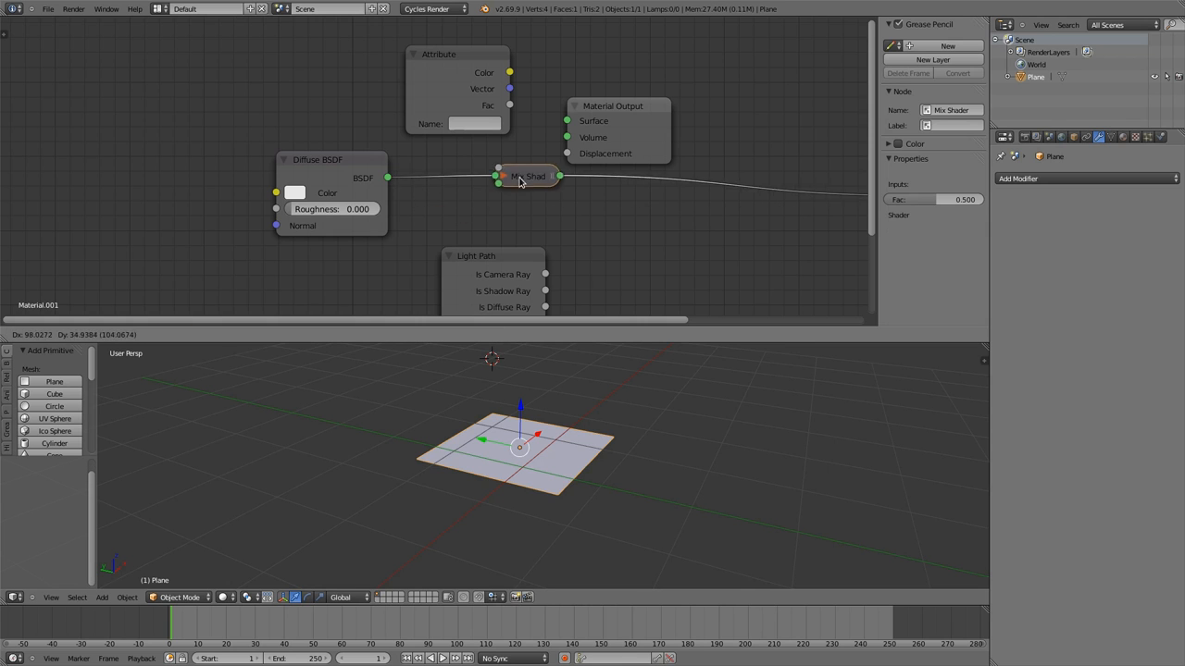
drag(527, 175, 476, 196)
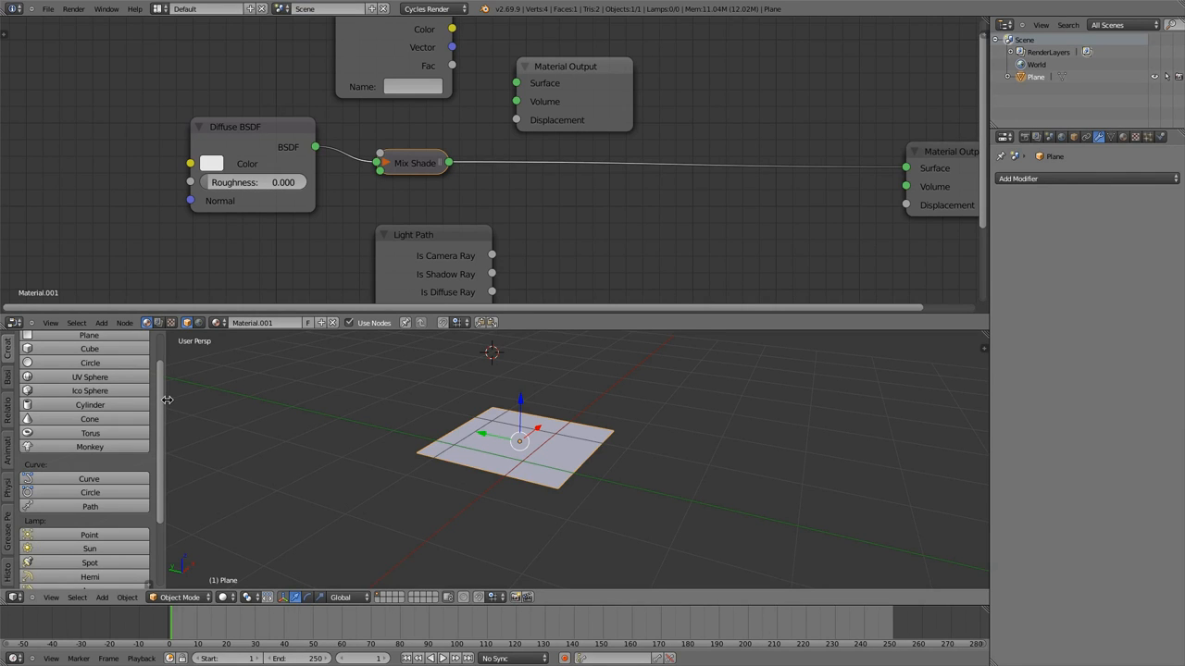
mouse_move(959, 334)
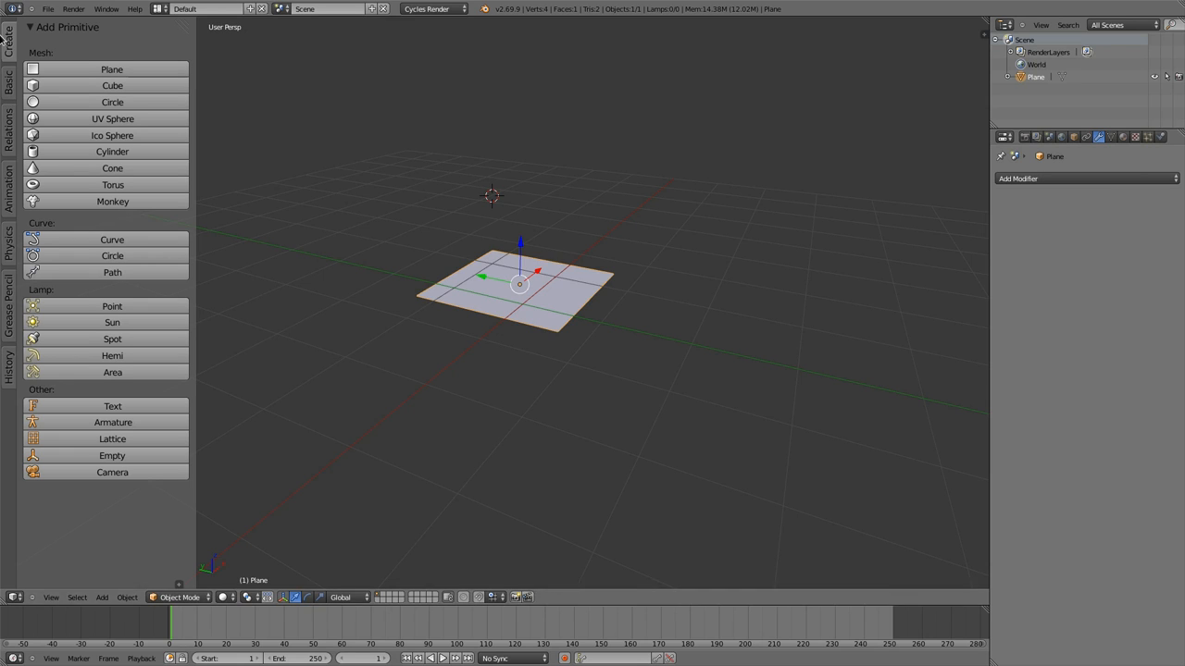
mouse_move(17, 48)
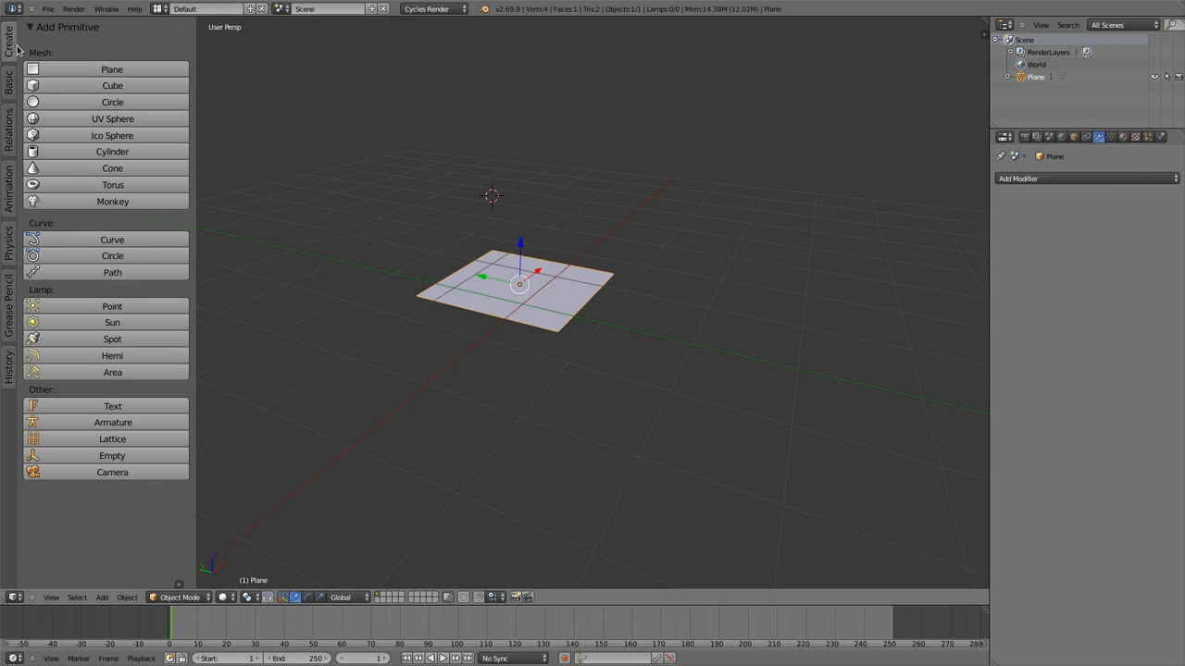
mouse_move(7, 85)
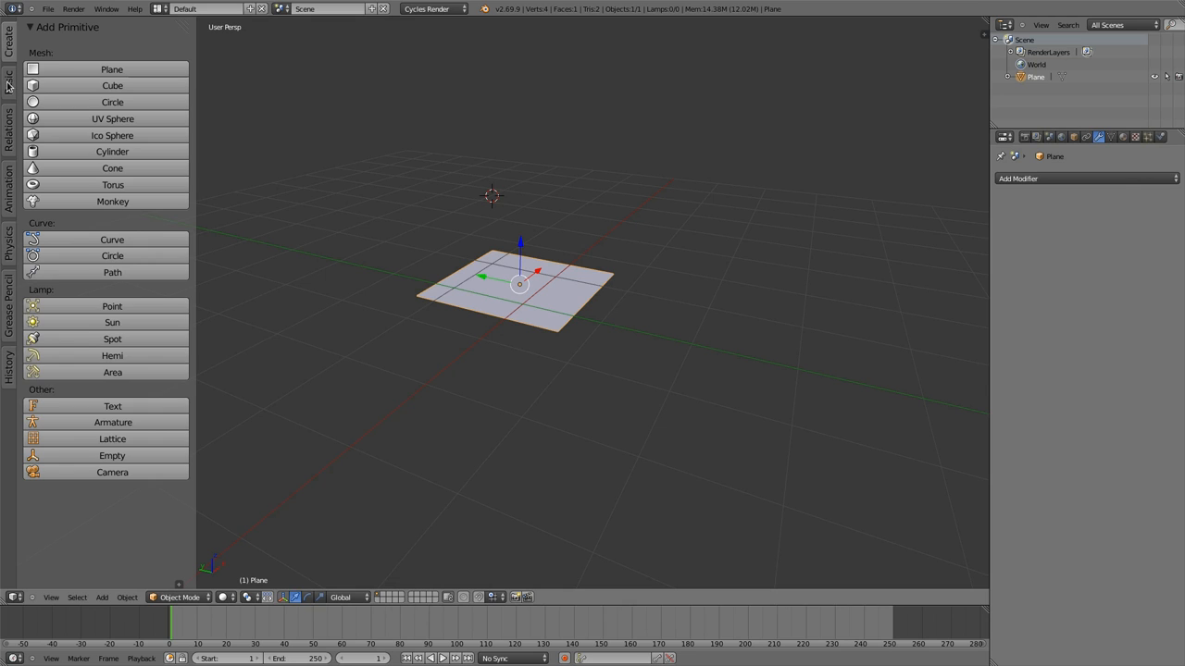
Browse the Relations, Basic and Create tool shelf tabs in the 3D viewport.
click(9, 130)
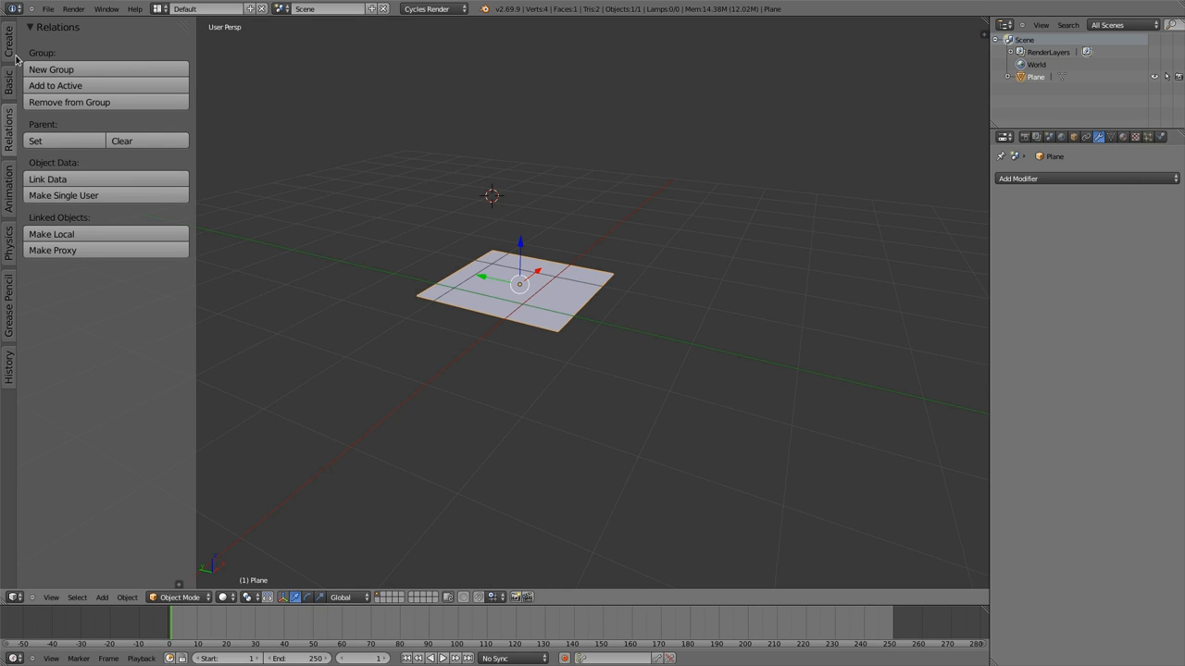
click(8, 85)
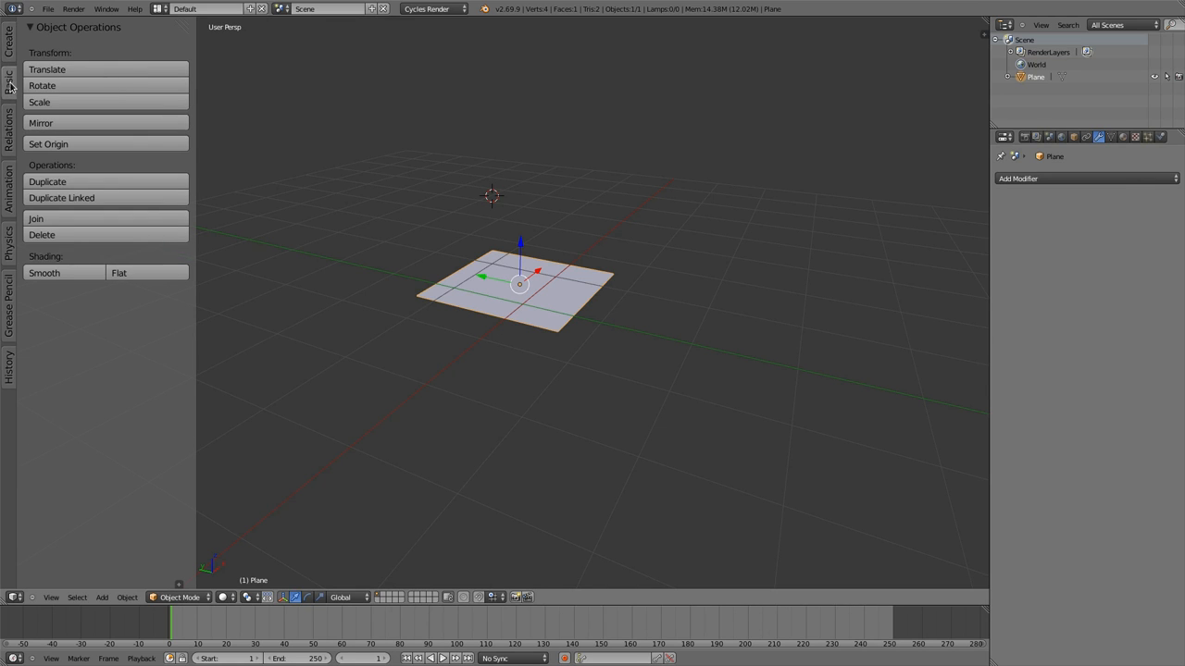
click(9, 72)
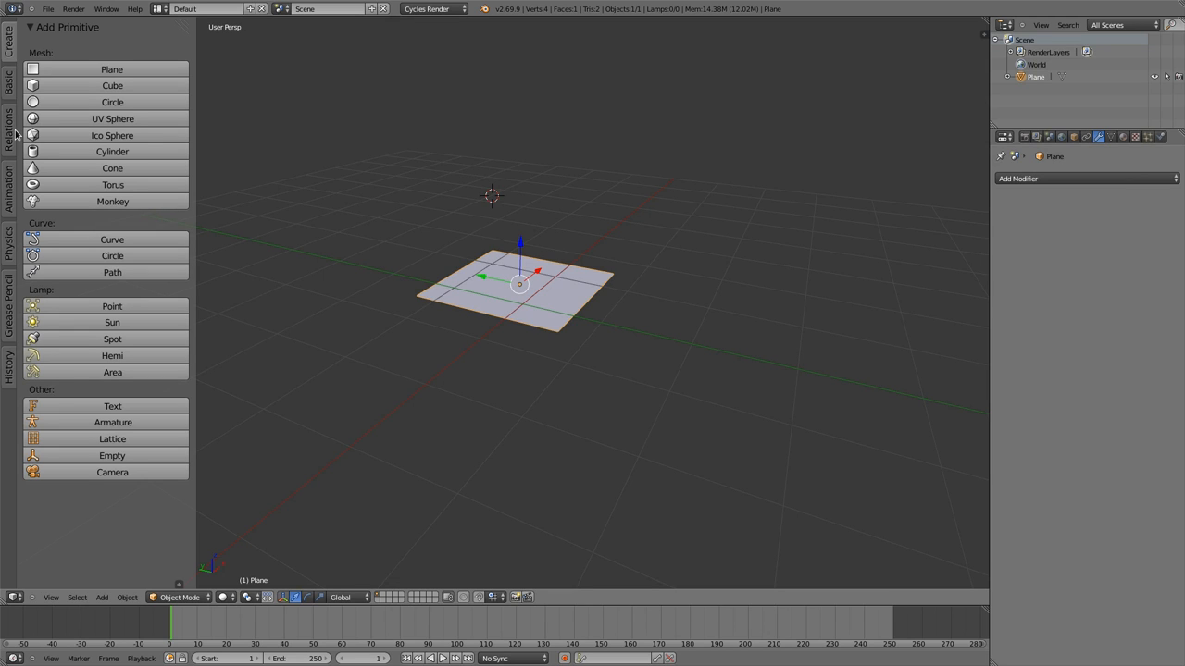
mouse_move(13, 135)
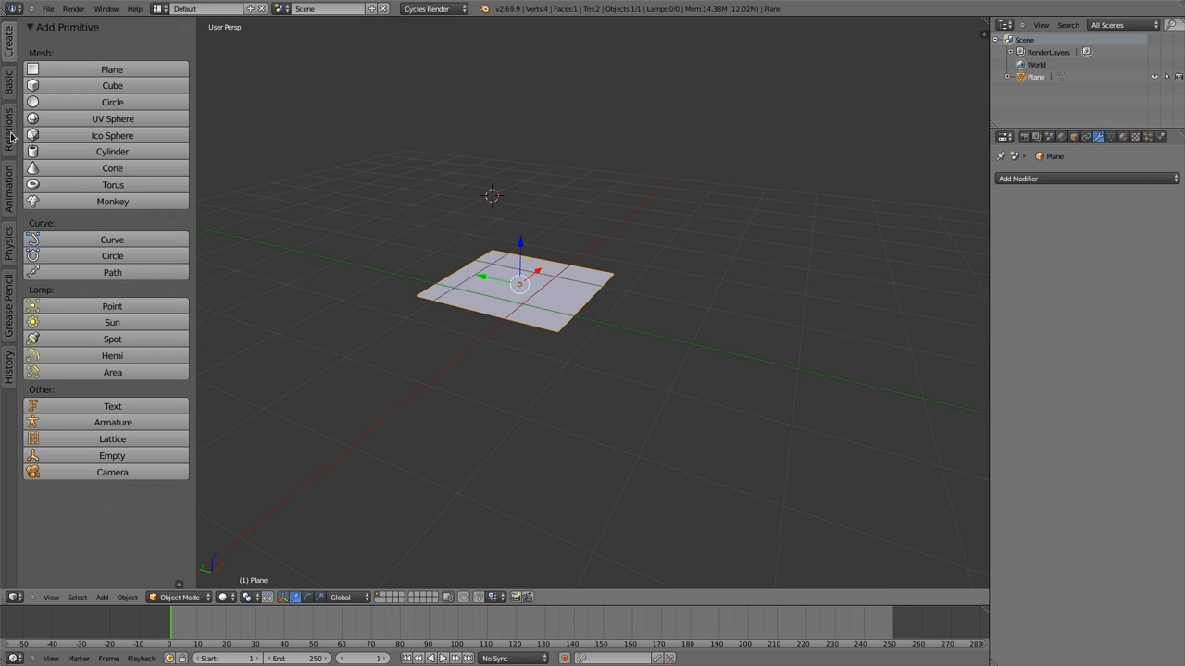
click(9, 134)
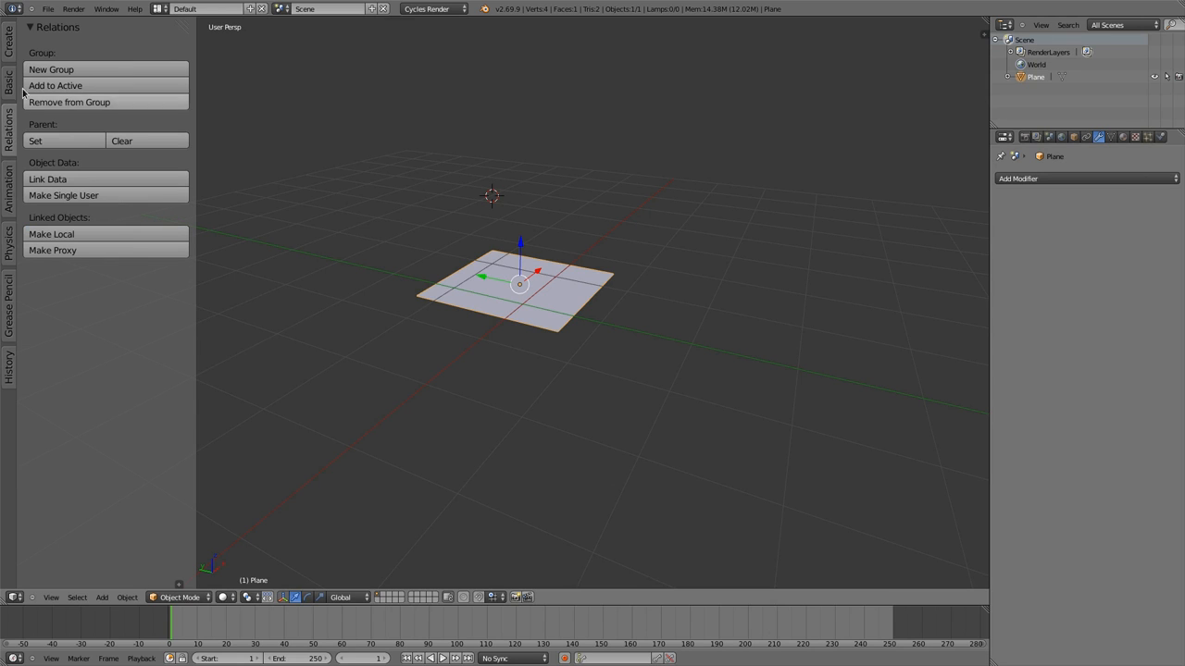
click(9, 43)
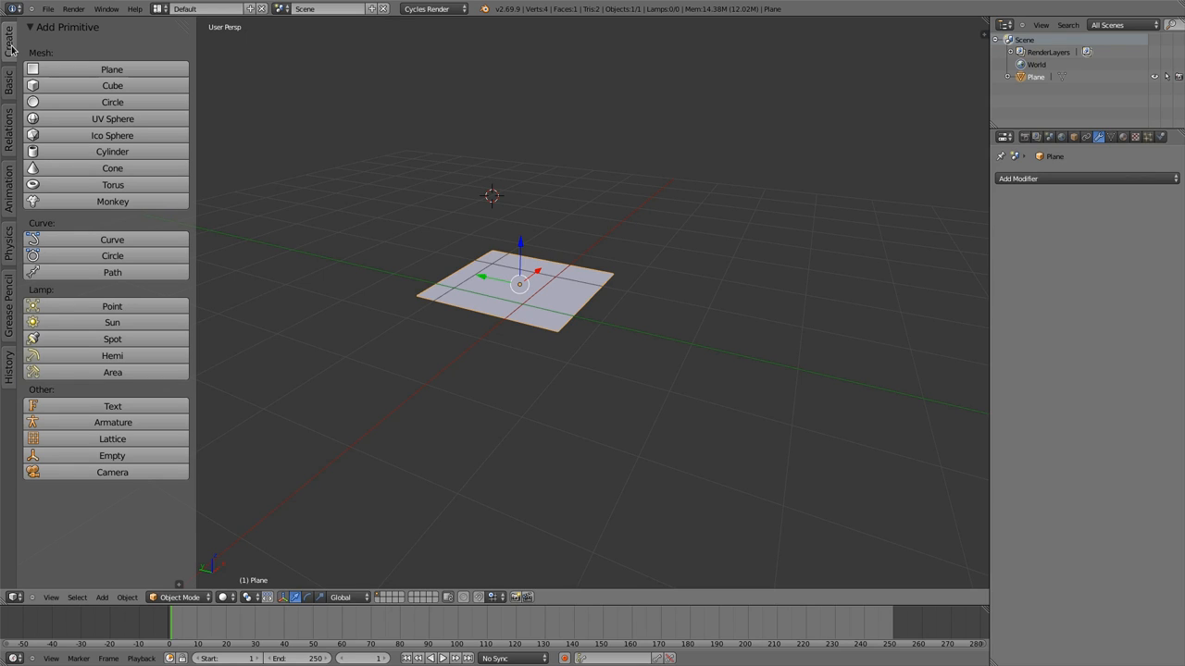
mouse_move(413, 349)
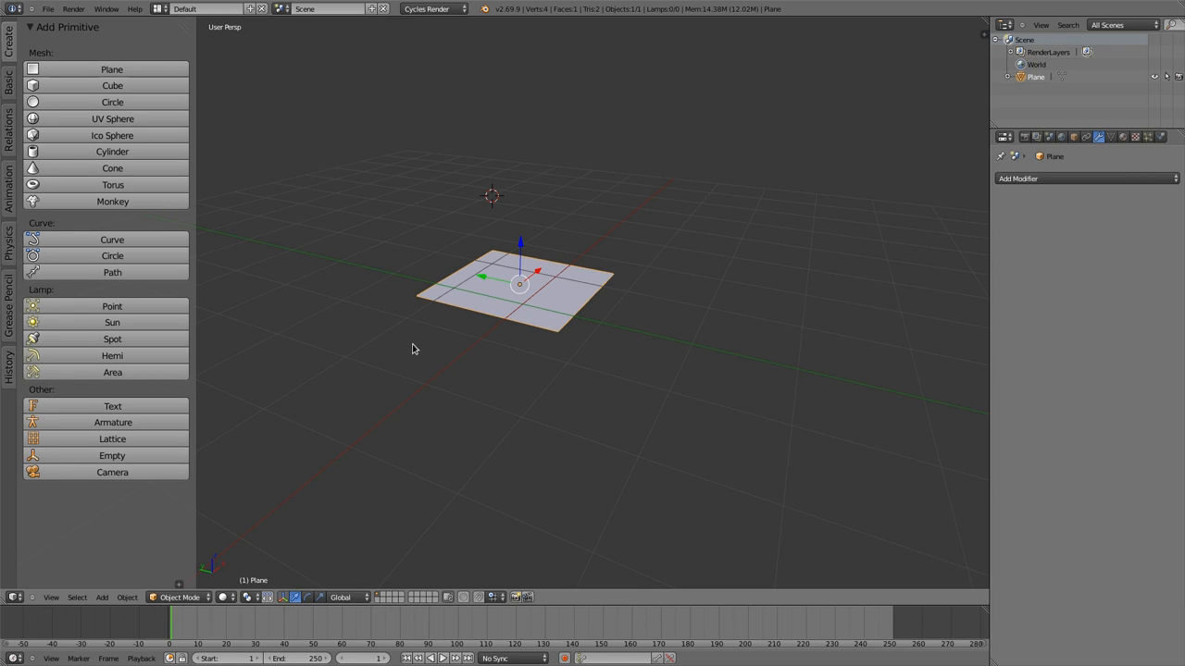
mouse_move(577, 344)
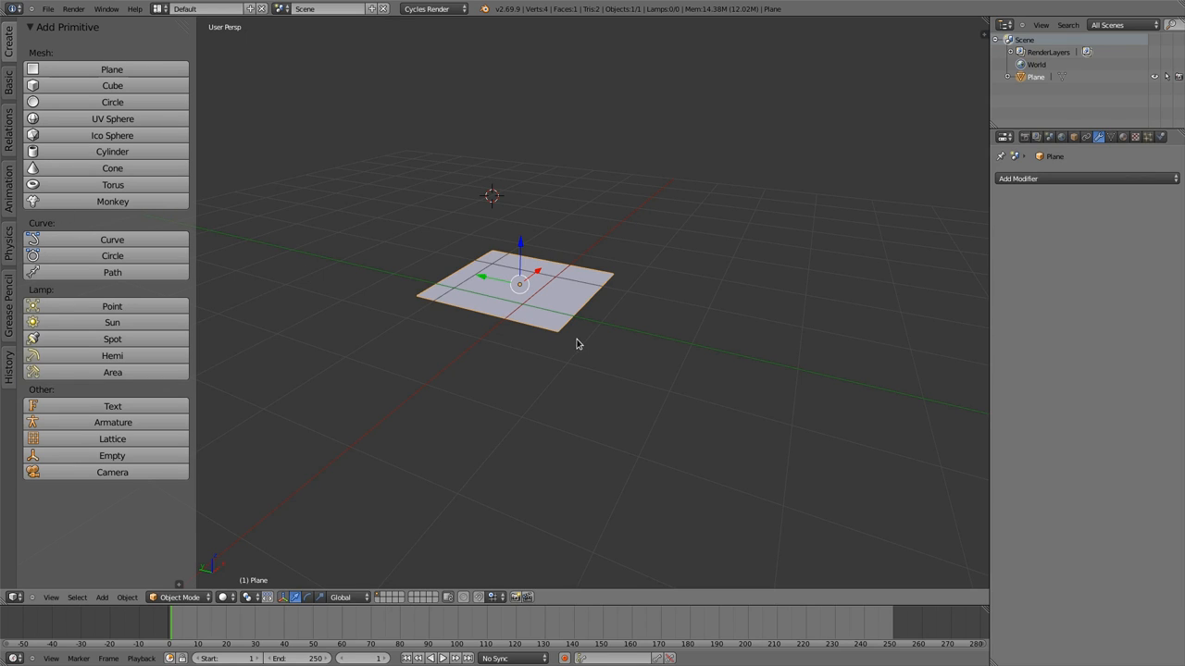
Open a Dope Sheet above the viewport and mark the selected Plane location keys as Extreme.
key(i)
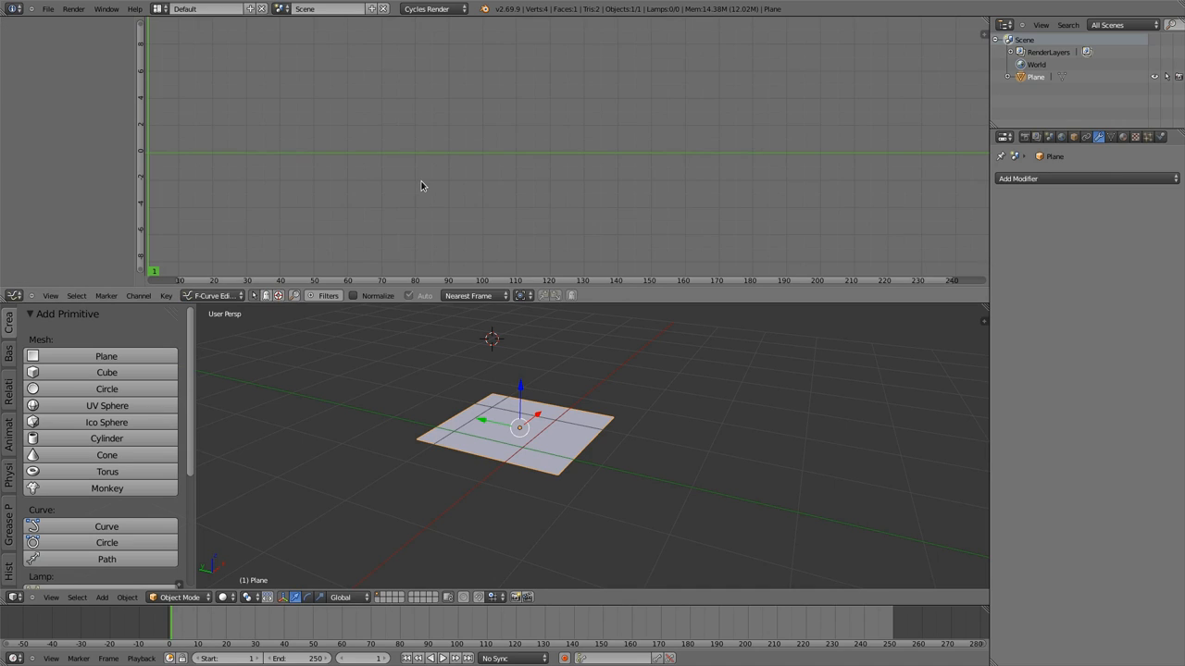
mouse_move(420, 212)
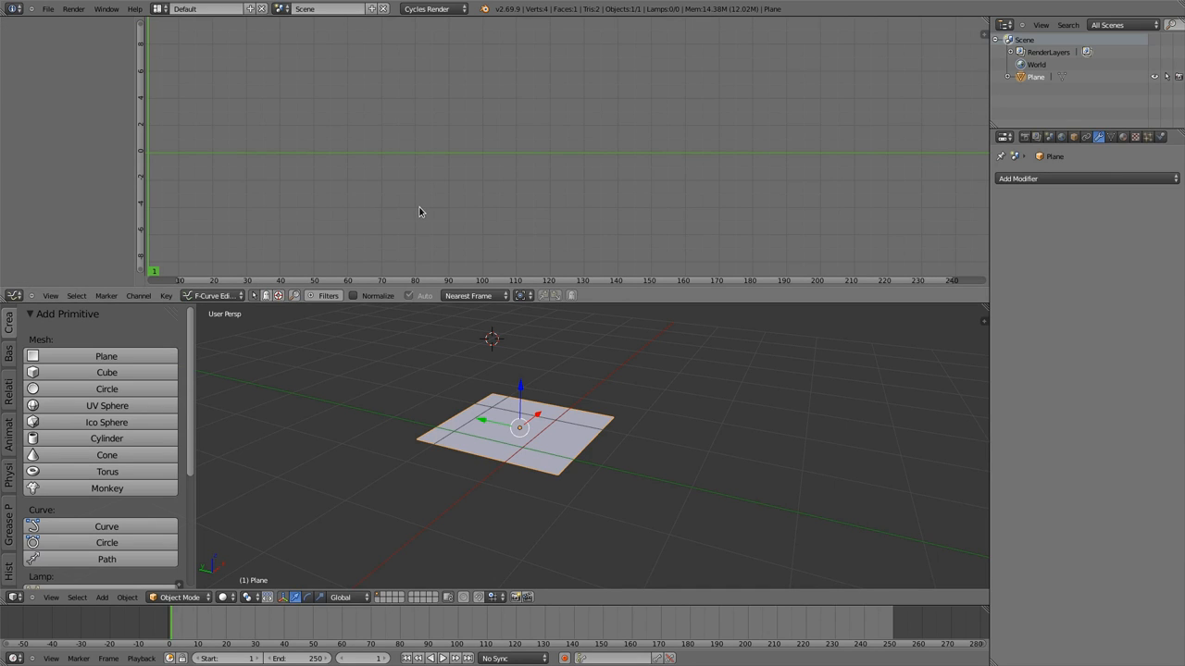
click(213, 295)
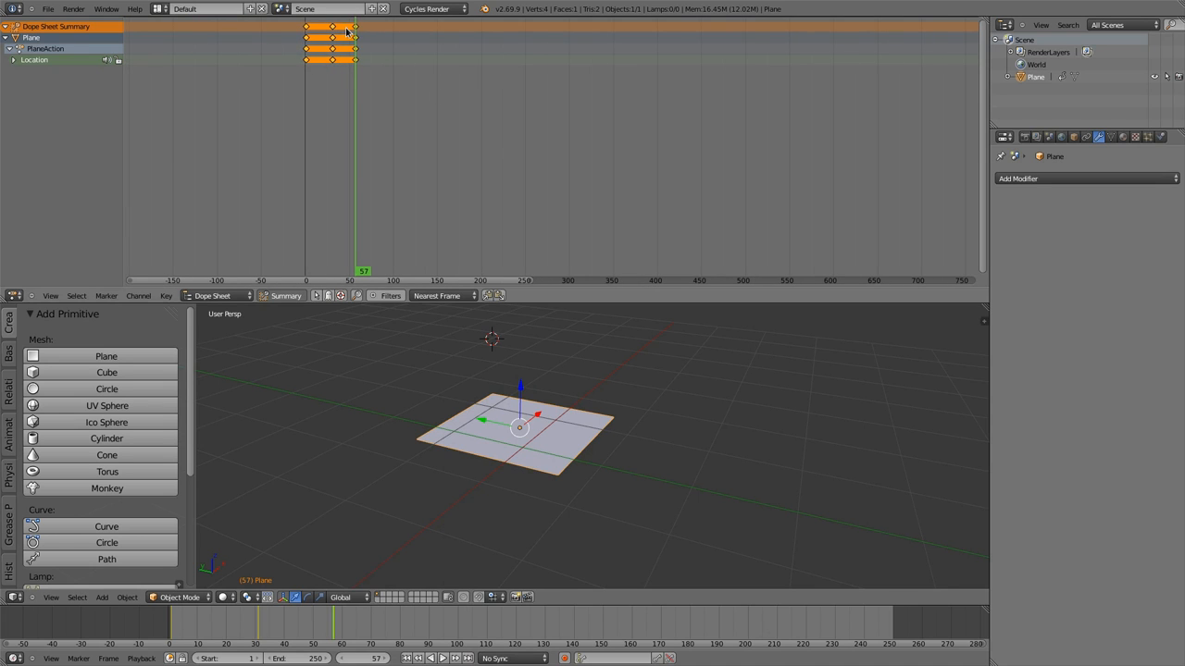
click(167, 295)
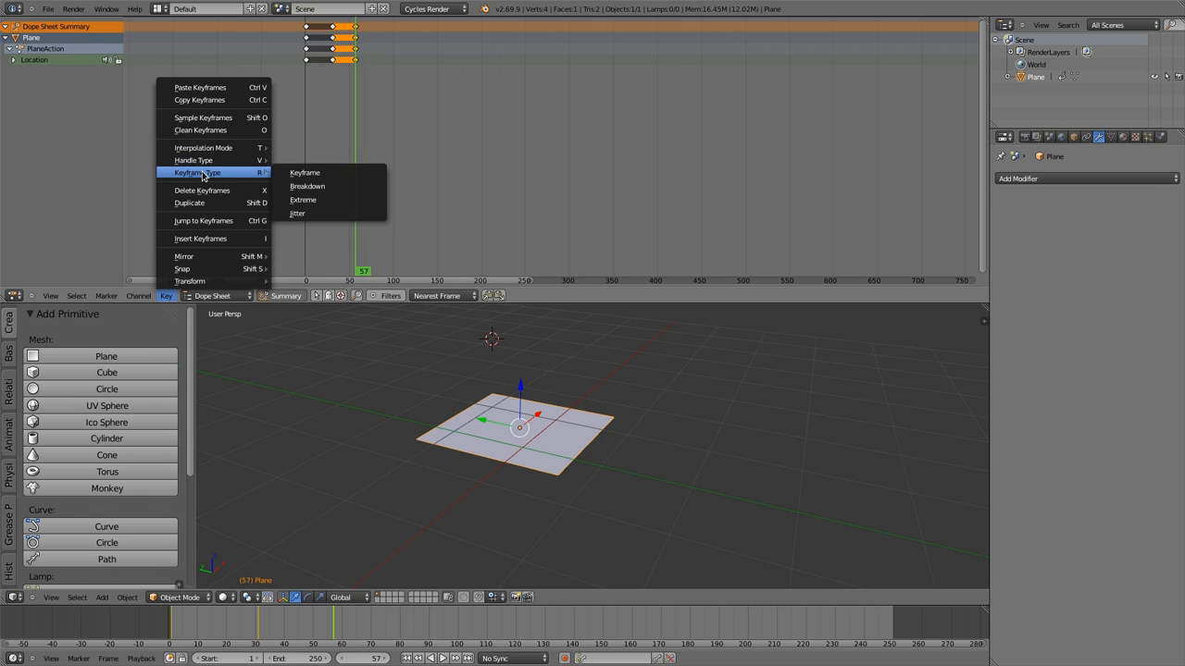
mouse_move(308, 186)
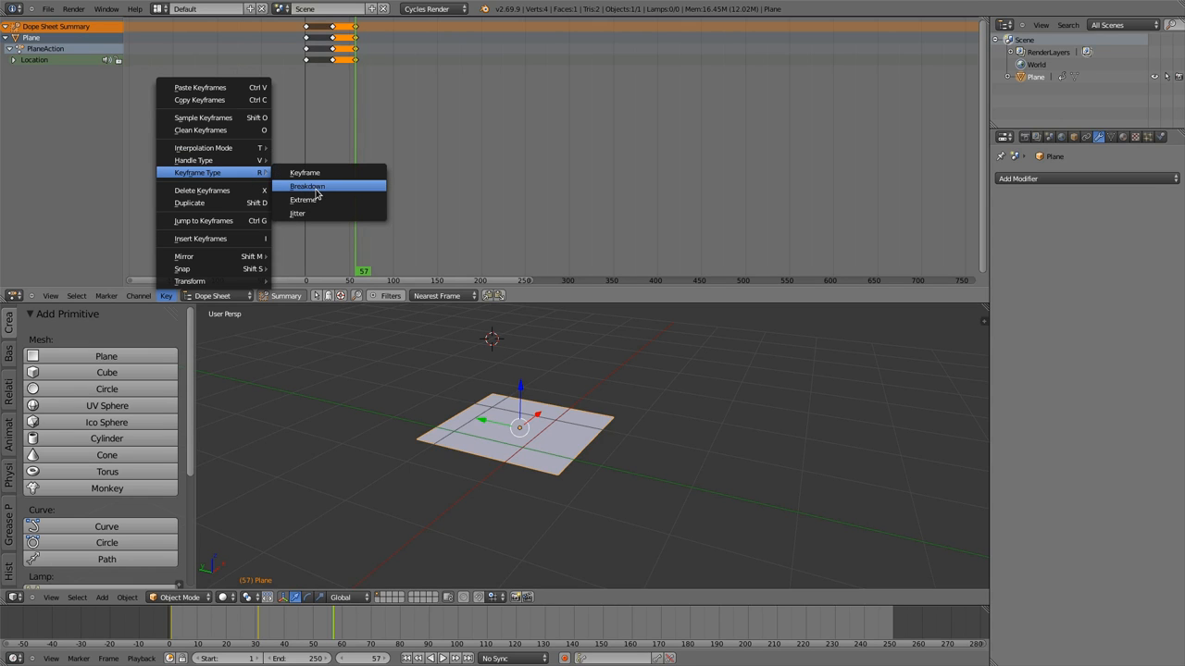
mouse_move(315, 200)
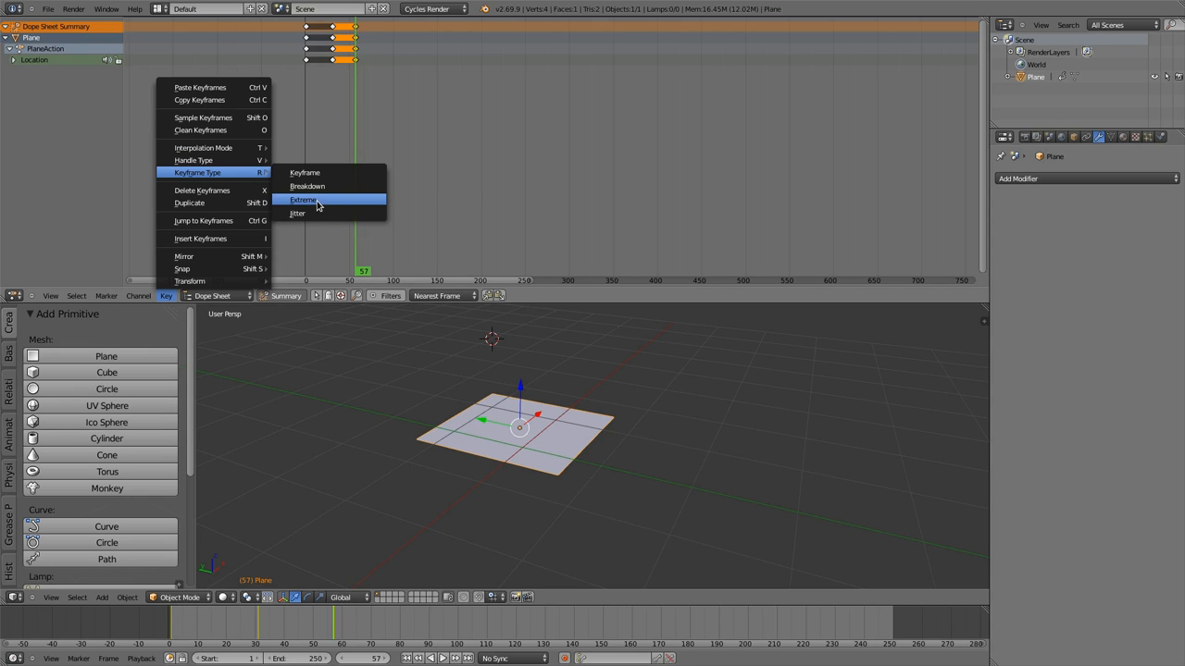
click(304, 200)
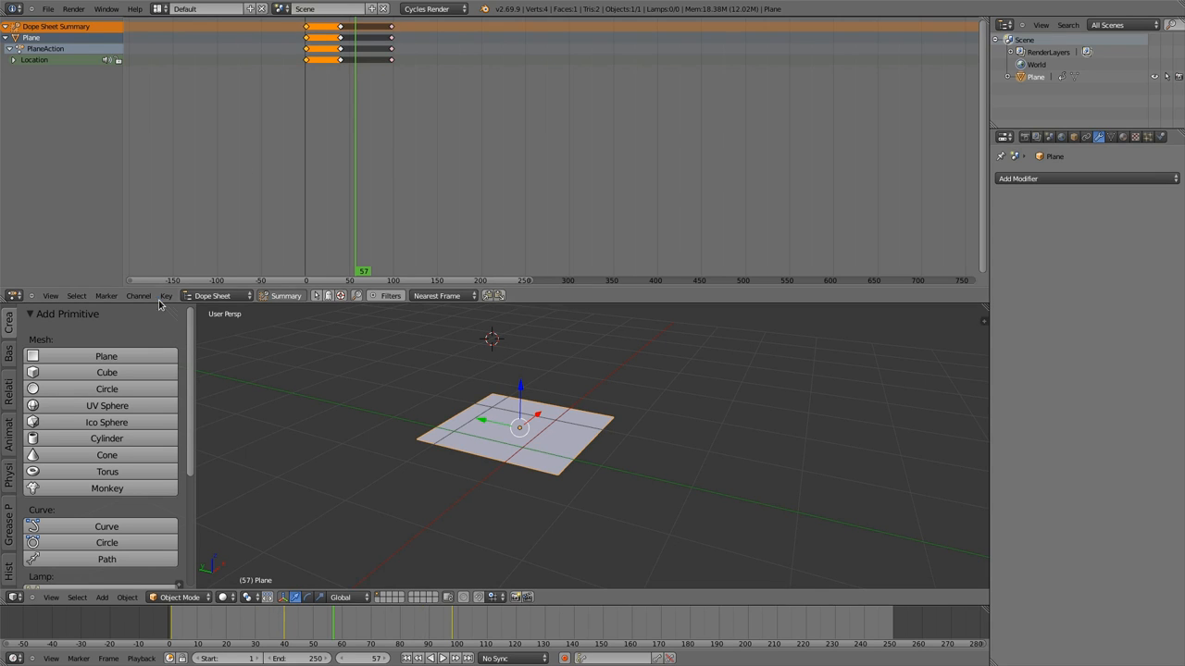
click(166, 295)
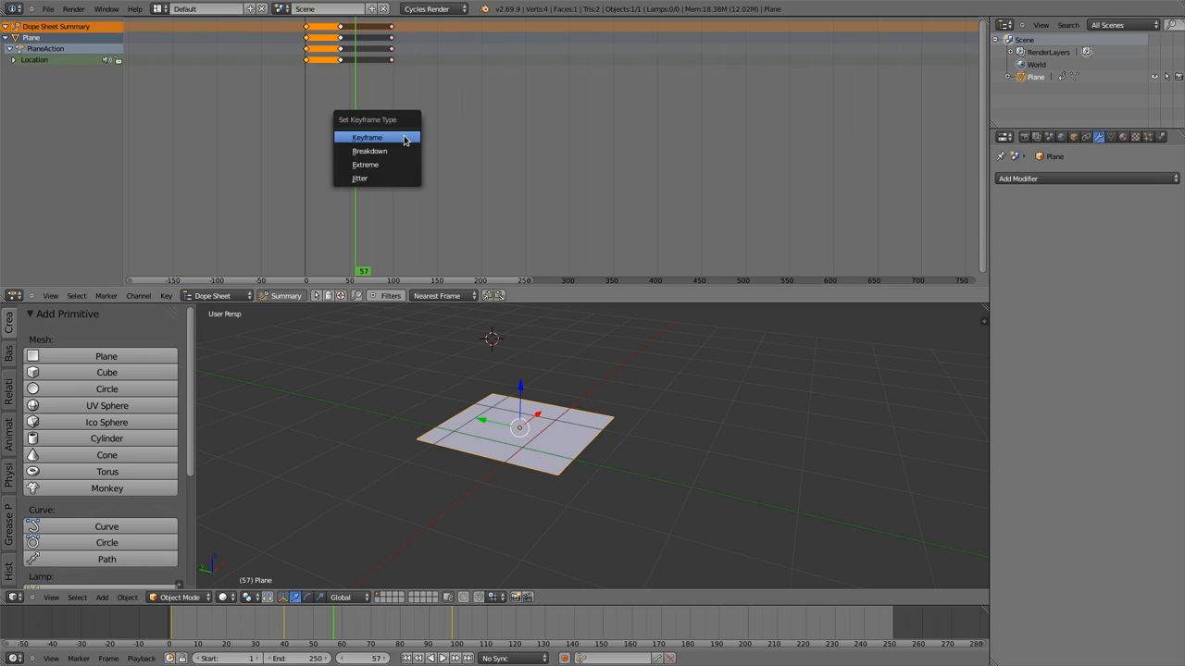
mouse_move(369, 151)
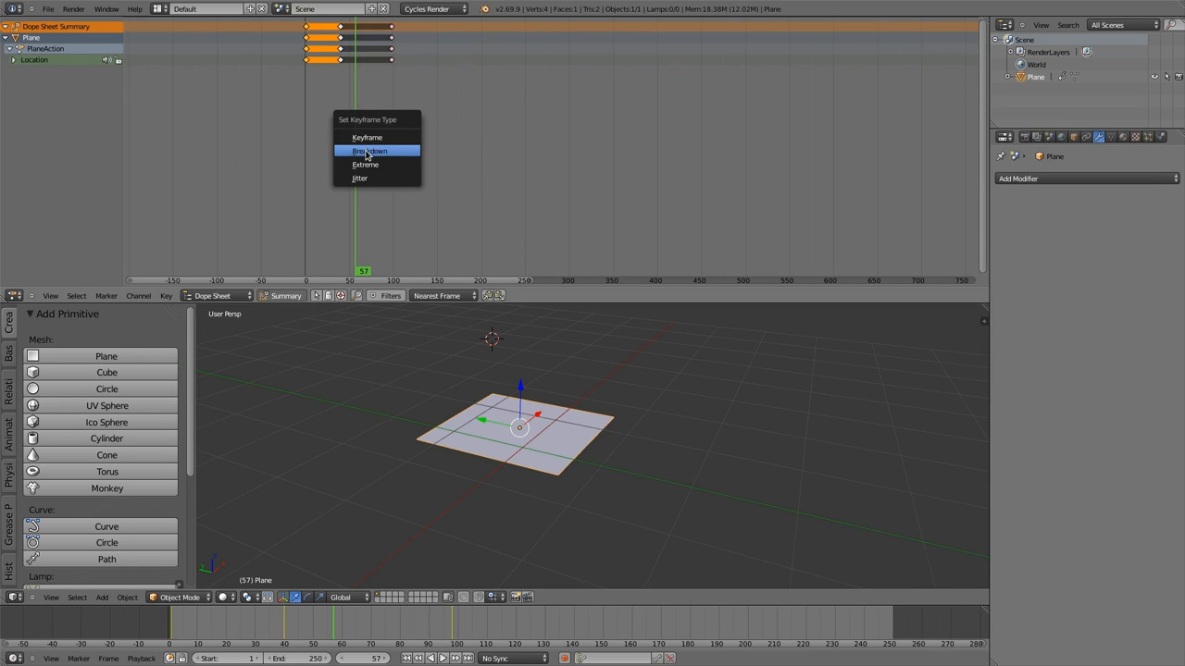
mouse_move(365, 165)
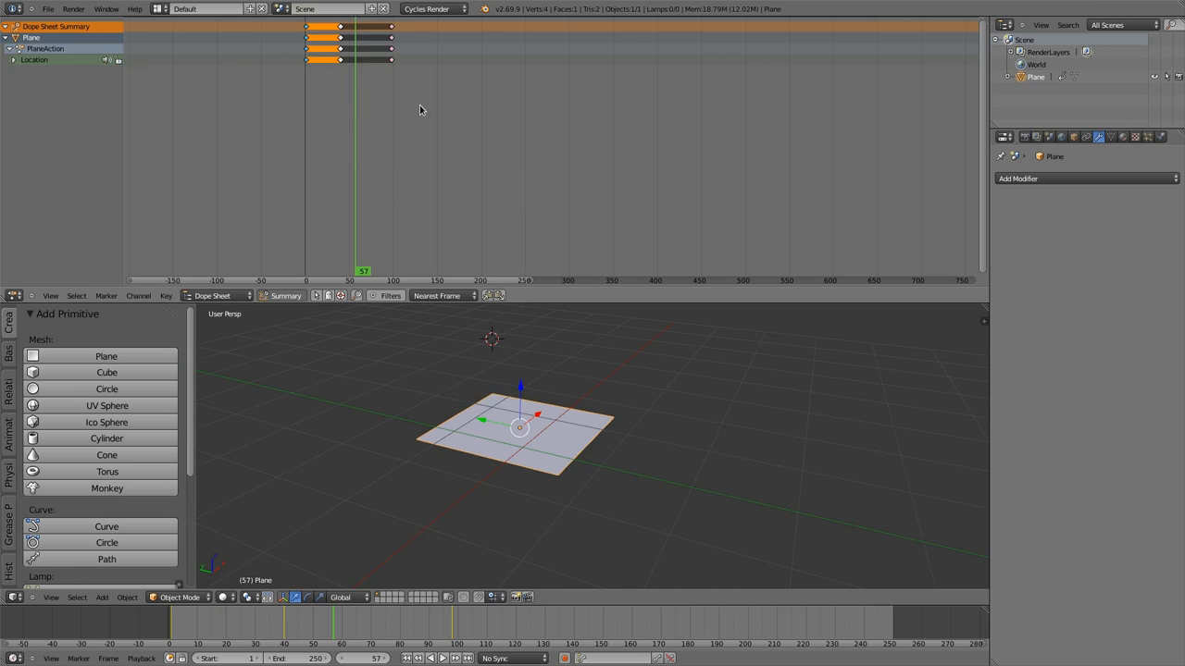
mouse_move(373, 97)
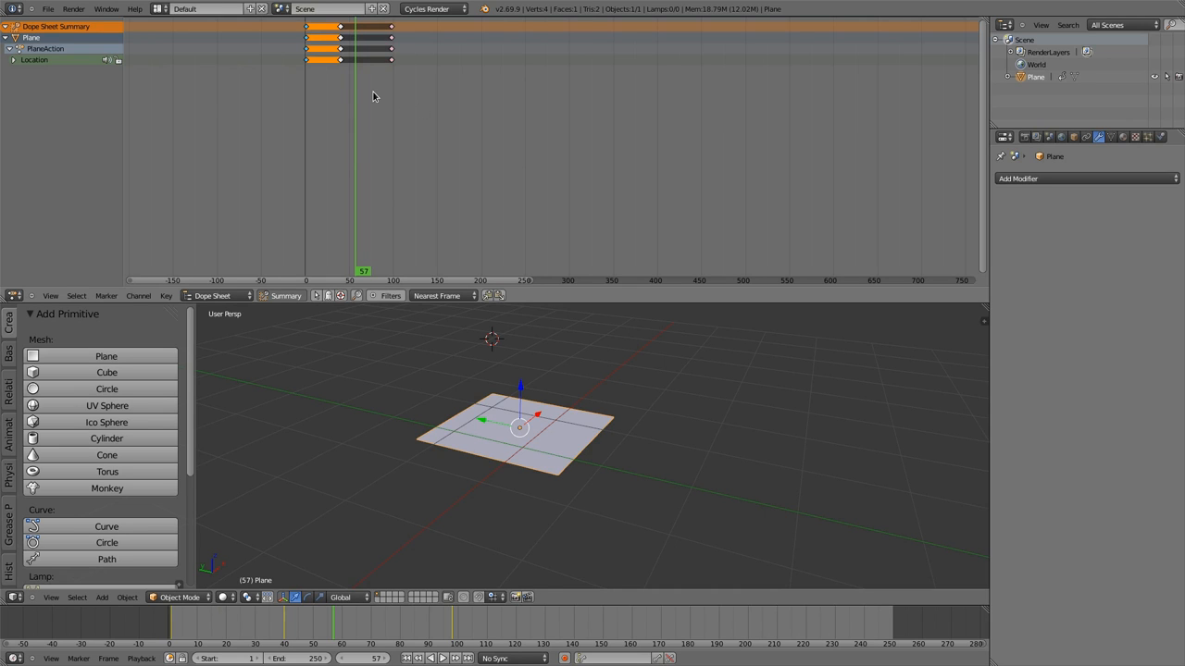
mouse_move(310, 33)
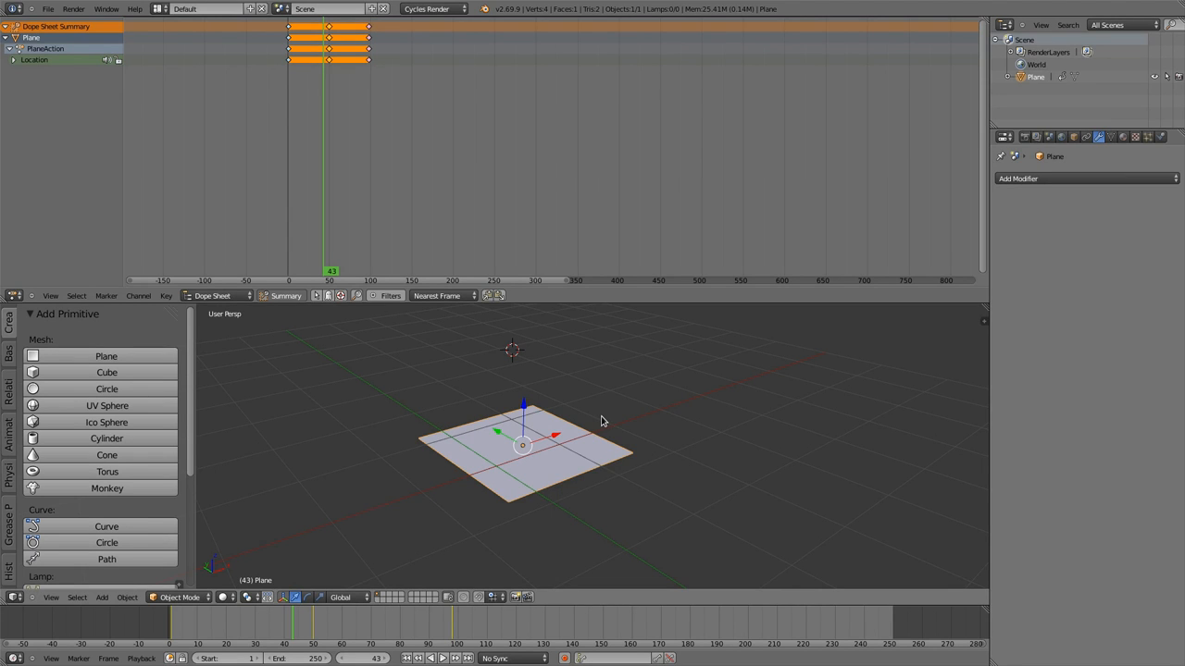
mouse_move(441, 409)
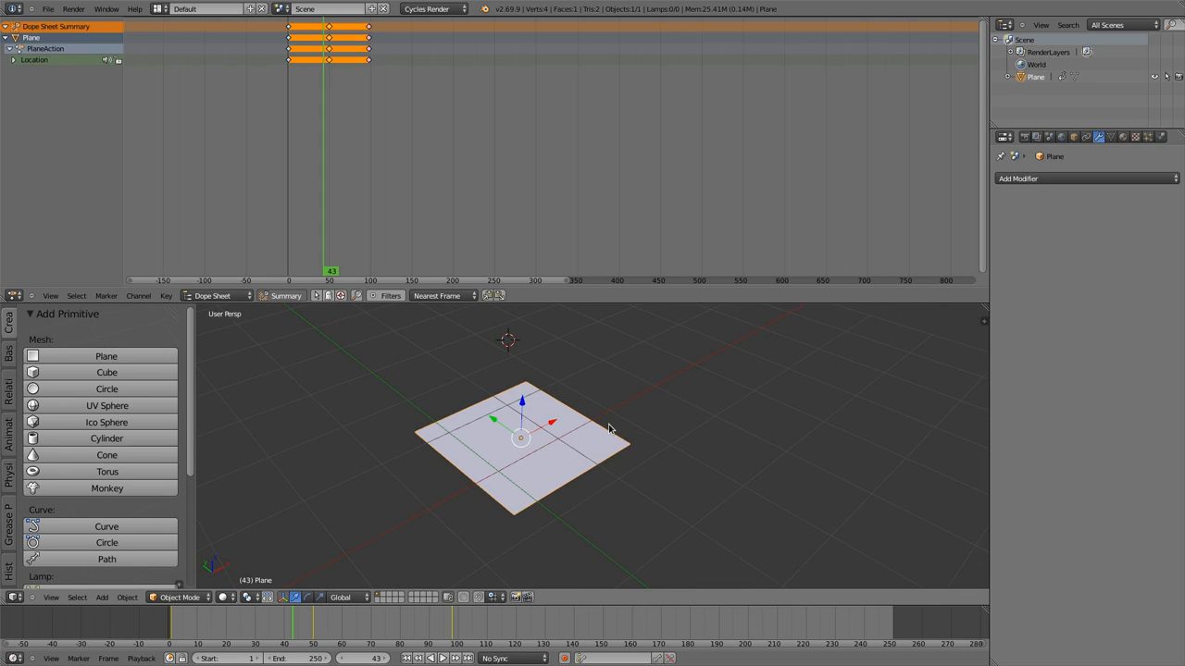
mouse_move(637, 460)
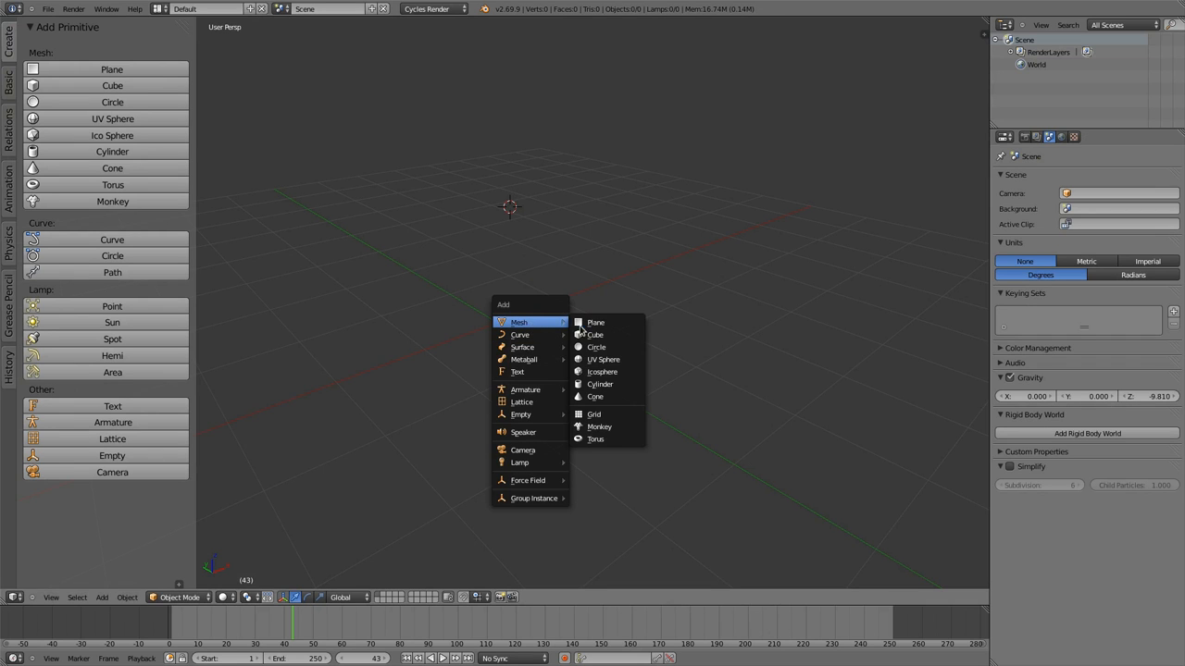
Add a mesh at the 3D cursor, draw a winding vertex chain, and add a Skin modifier.
click(595, 322)
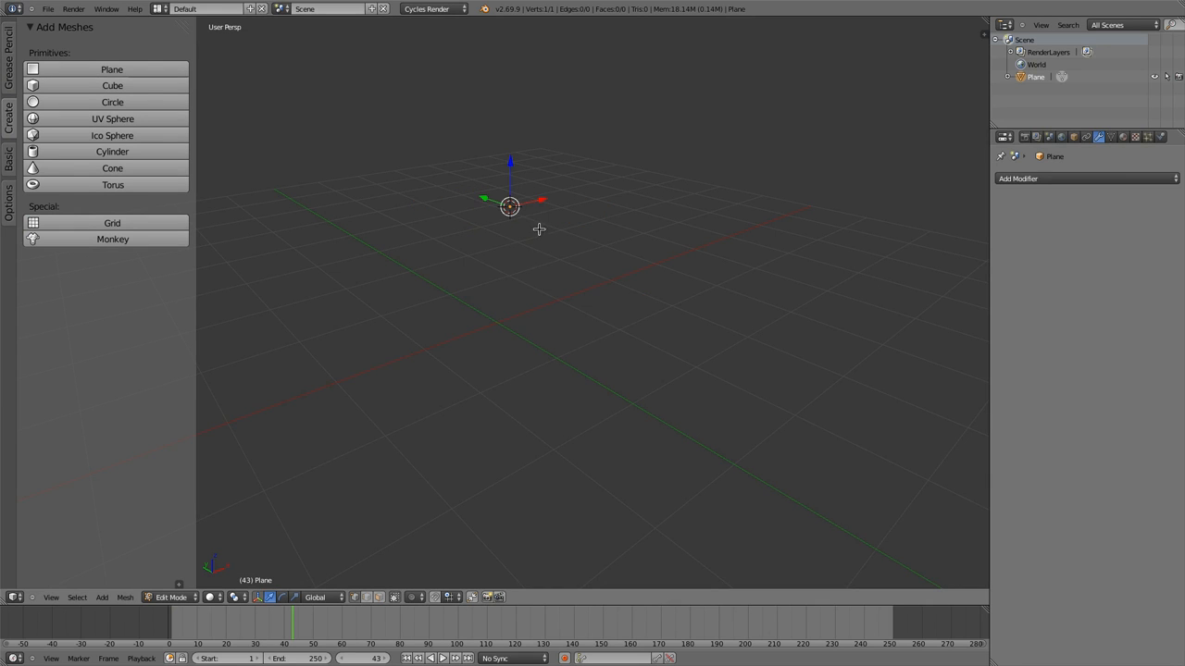
drag(509, 205, 633, 341)
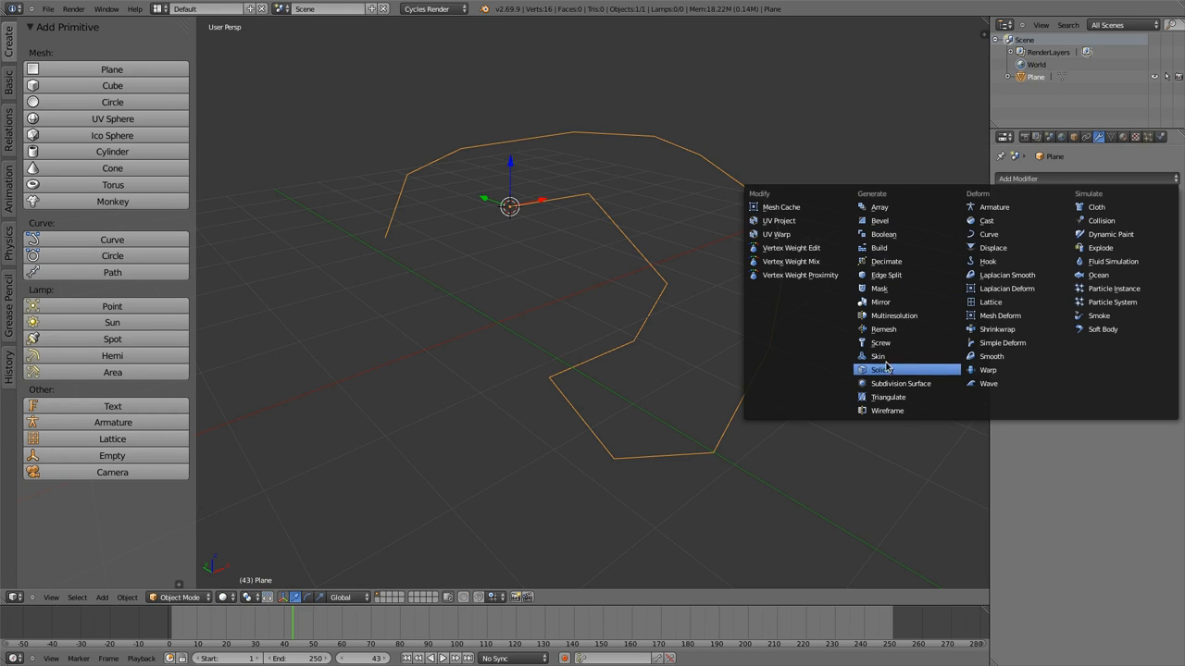
click(877, 356)
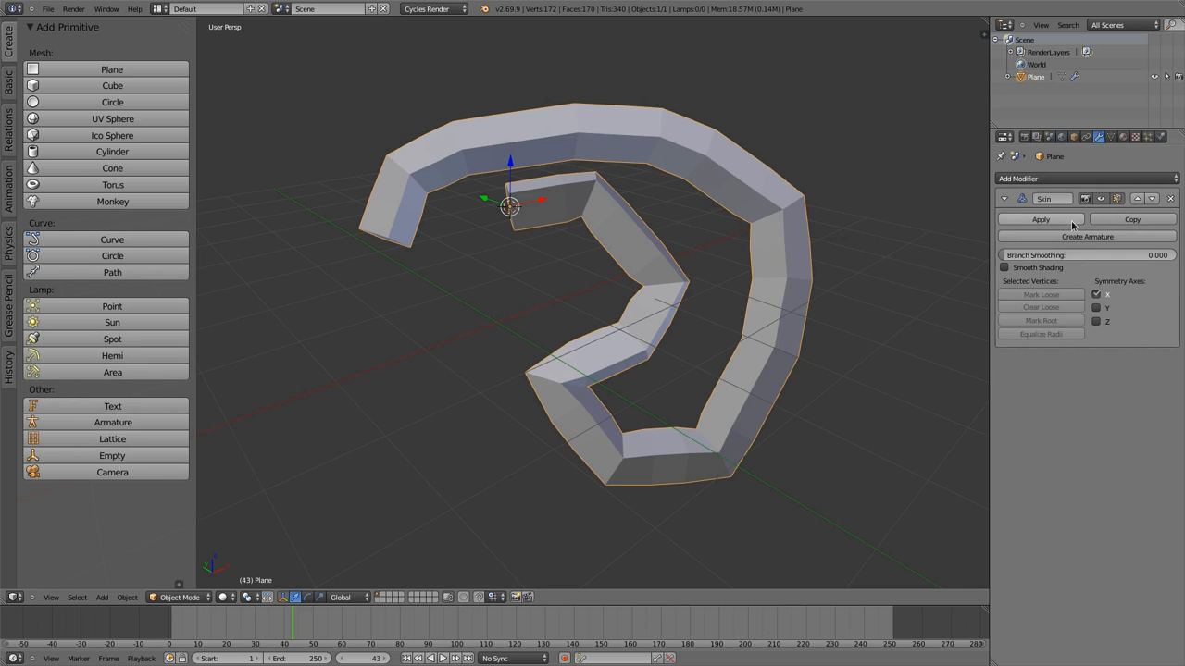
Generate an armature through the skinned snake from the Skin modifier.
click(1086, 236)
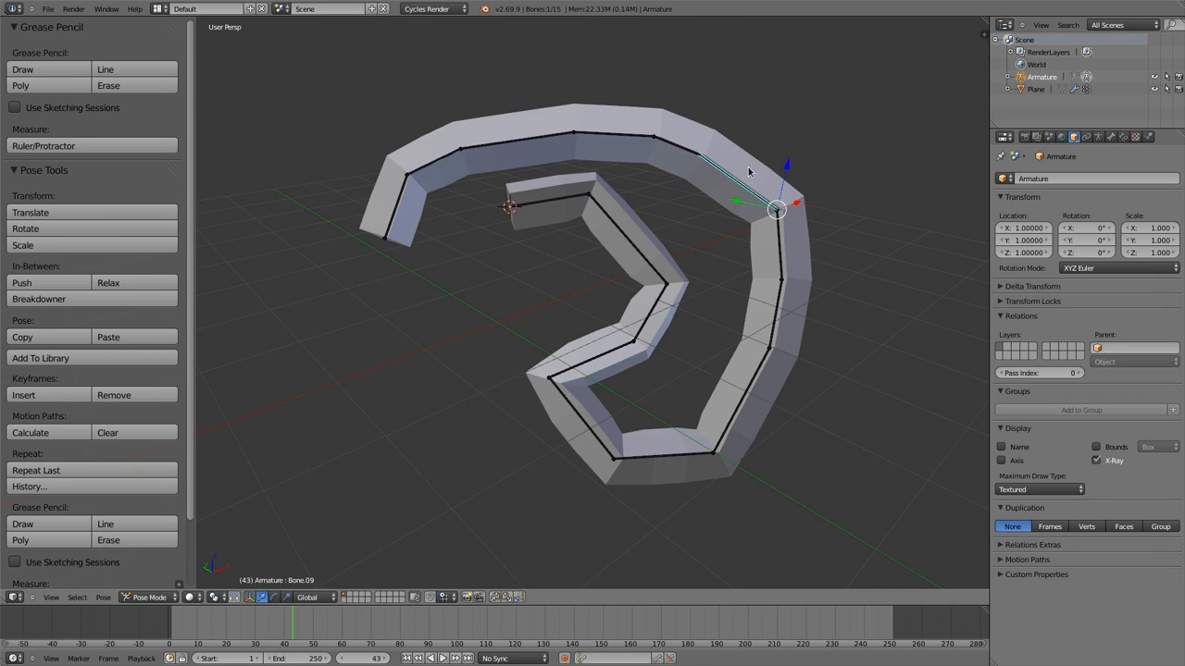
mouse_move(645, 244)
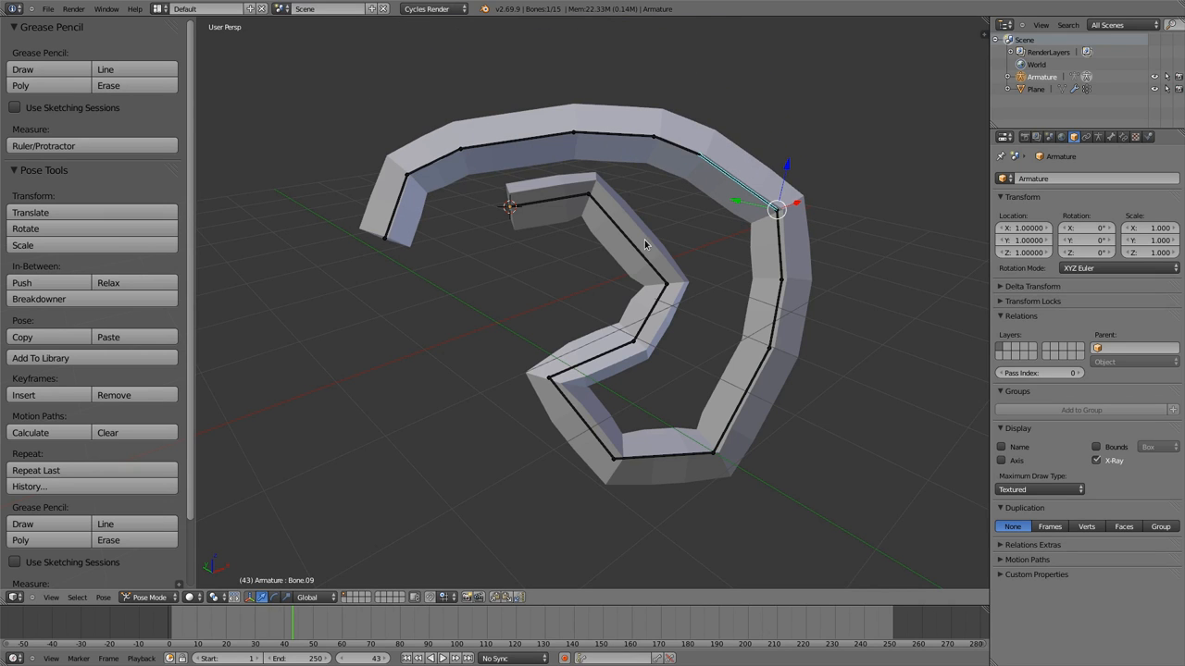
mouse_move(764, 188)
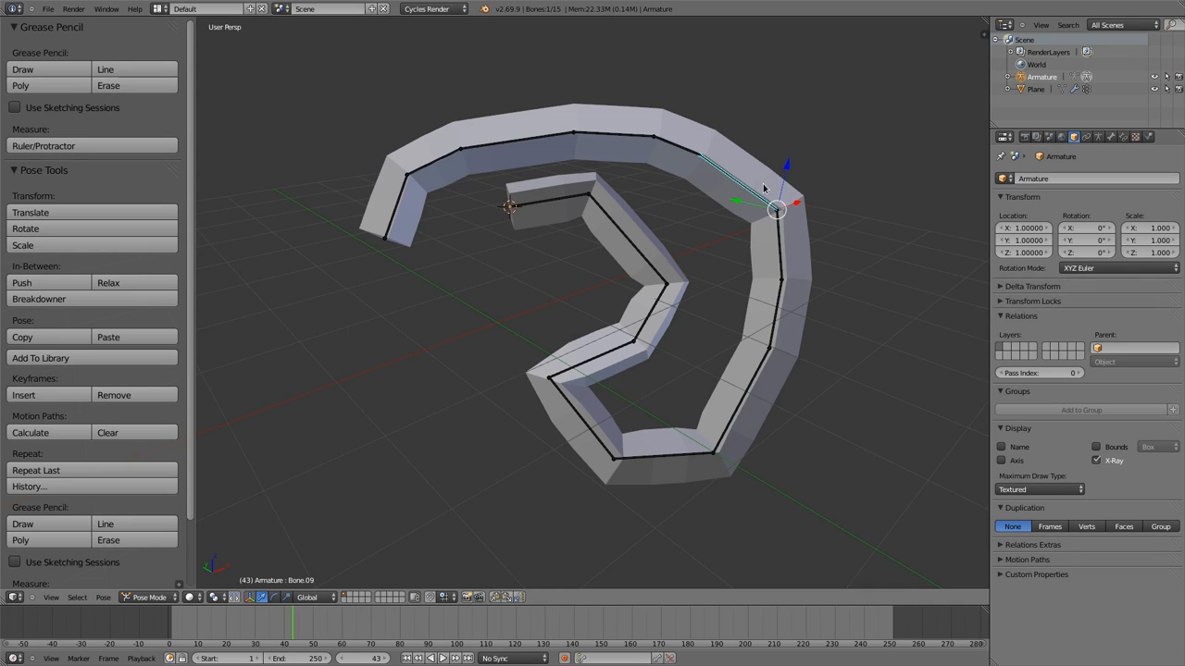
mouse_move(724, 154)
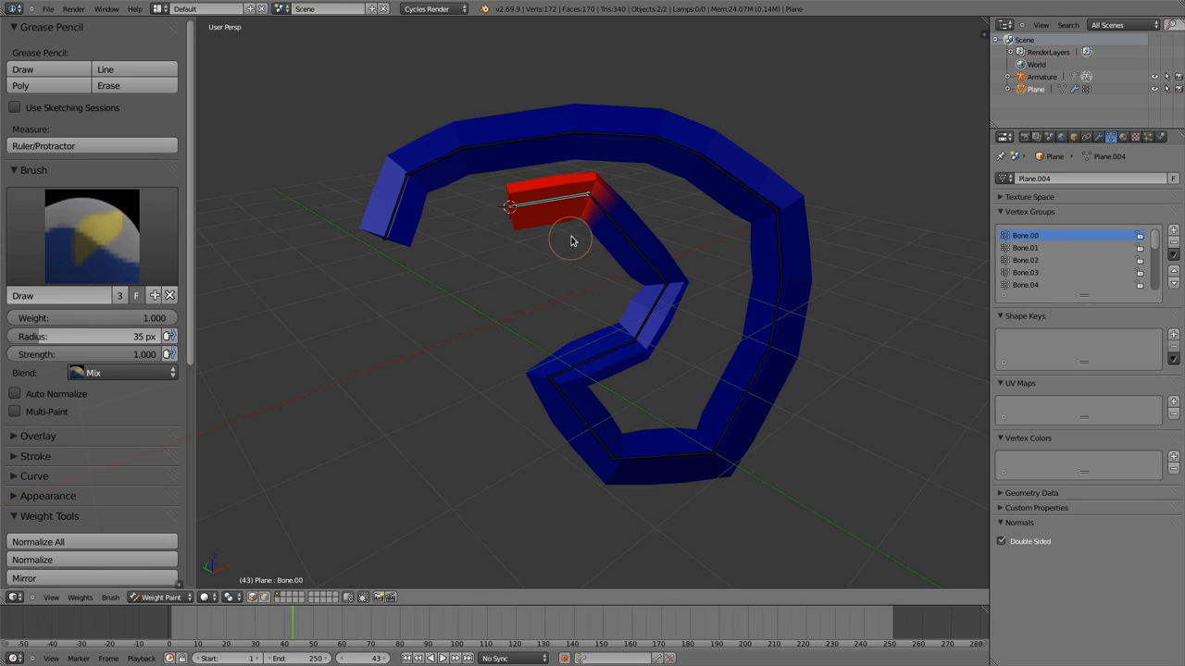
View weights of the middle, inner, right and bottom bones, then test-bend the middle bone.
click(1025, 247)
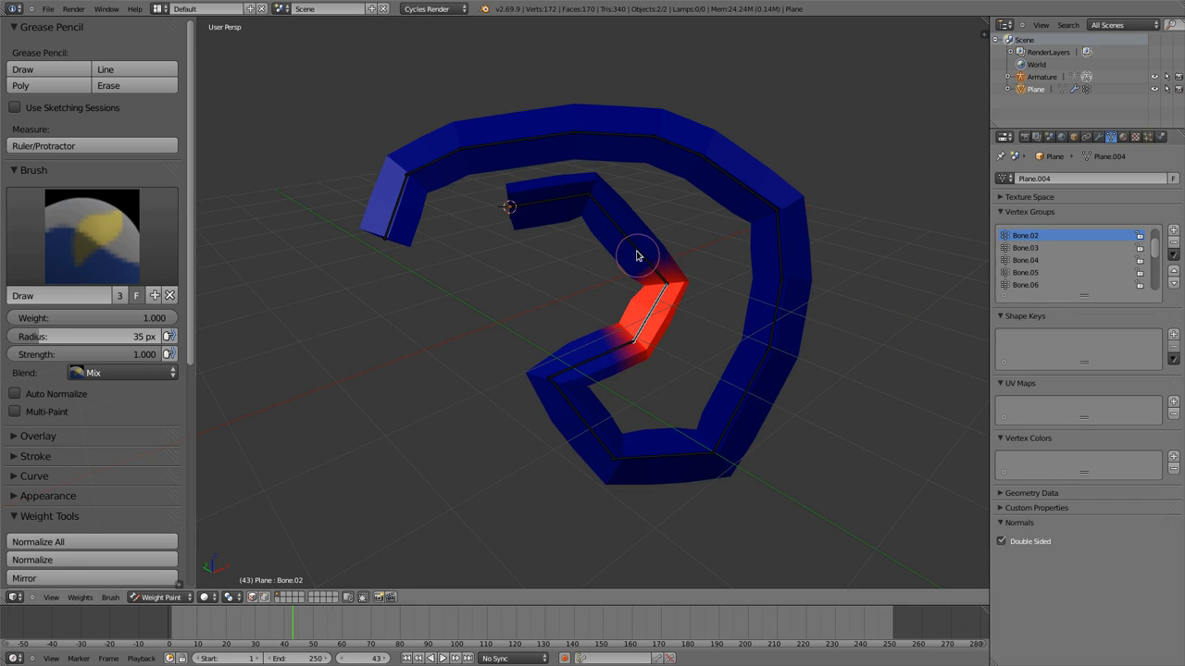
click(1025, 236)
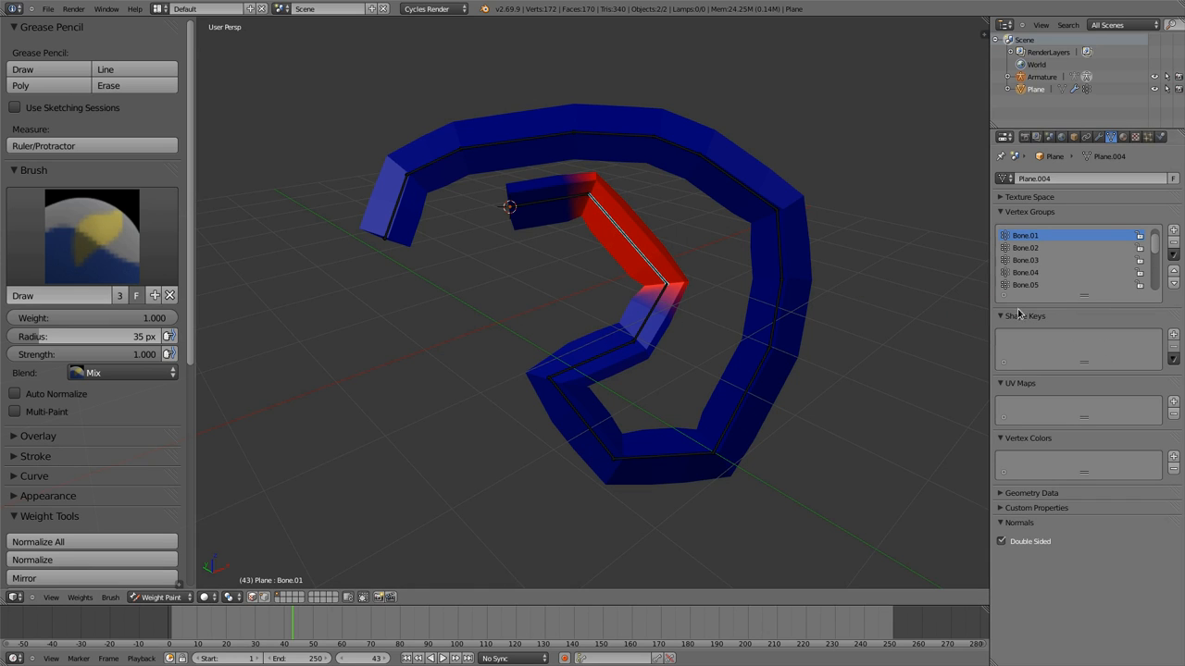
mouse_move(1007, 315)
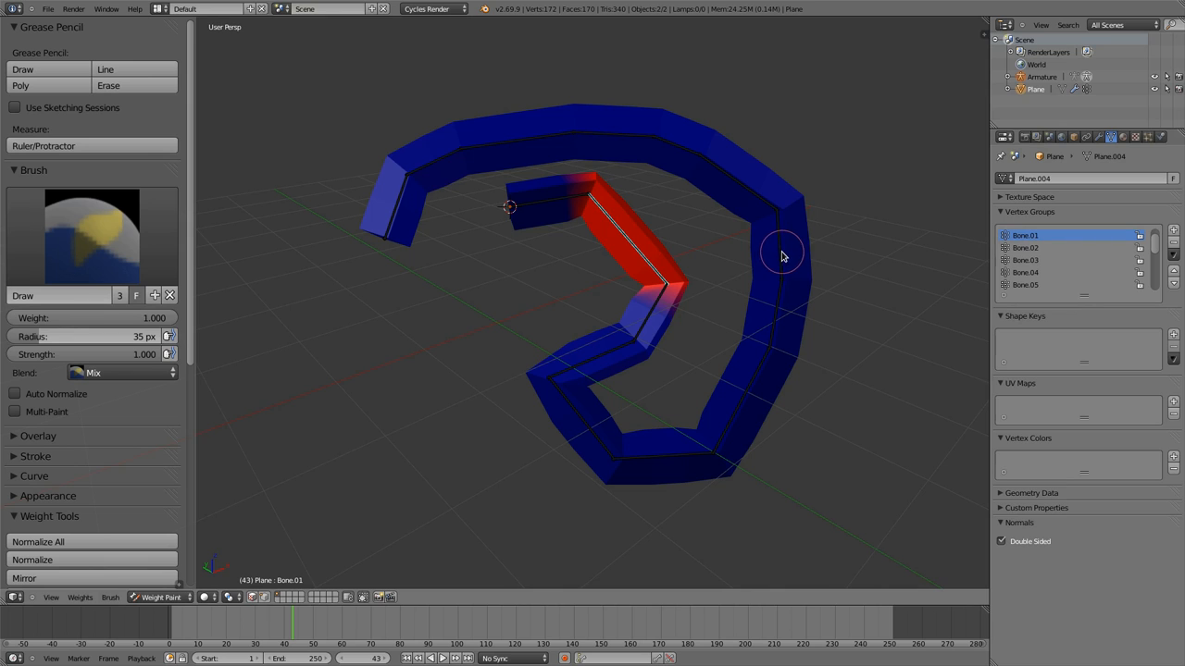
click(1025, 284)
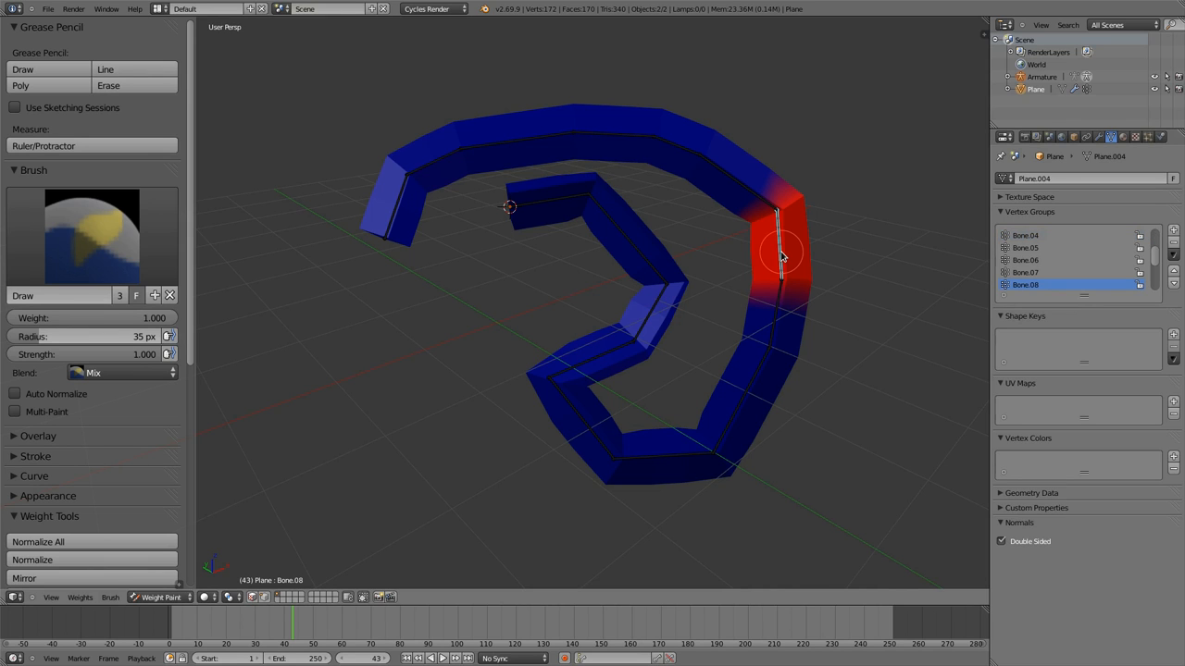
mouse_move(725, 174)
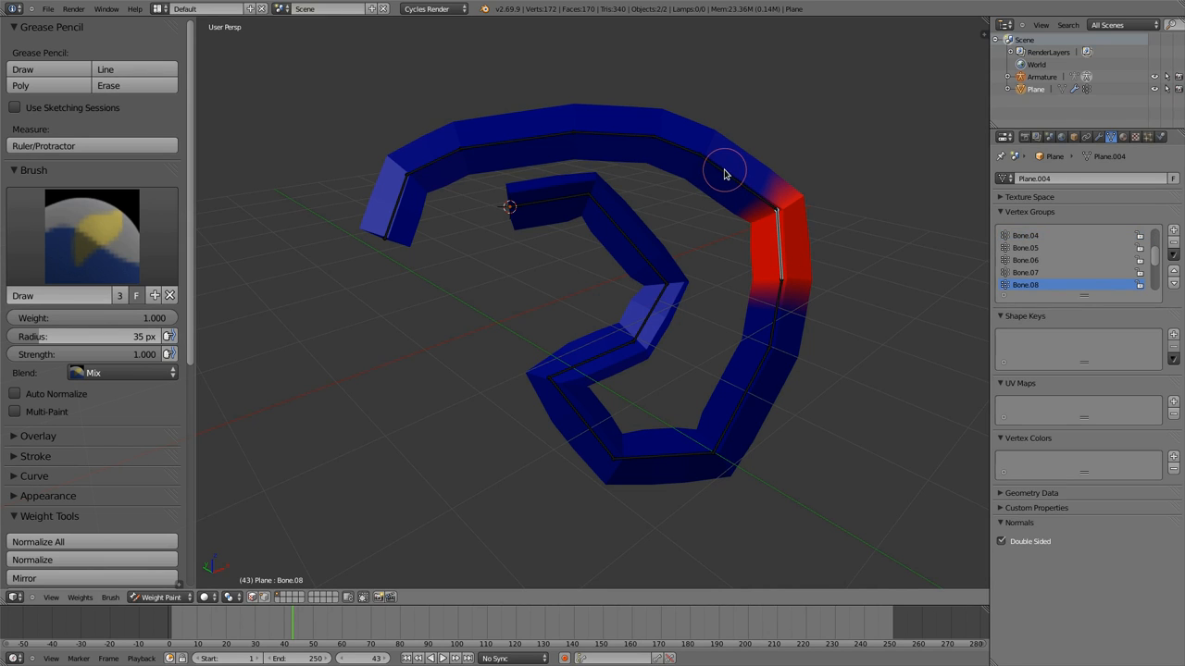
mouse_move(747, 398)
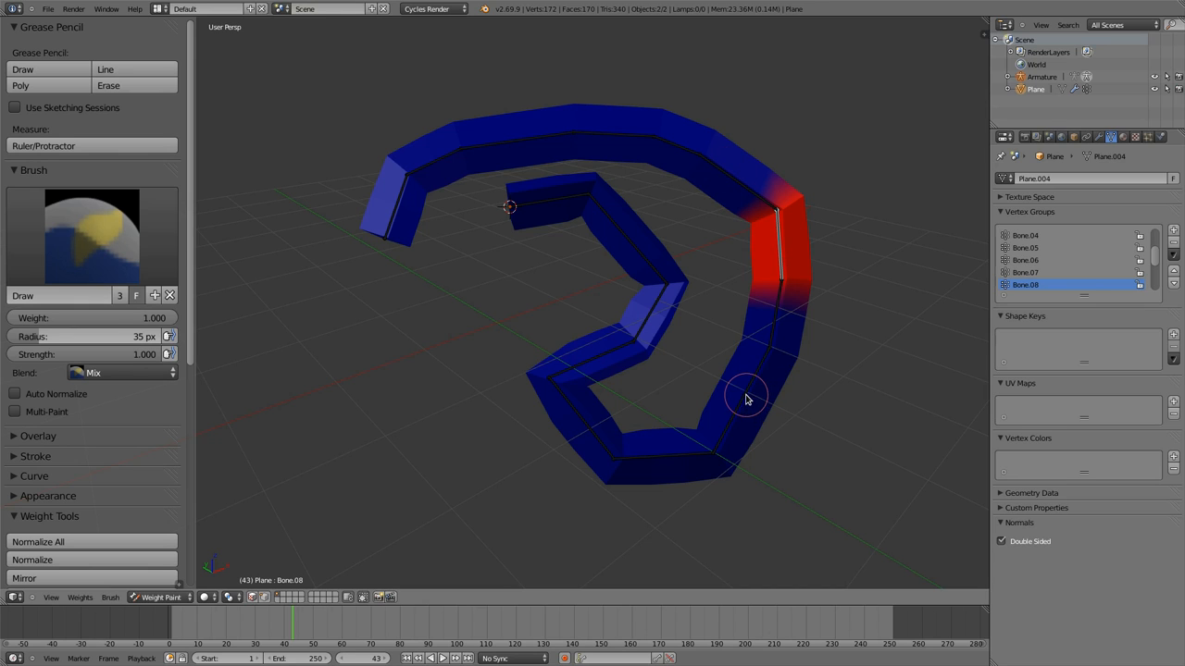
click(1025, 247)
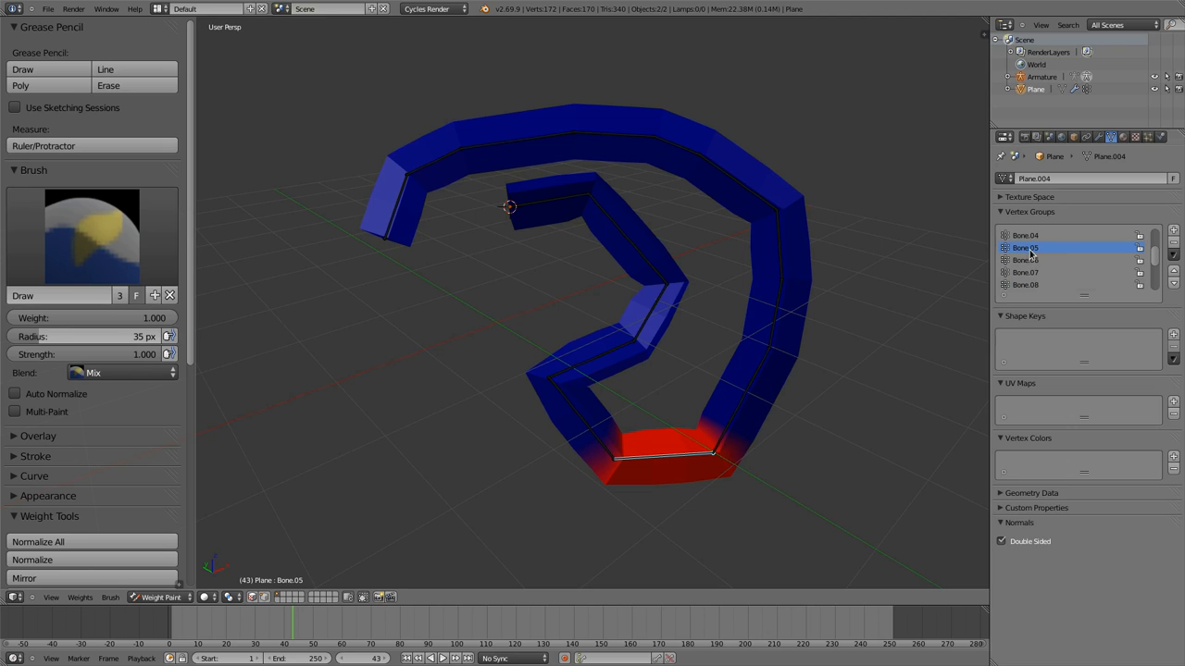
mouse_move(623, 299)
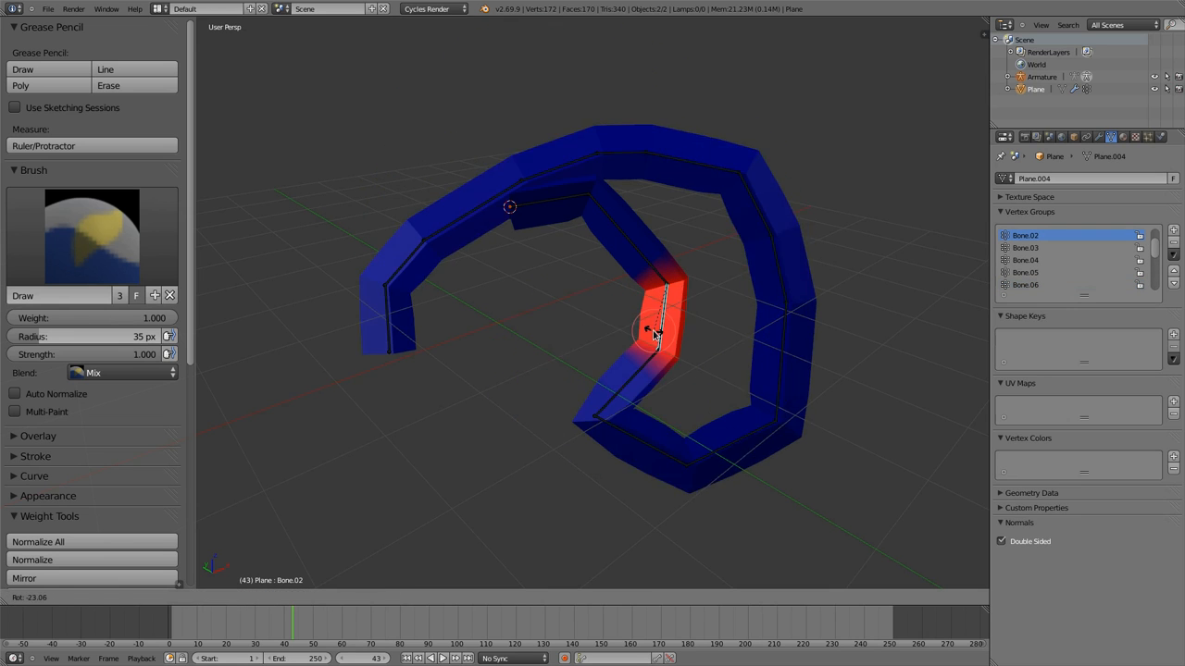
drag(648, 333, 601, 278)
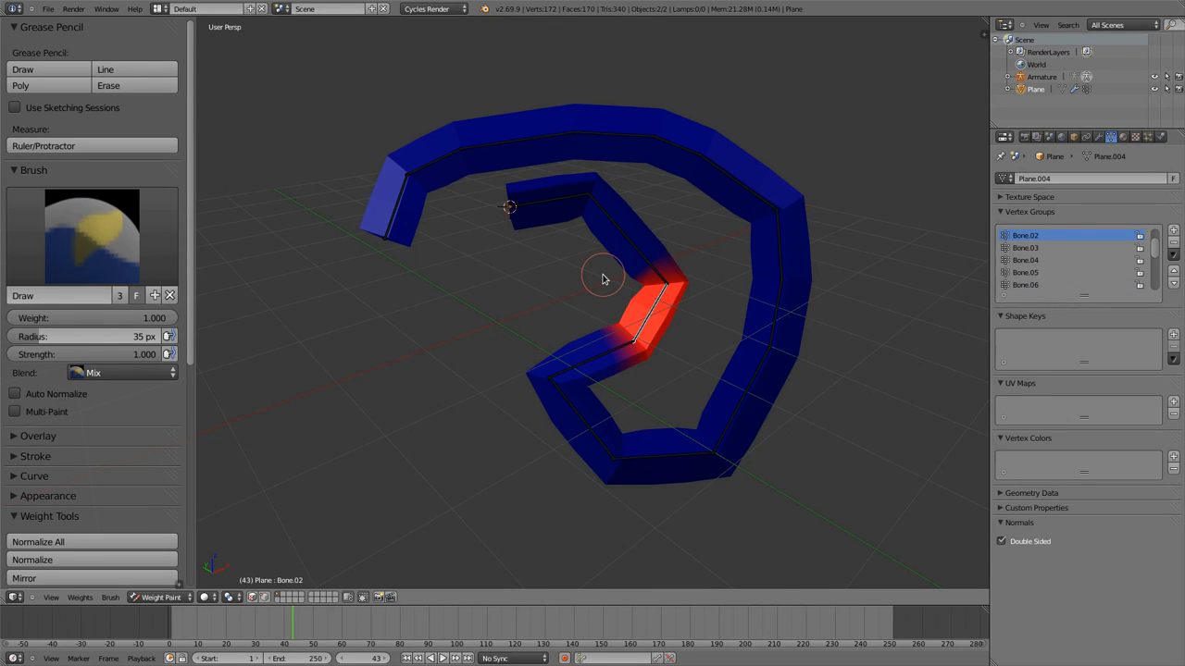